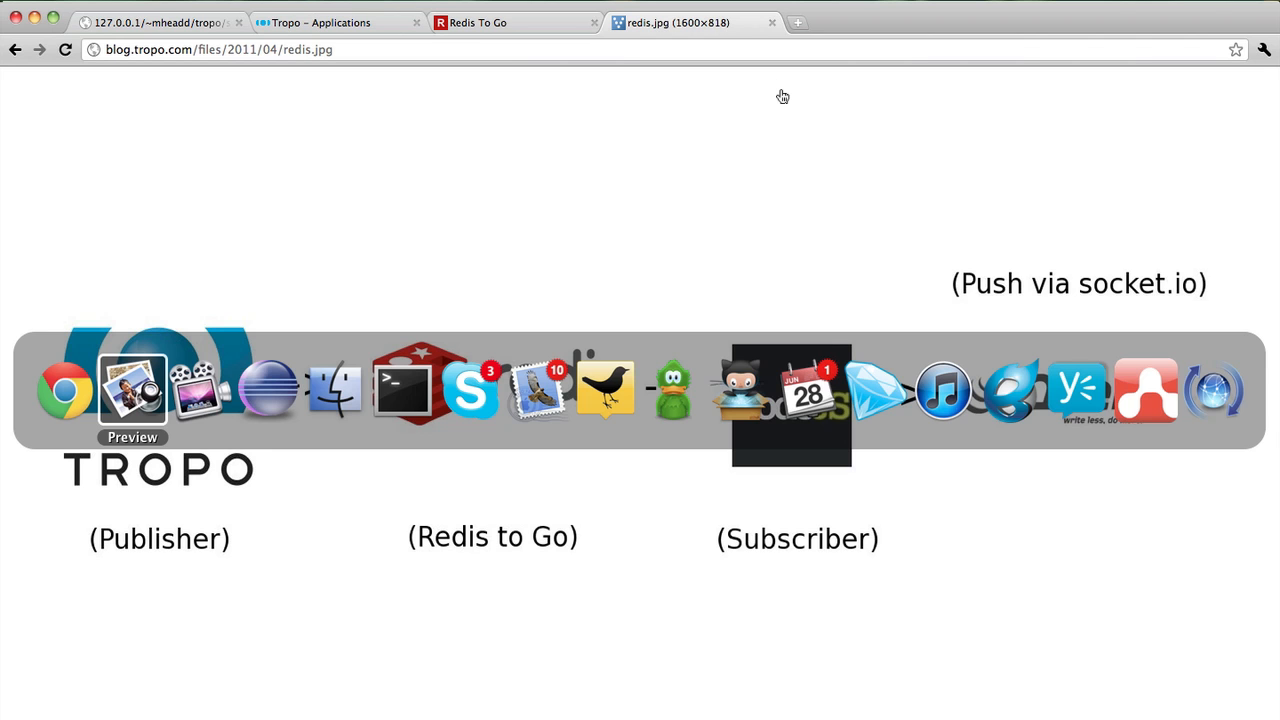
- Show the redis.jpg architecture diagram linking Tropo, Redis to Go, Node.js and jQuery
left_click(132, 390)
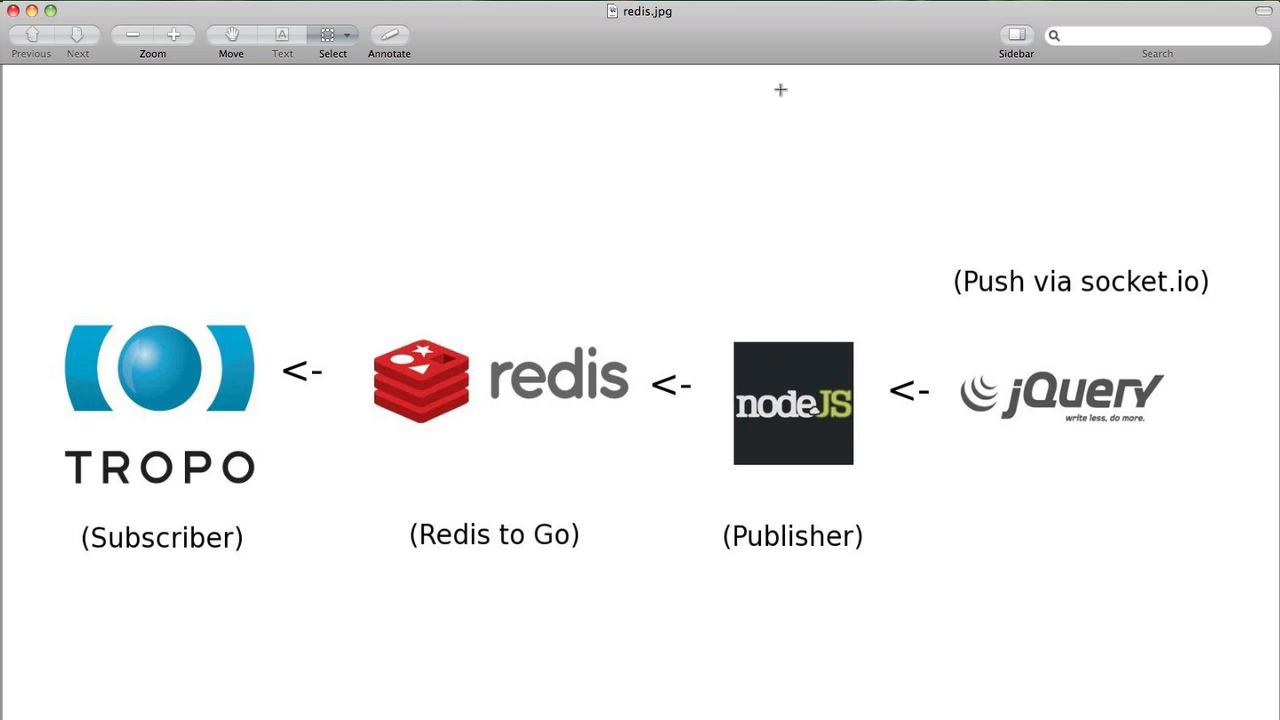
mouse_move(1000, 536)
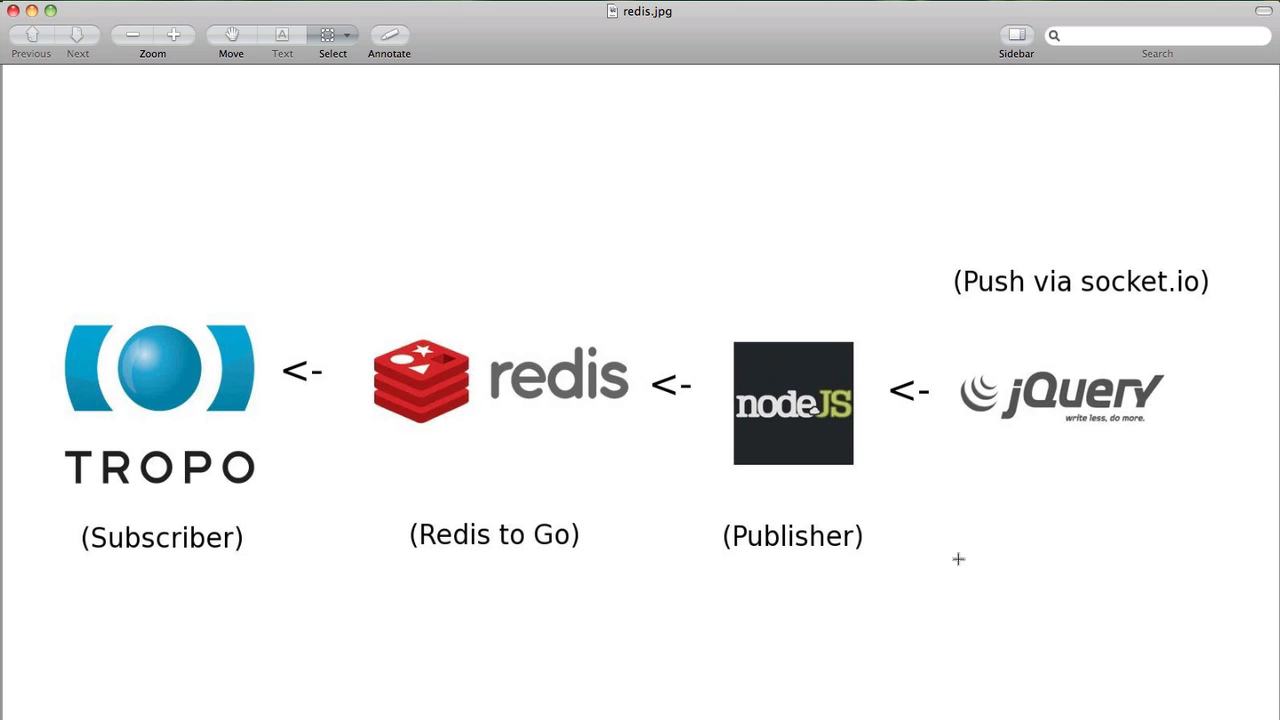
mouse_move(808, 592)
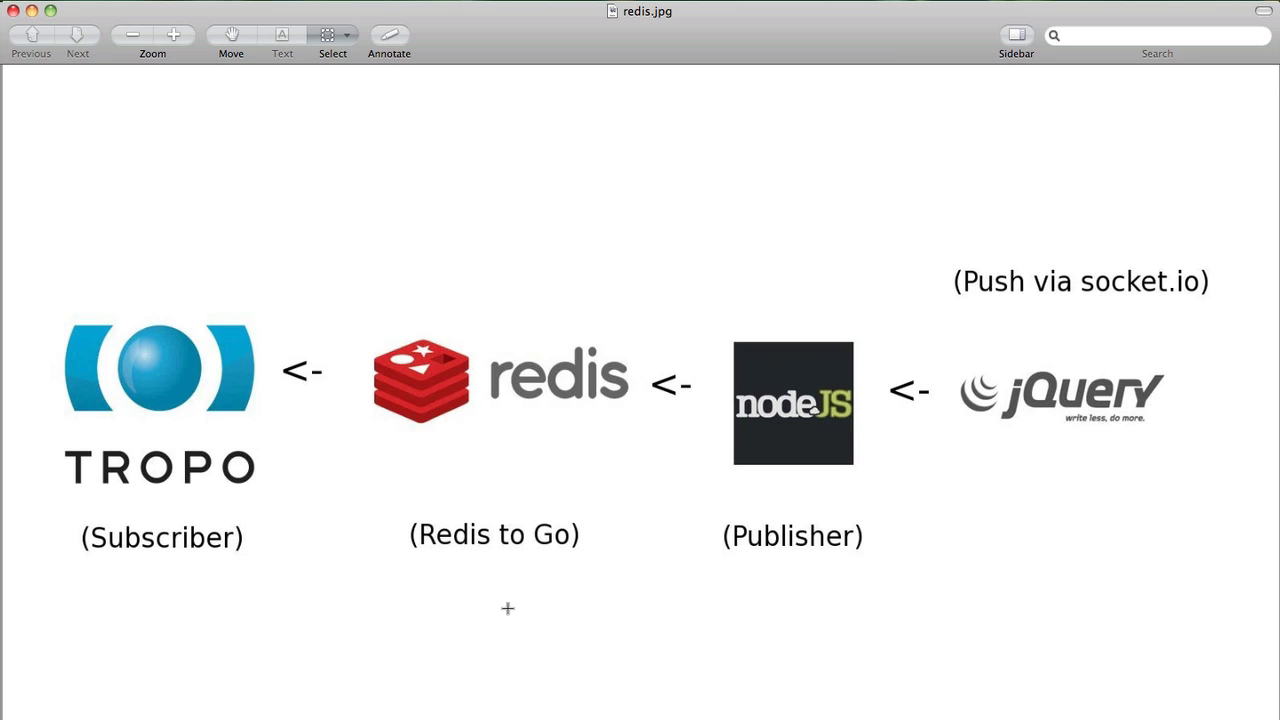
mouse_move(1022, 560)
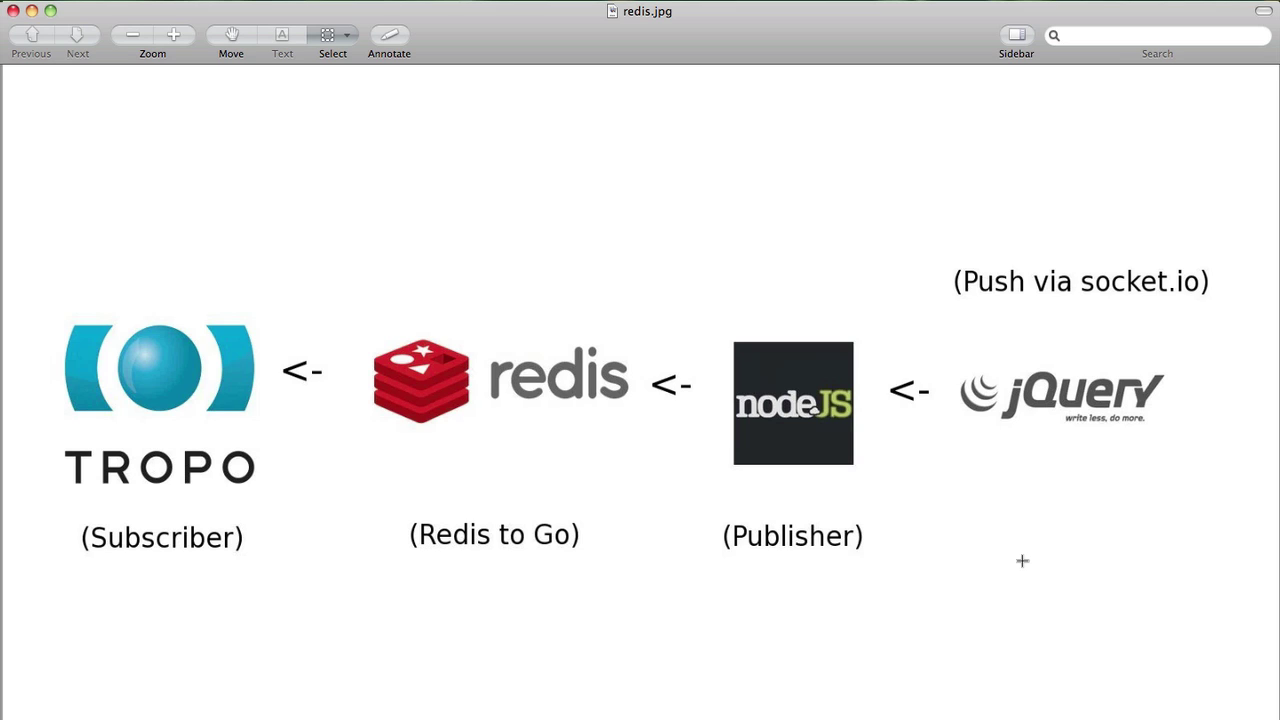
mouse_move(838, 612)
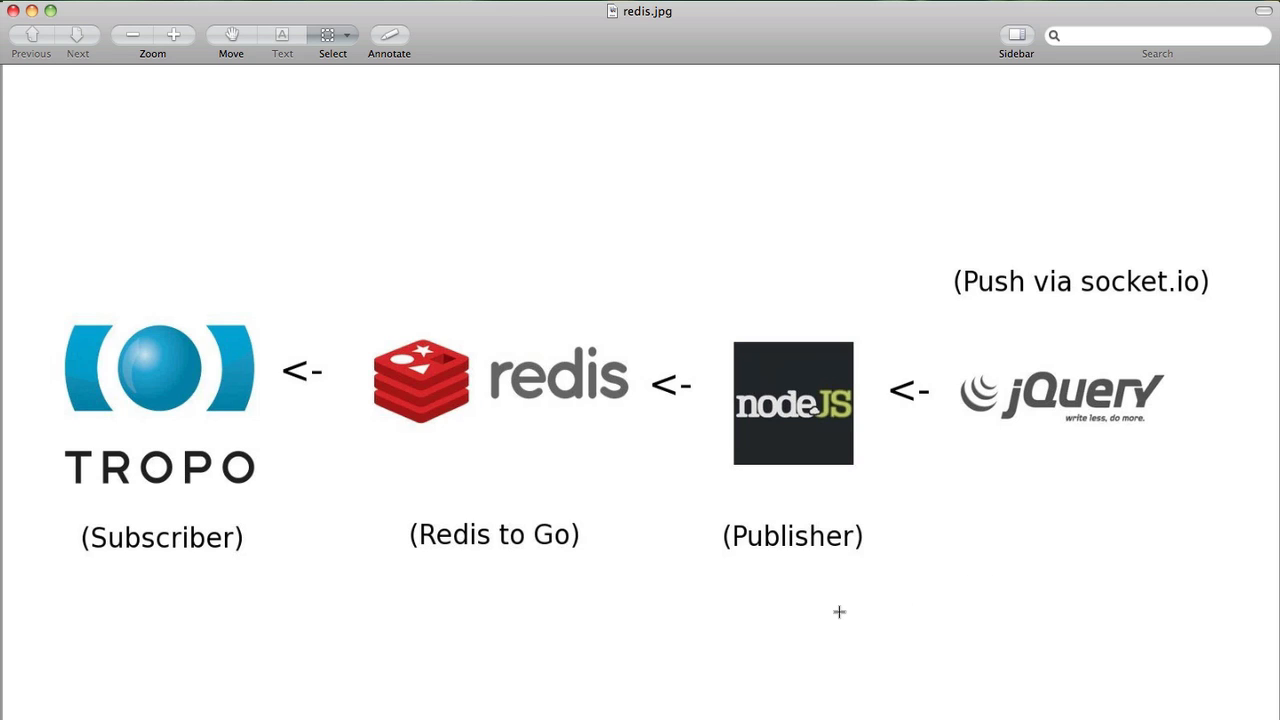
mouse_move(796, 600)
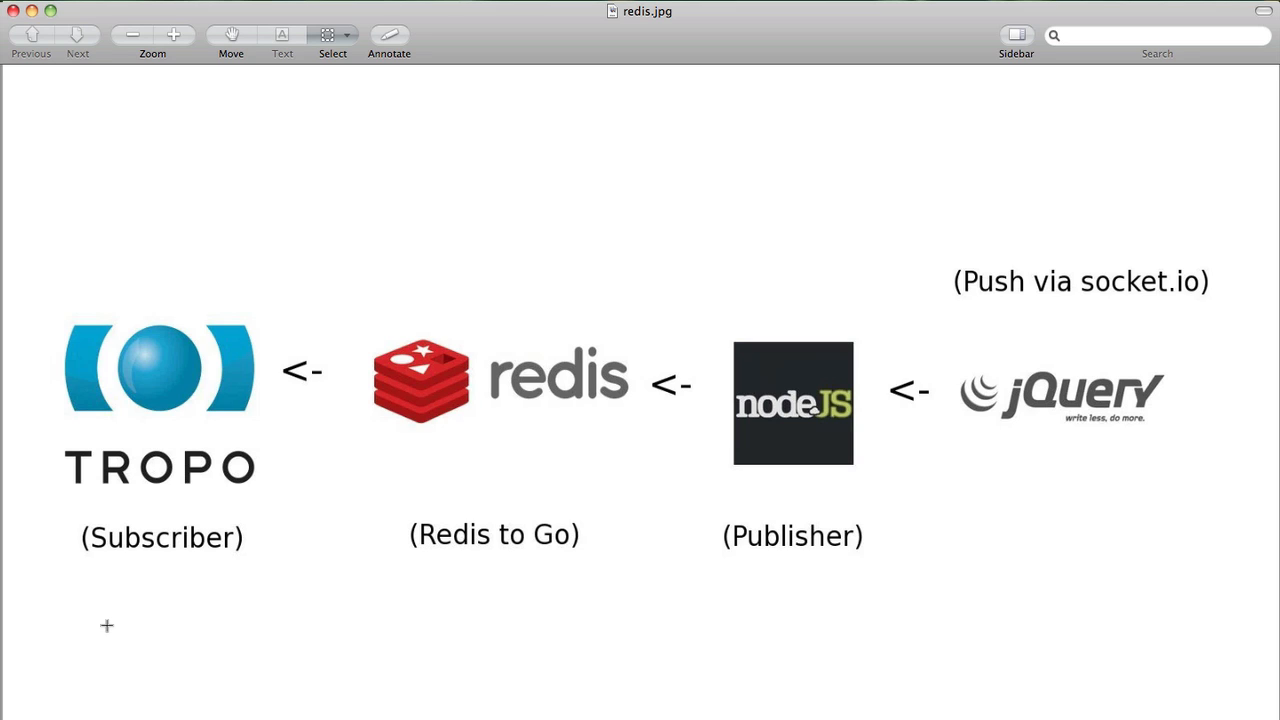
mouse_move(368, 682)
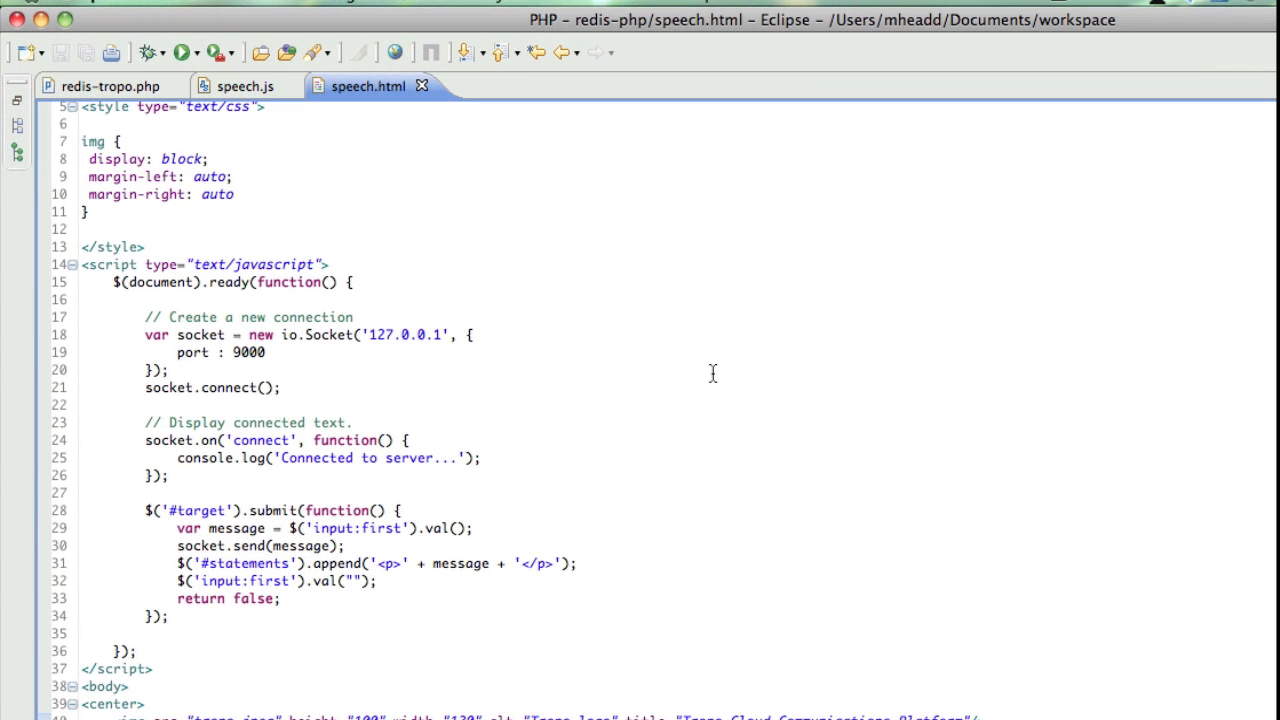
scroll("up", 3)
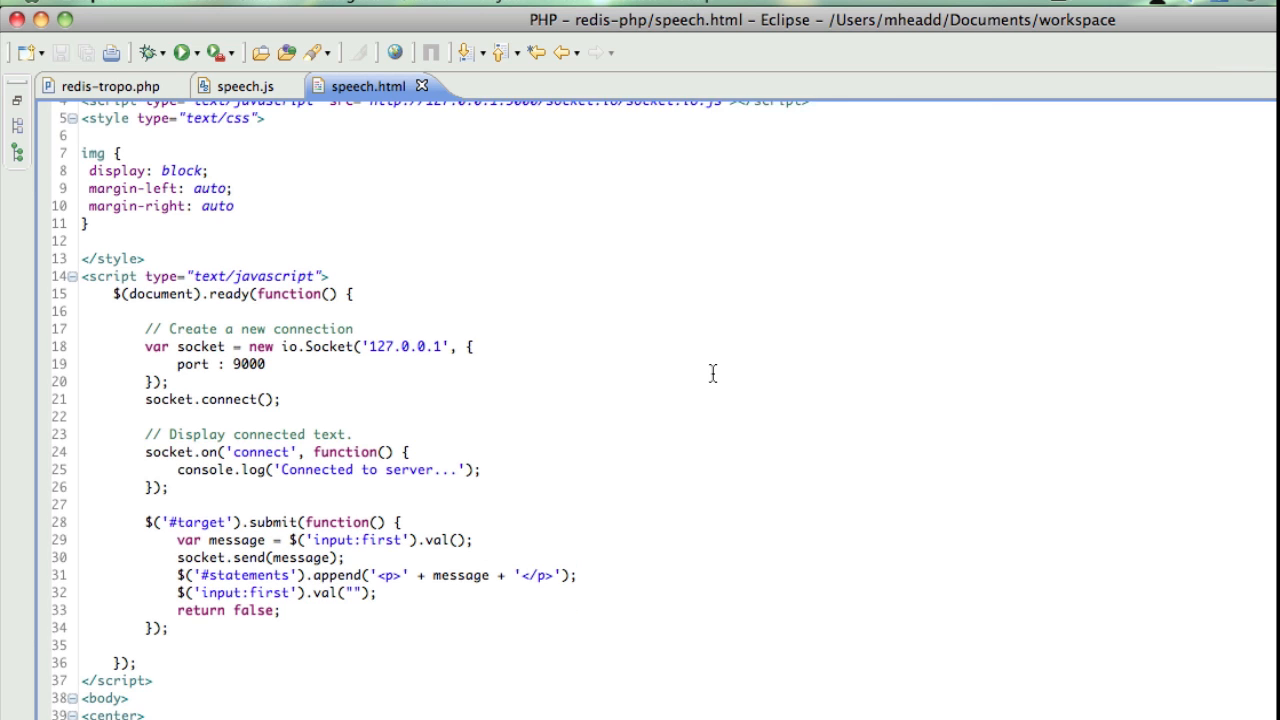
scroll("up", 3)
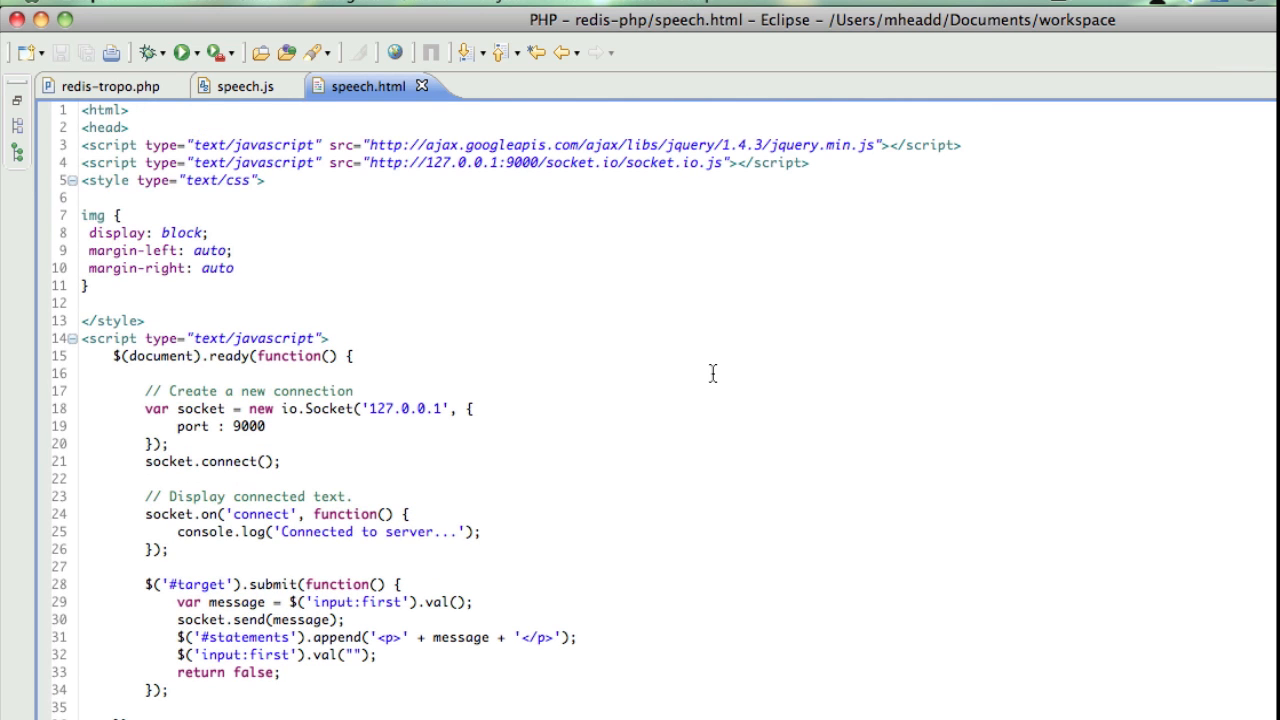
scroll("down", 3)
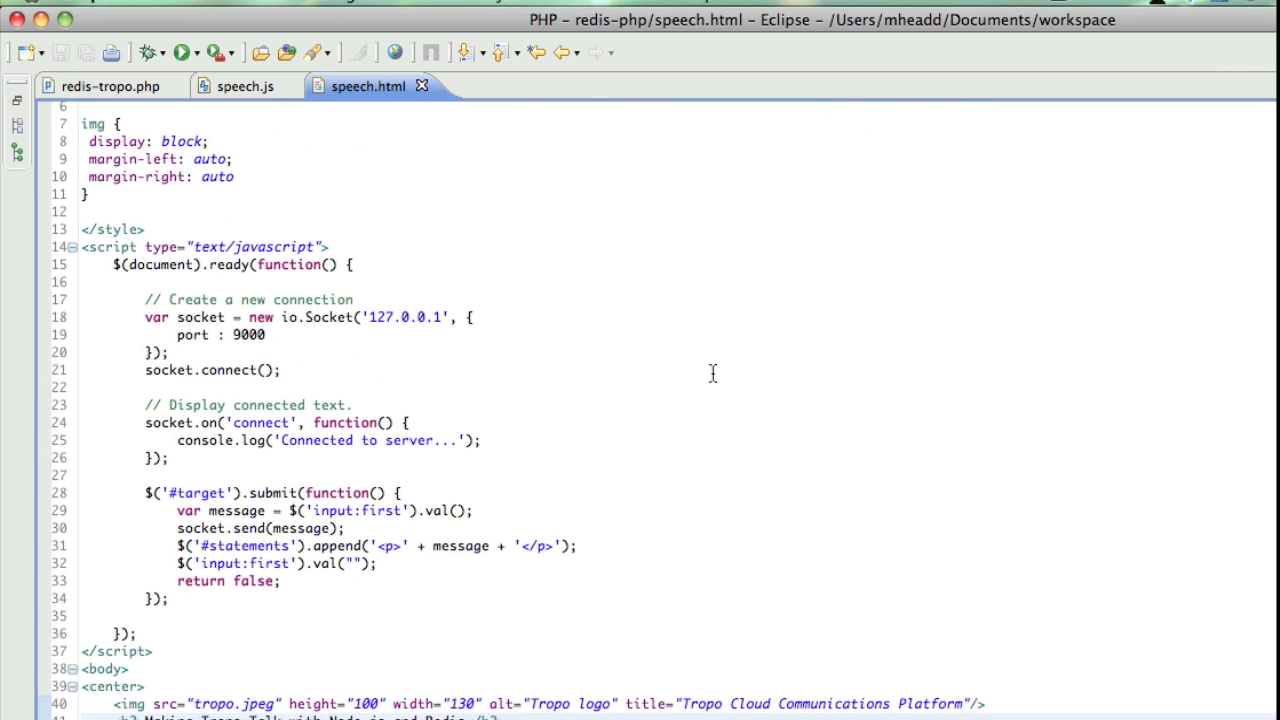
scroll("up", 3)
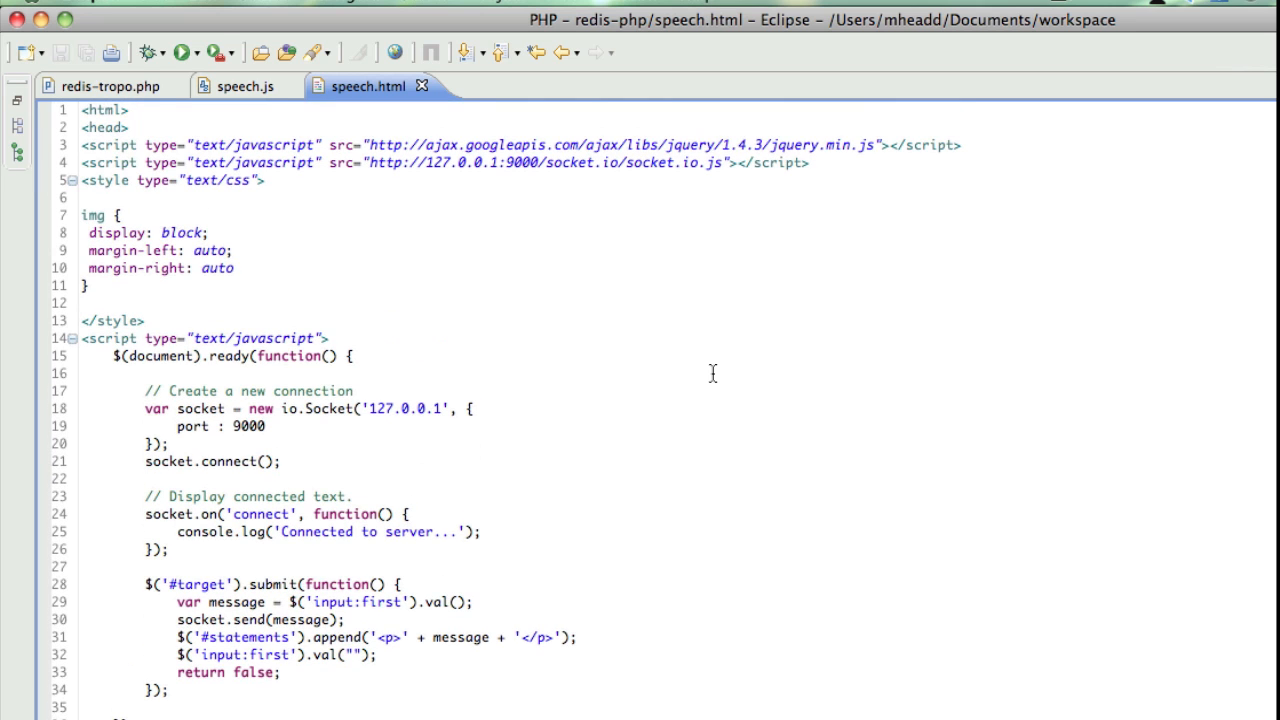
mouse_move(472, 216)
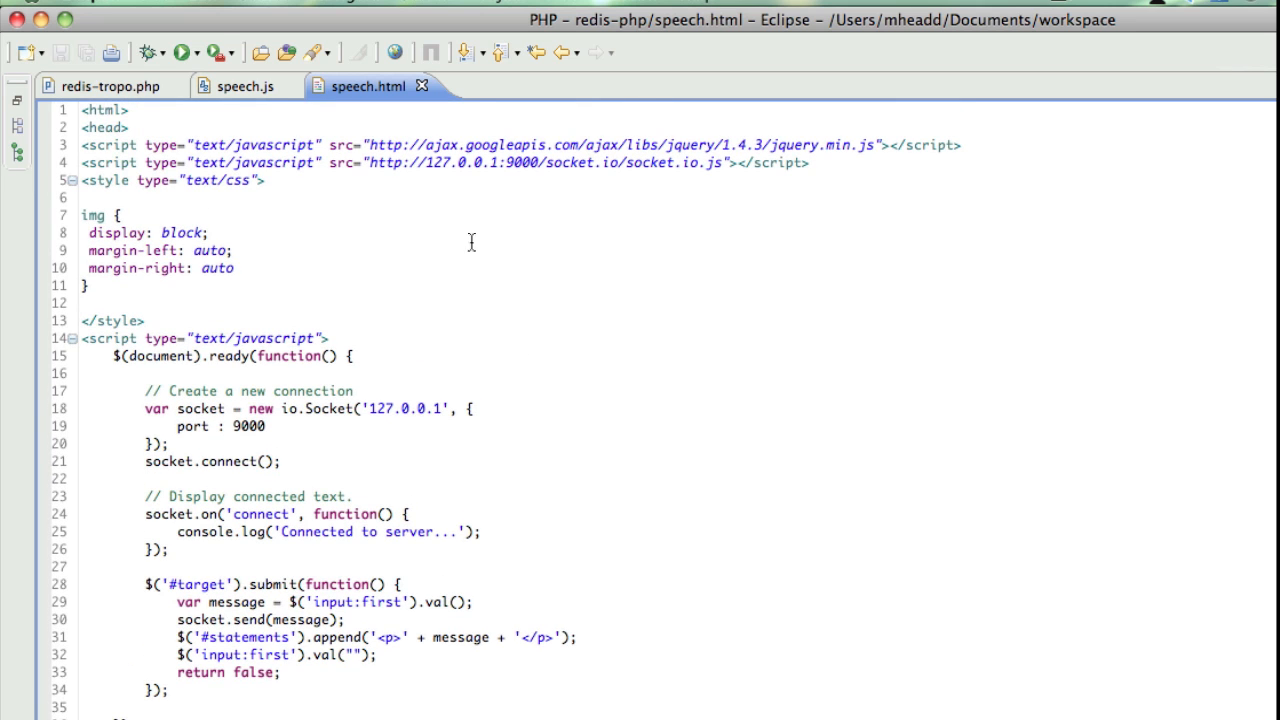
mouse_move(440, 208)
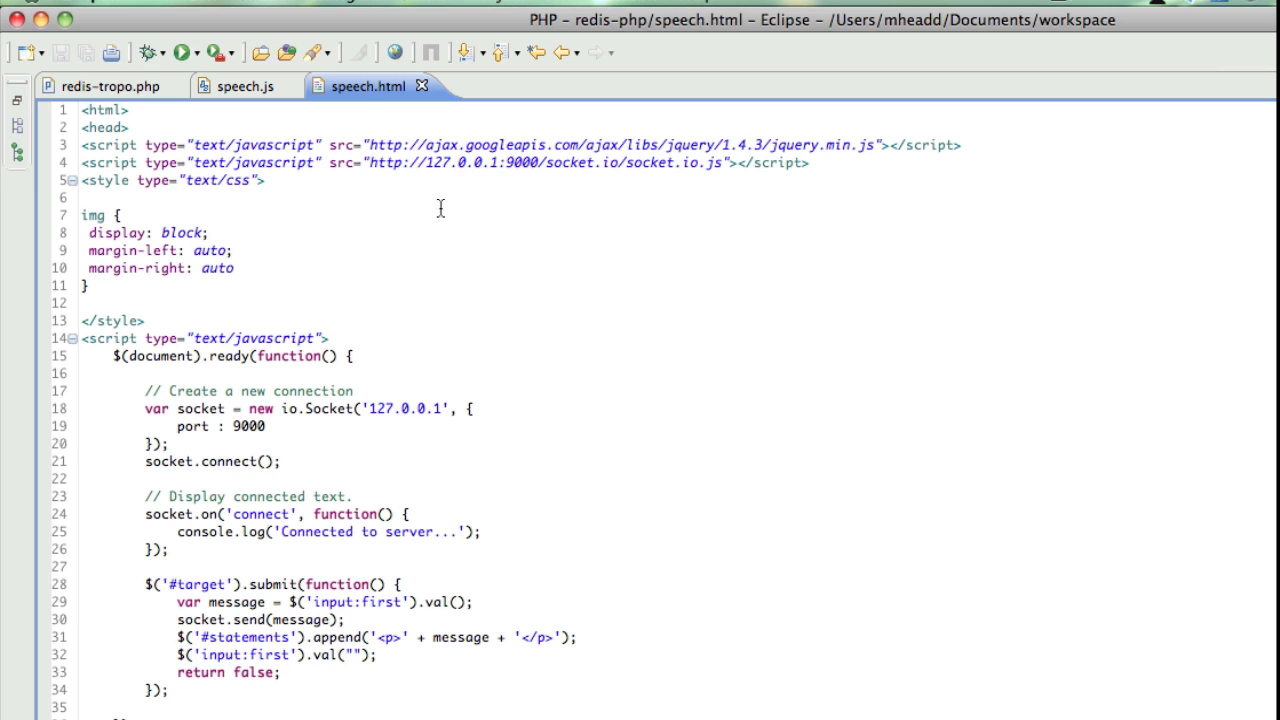
mouse_move(604, 190)
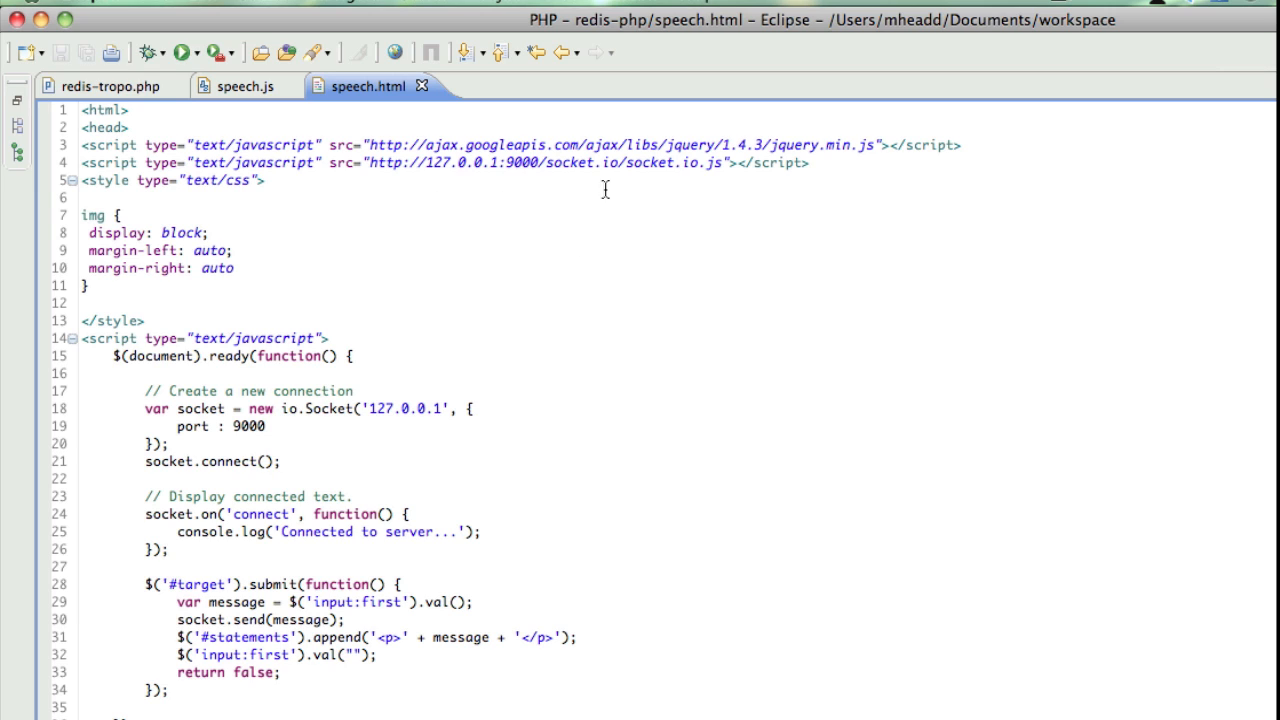
mouse_move(528, 344)
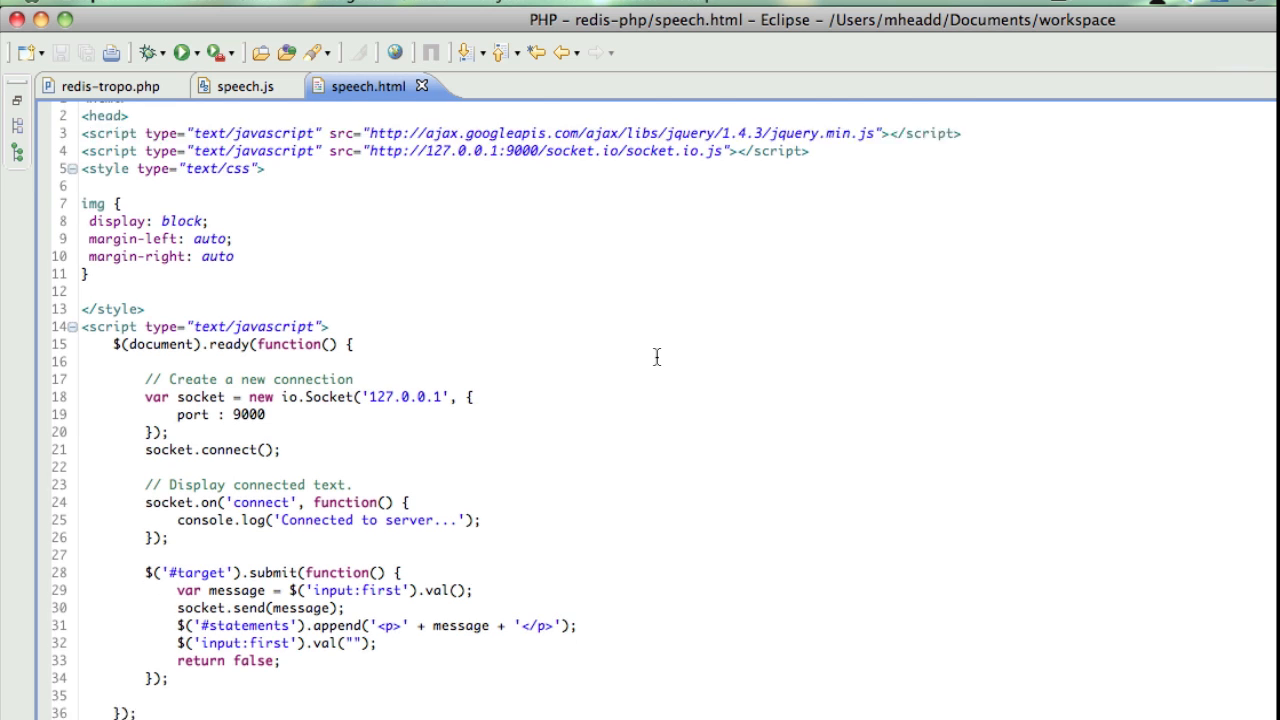
scroll("down", 3)
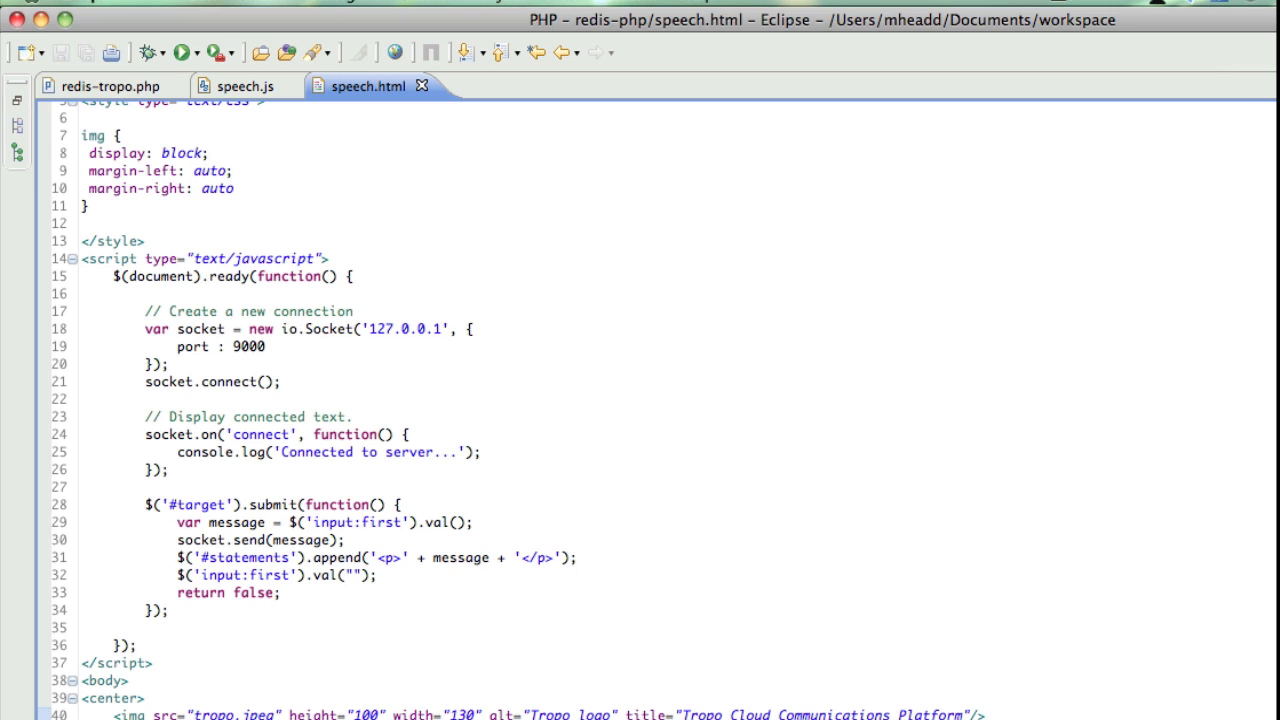
mouse_move(526, 678)
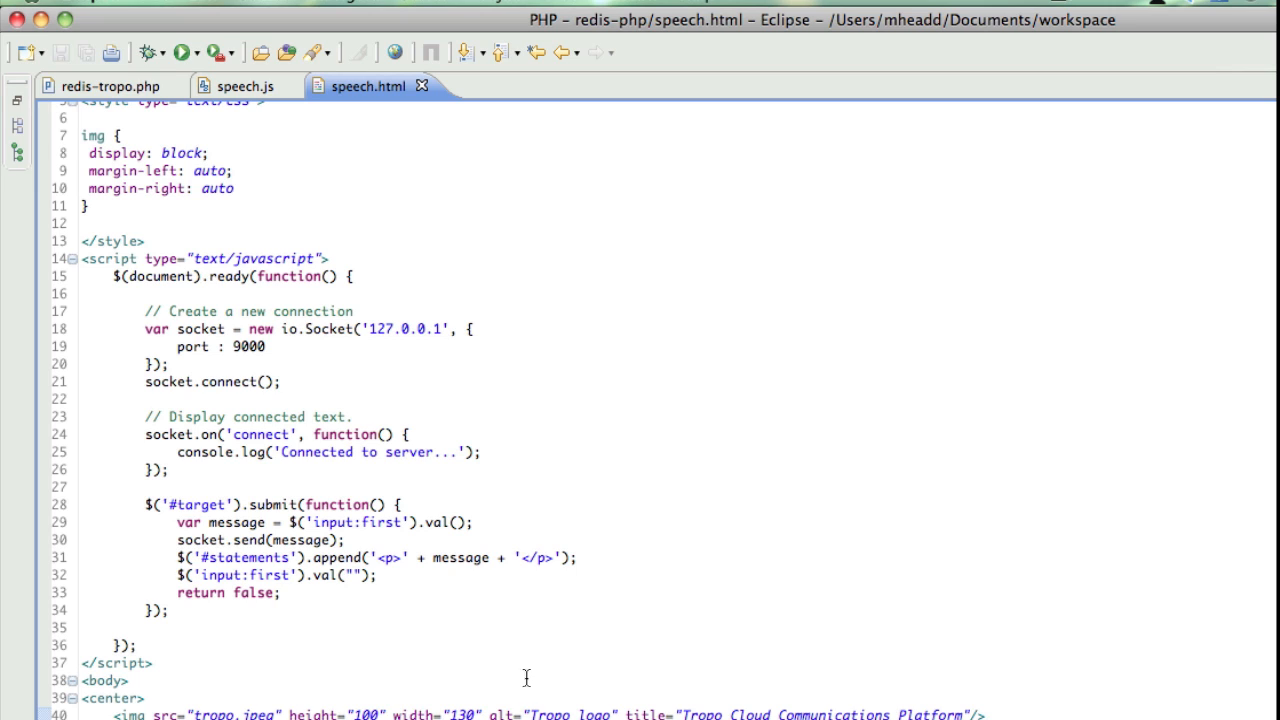
mouse_move(432, 546)
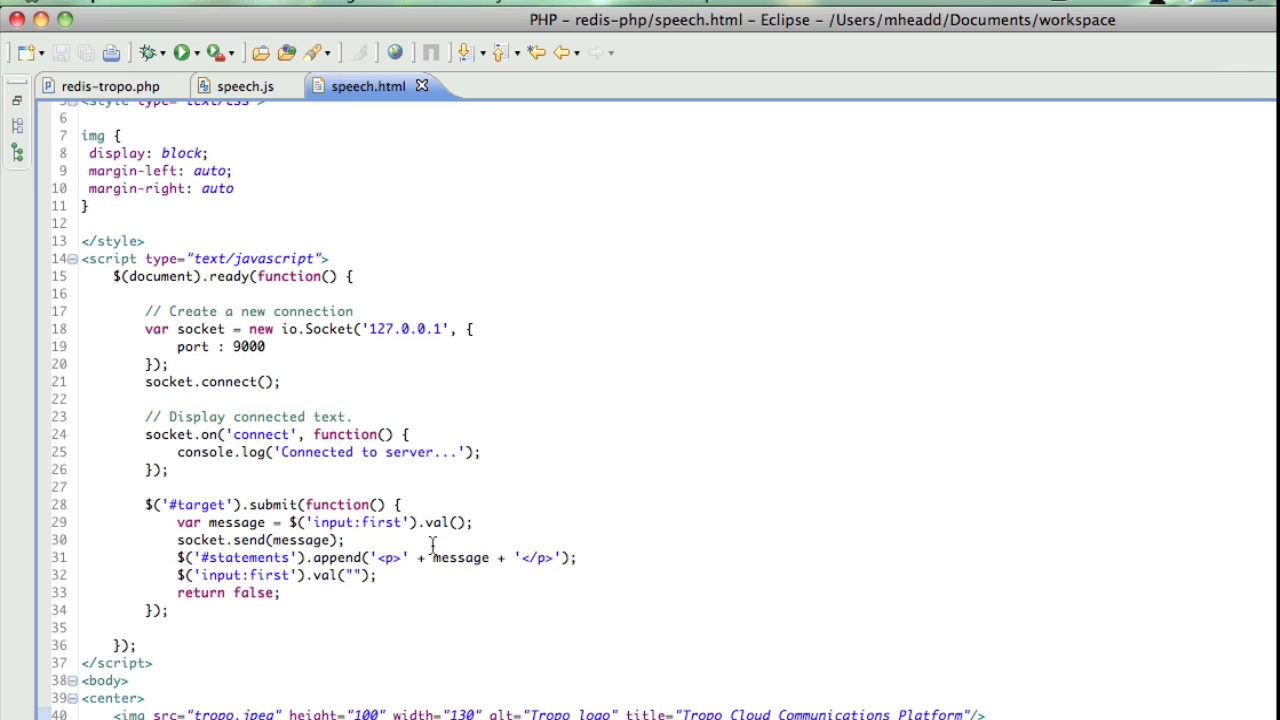
mouse_move(498, 524)
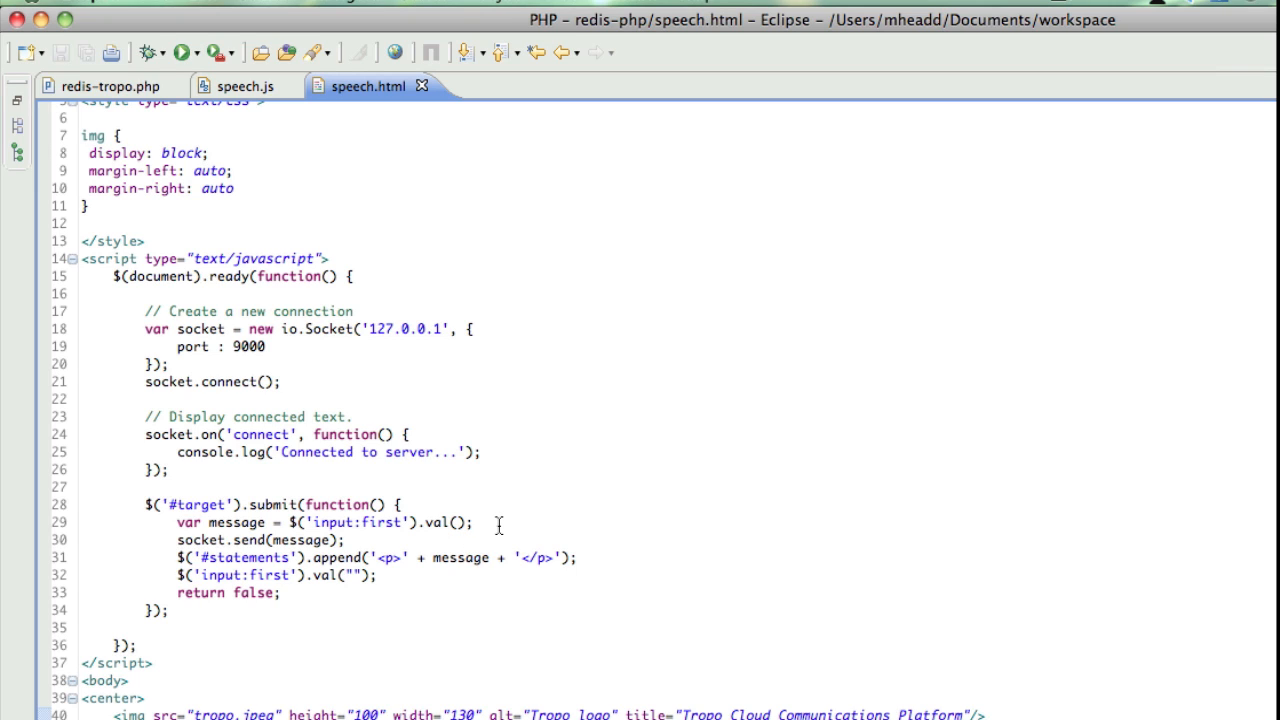
mouse_move(400, 584)
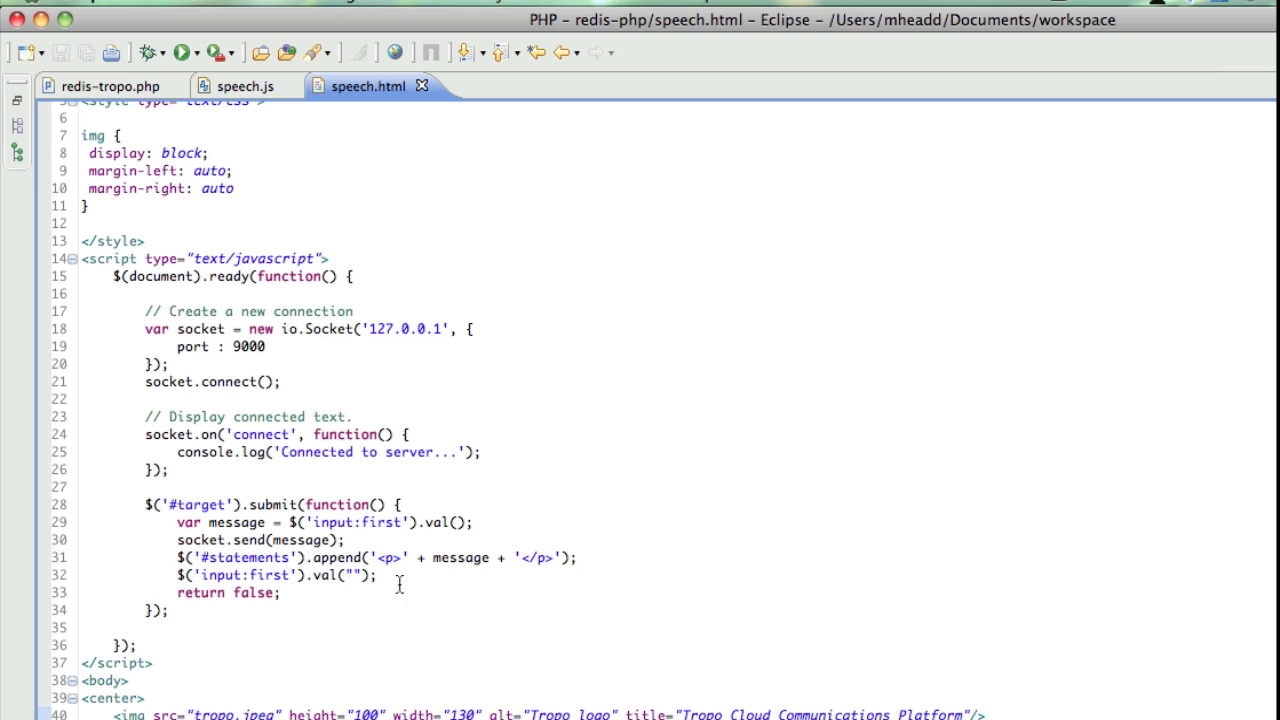
mouse_move(428, 596)
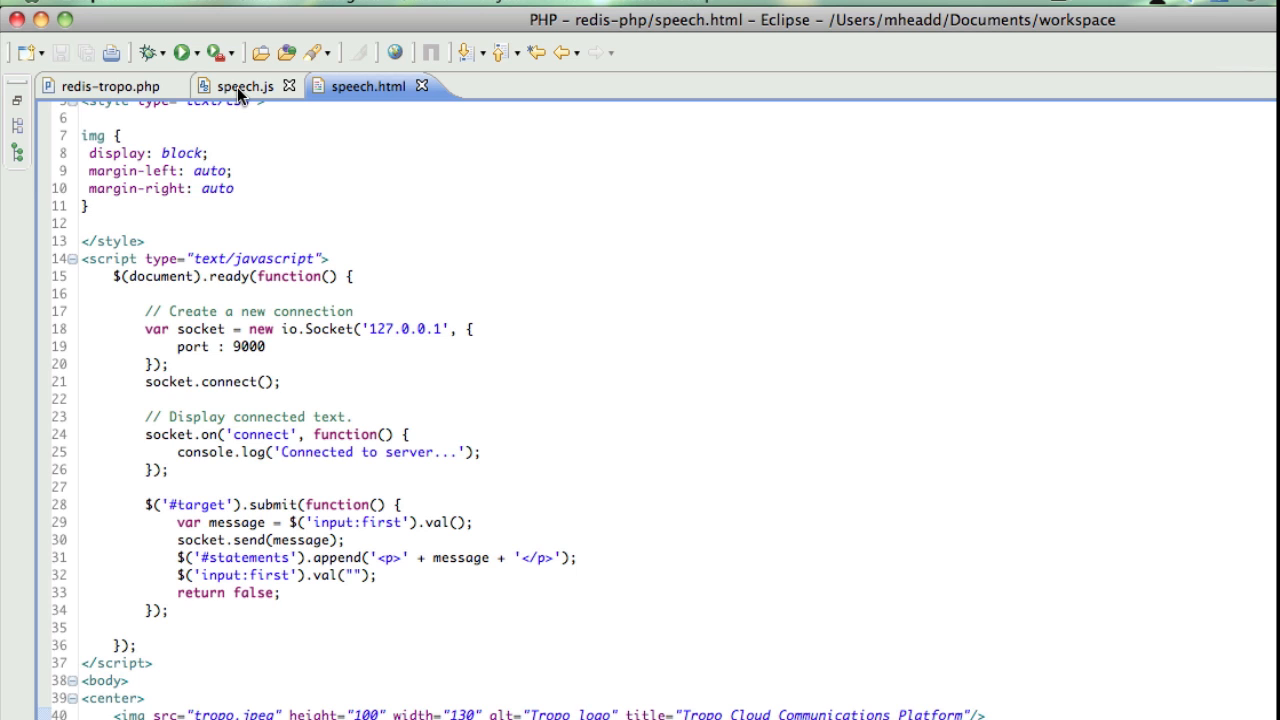
- View speech.js, the Node script with Socket.IO, Redis settings and a server on port 9000
left_click(244, 86)
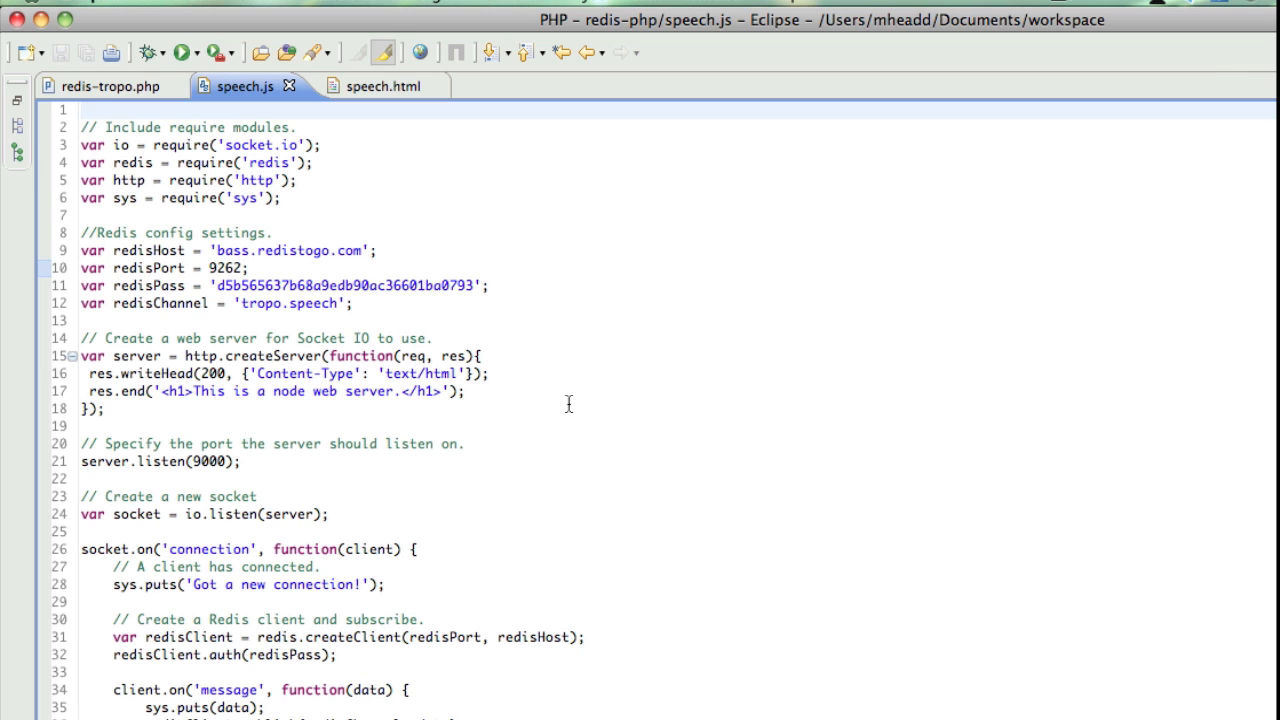
mouse_move(384, 544)
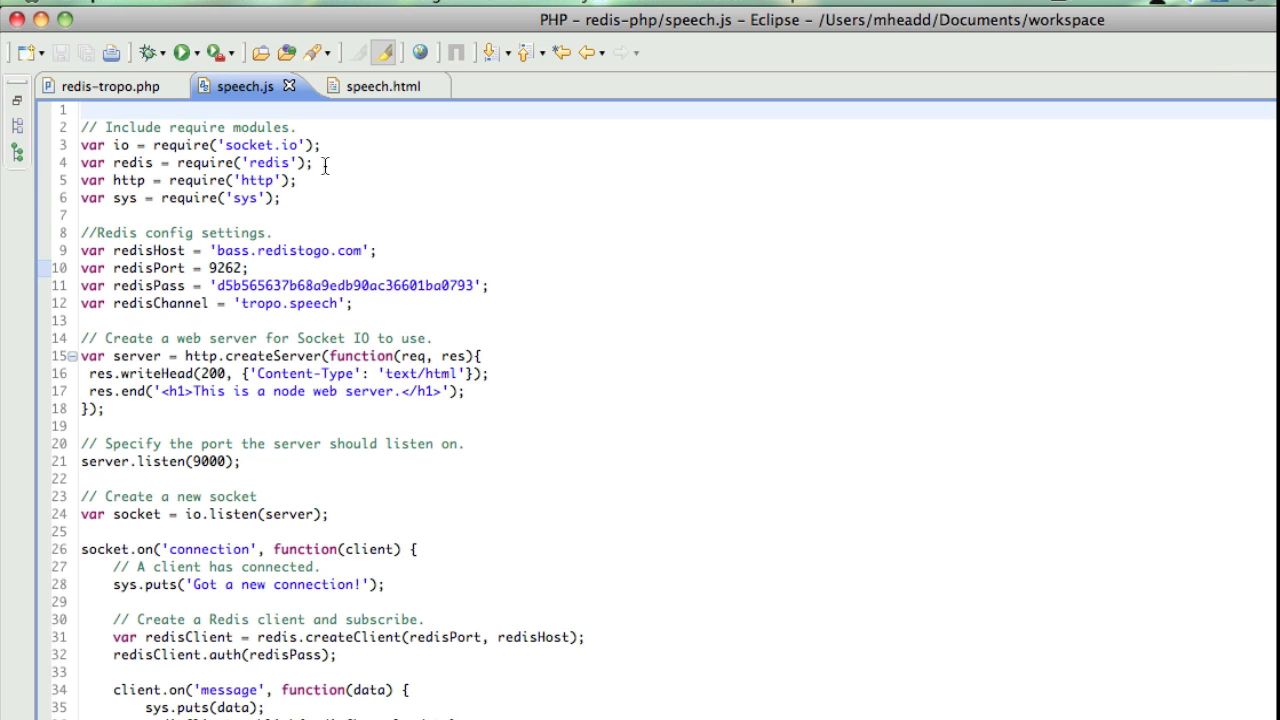
left_click(82, 110)
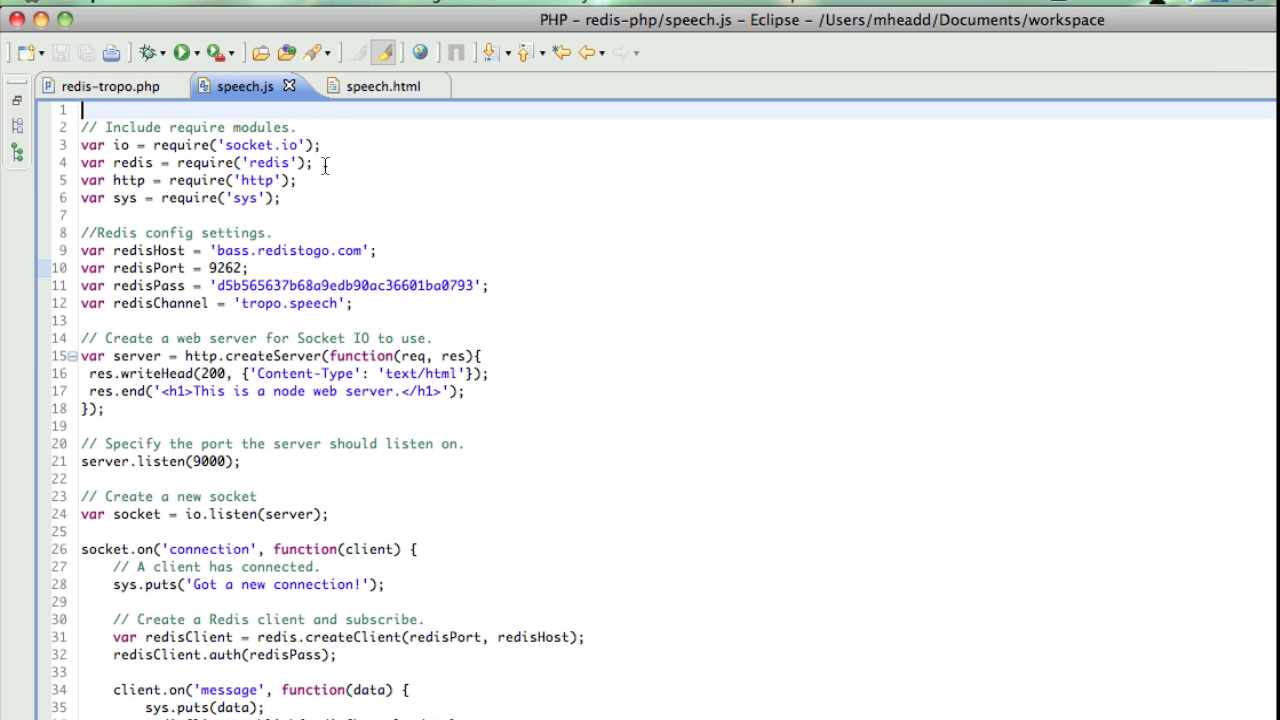
mouse_move(680, 646)
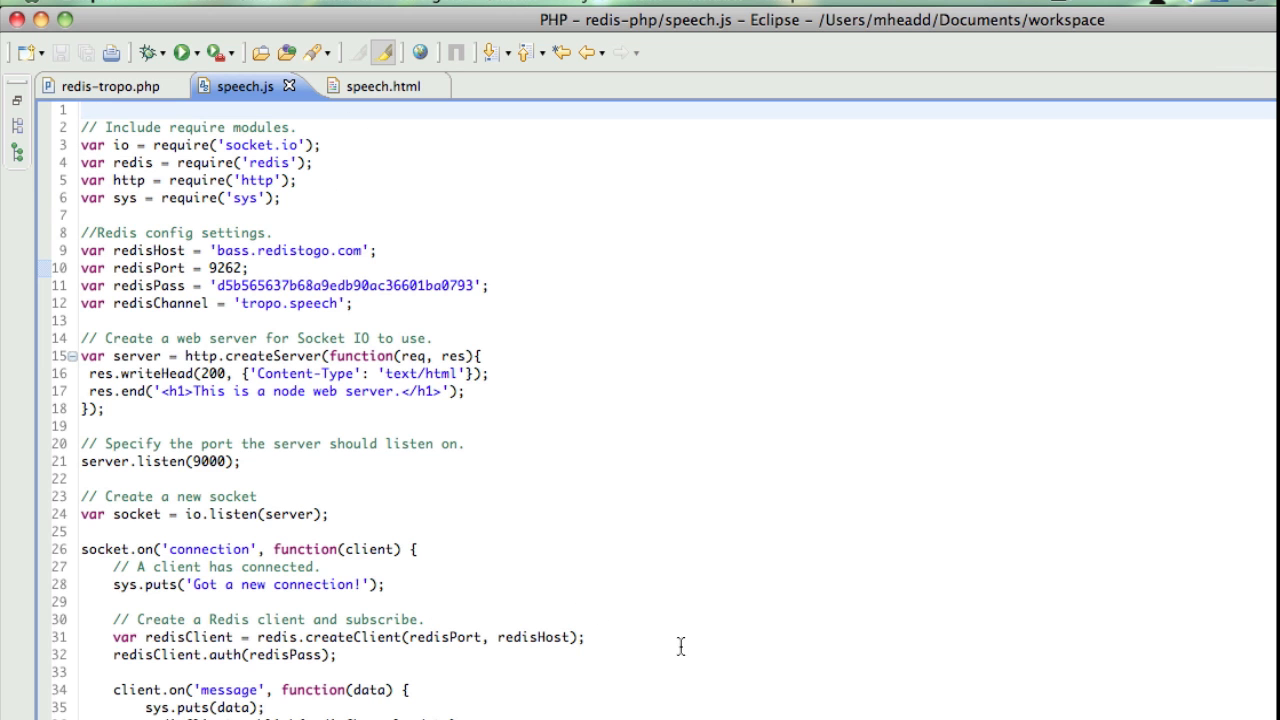
mouse_move(344, 704)
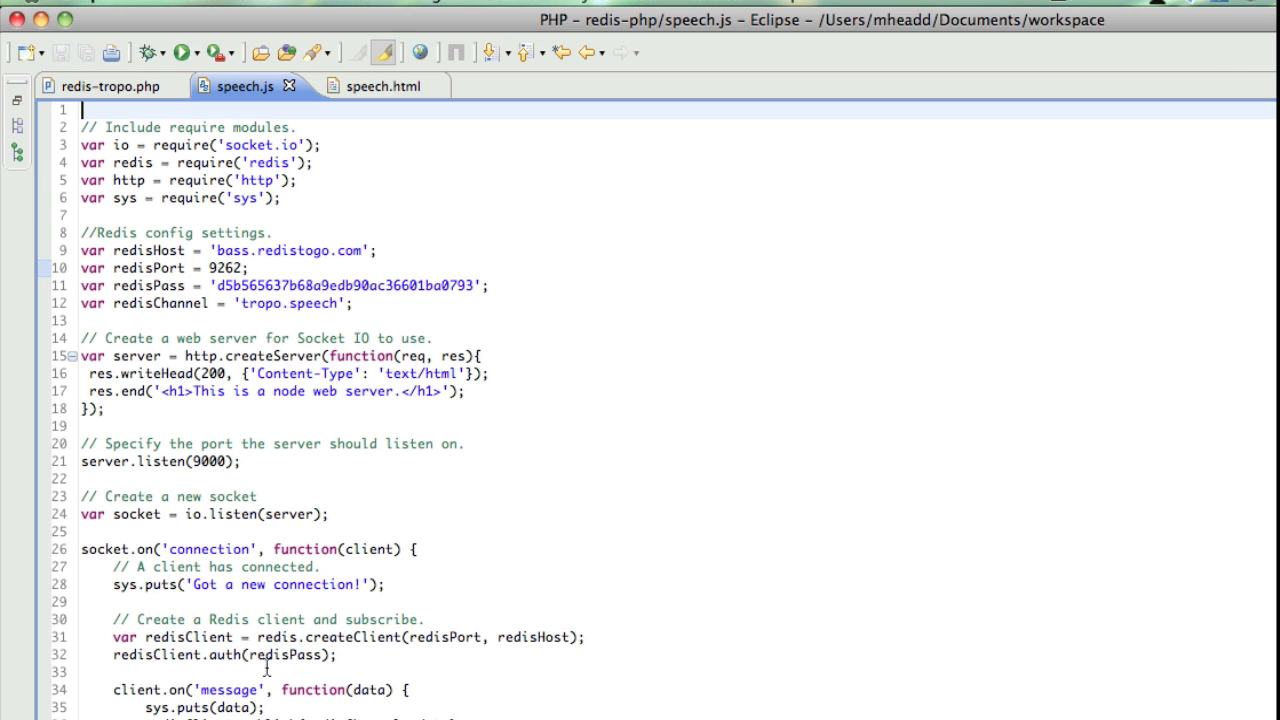
mouse_move(254, 304)
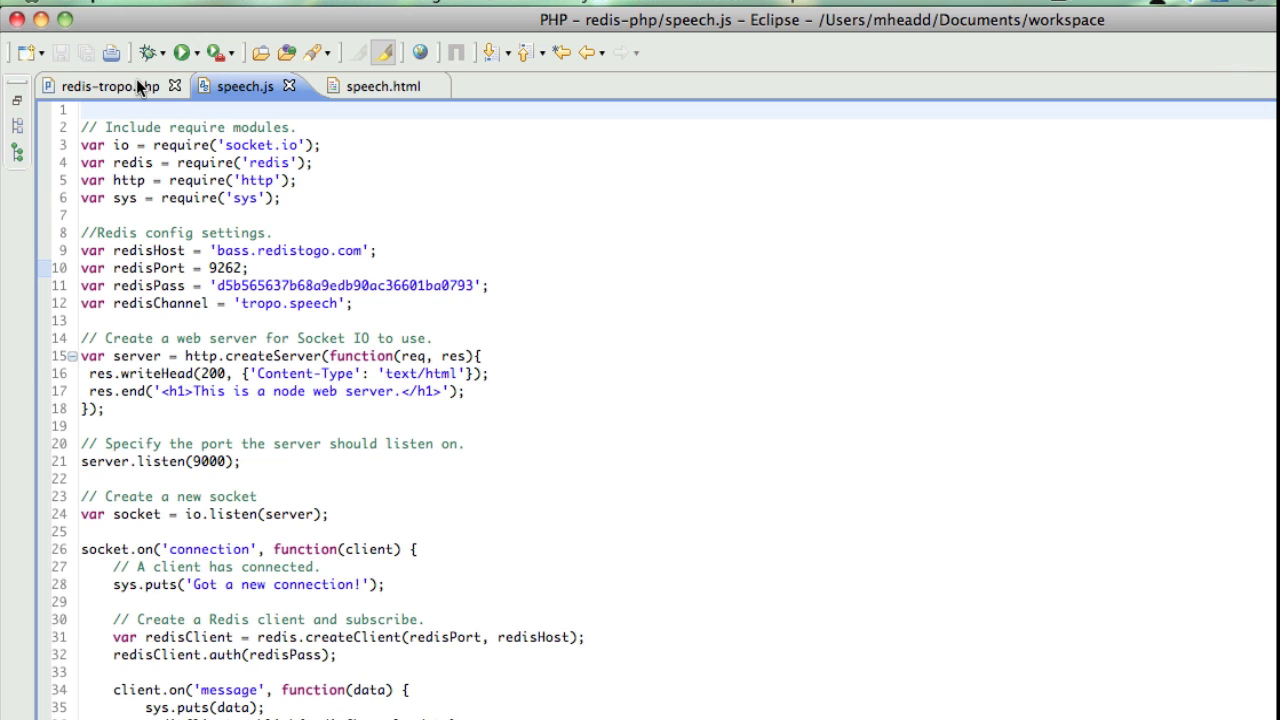
left_click(100, 86)
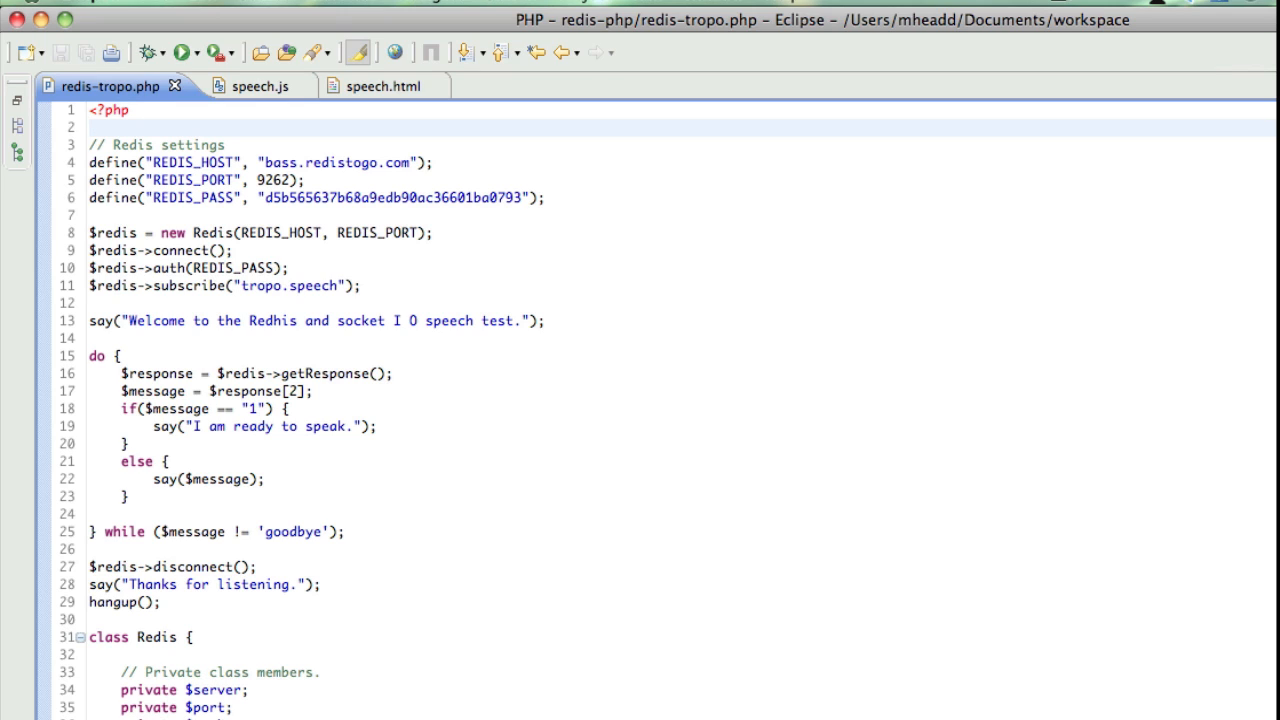
mouse_move(164, 710)
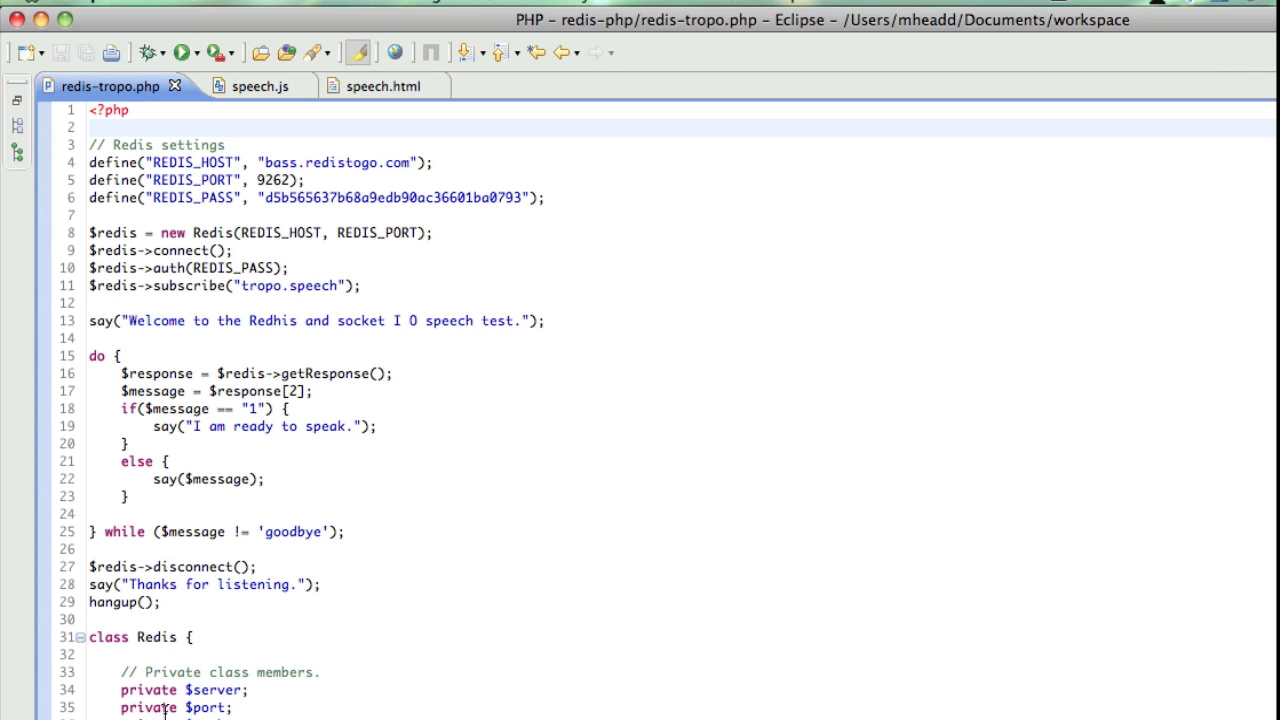
mouse_move(248, 584)
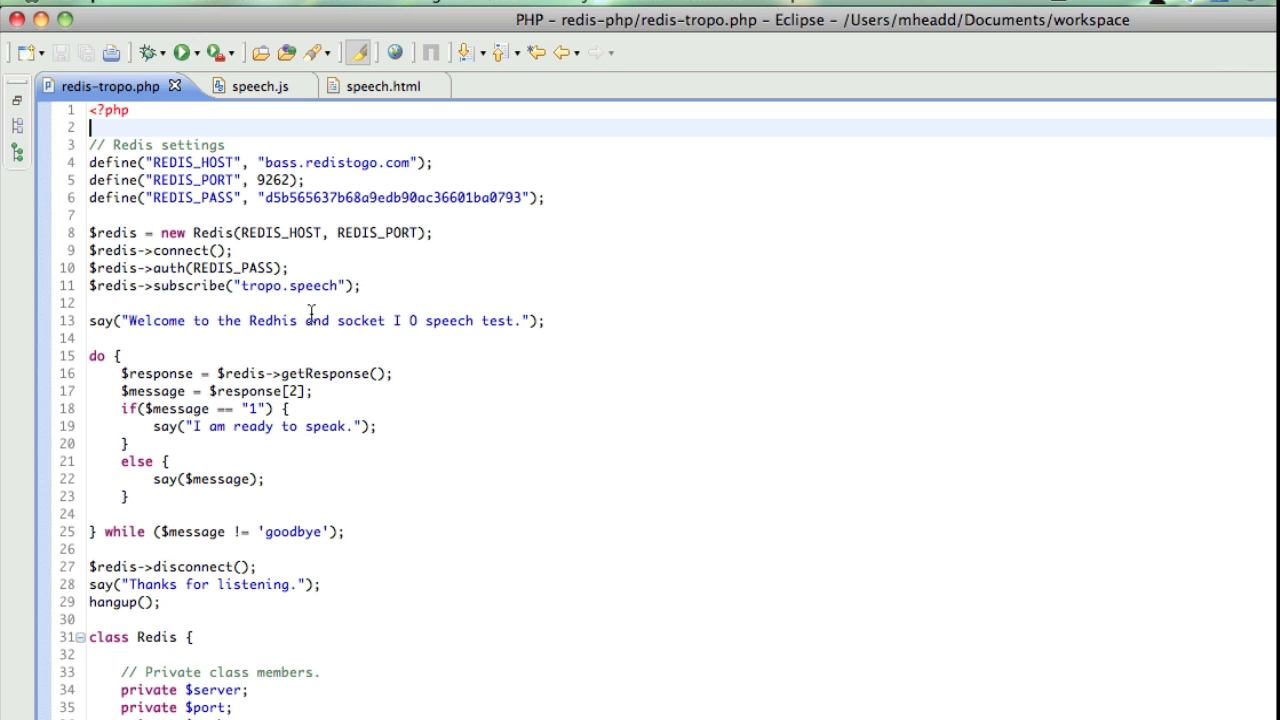
mouse_move(442, 380)
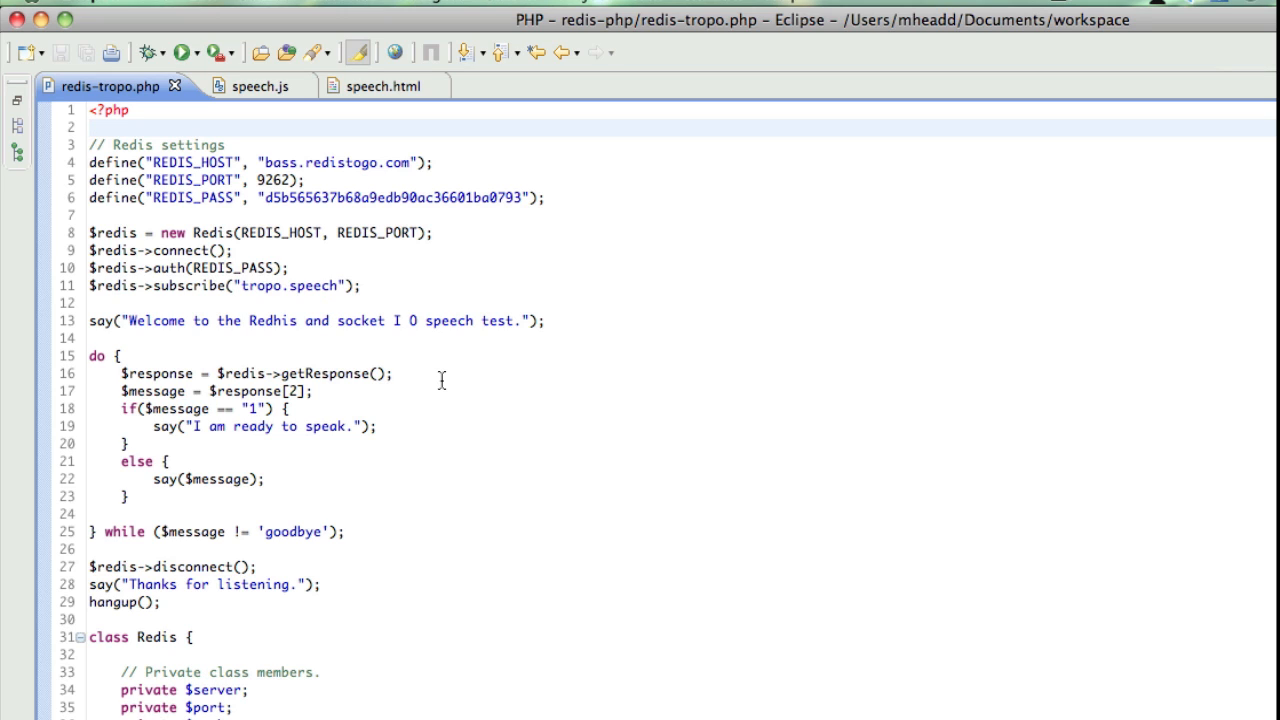
mouse_move(420, 284)
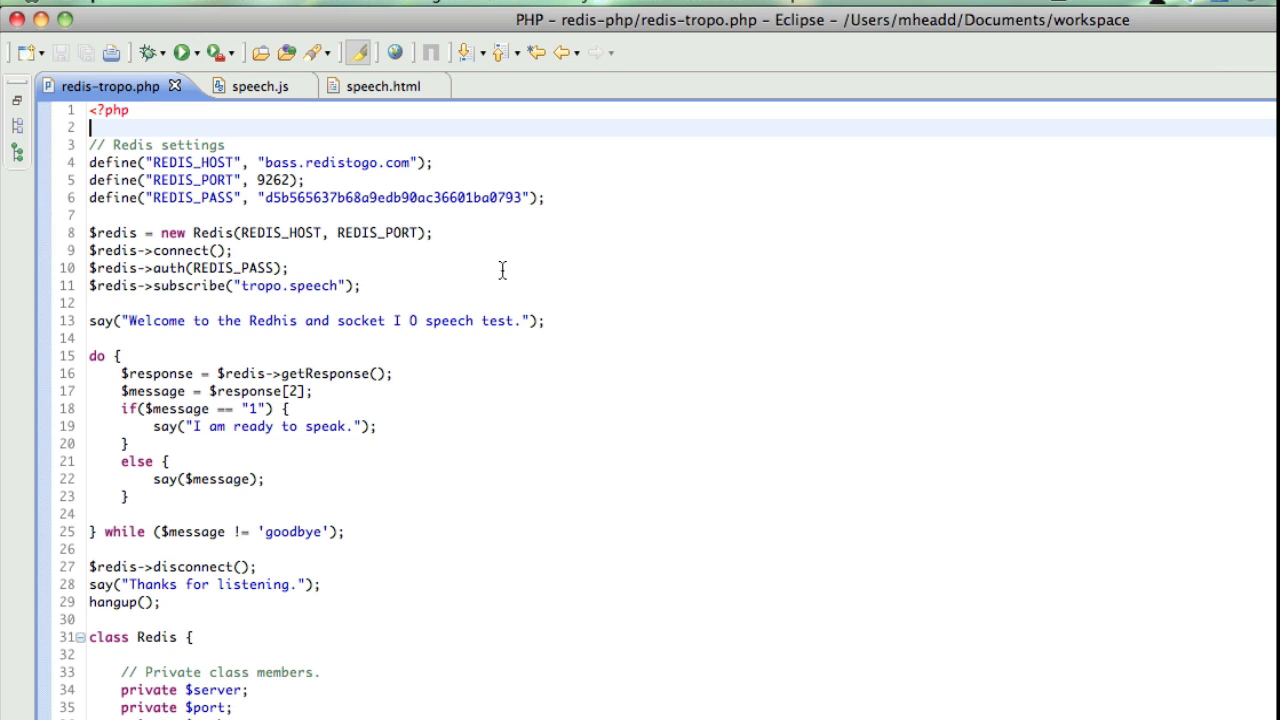
mouse_move(342, 378)
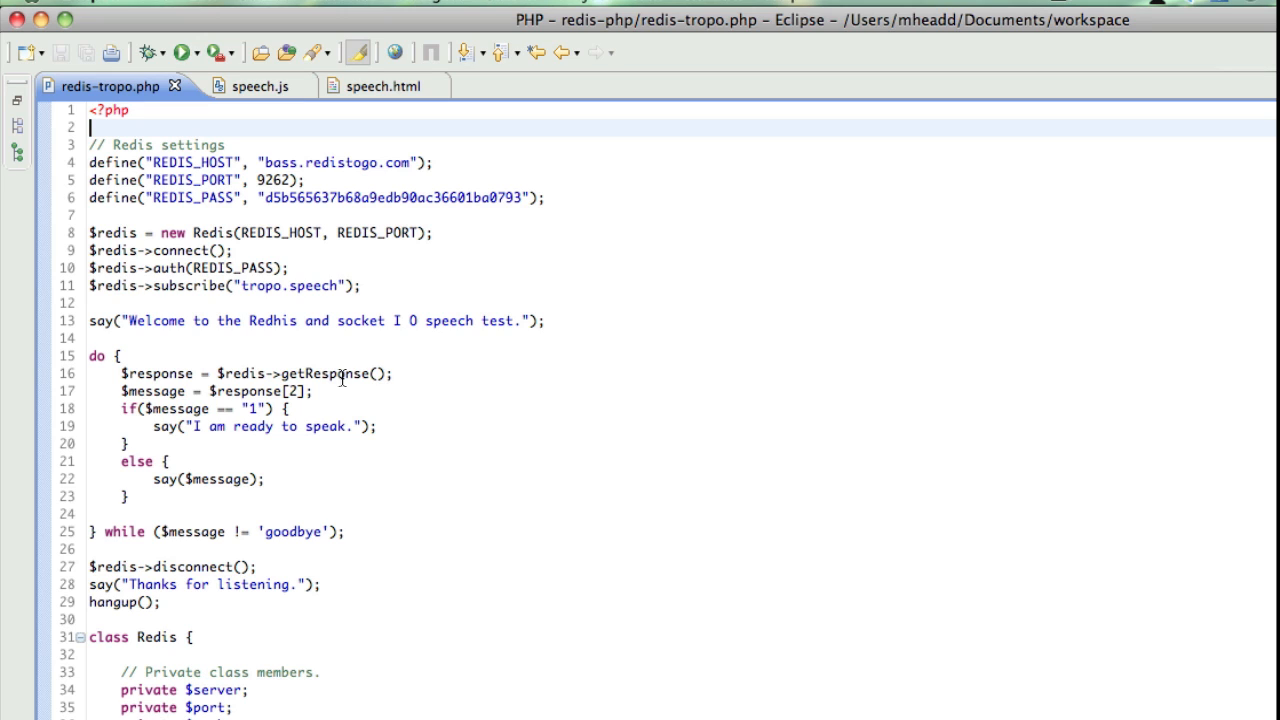
mouse_move(500, 384)
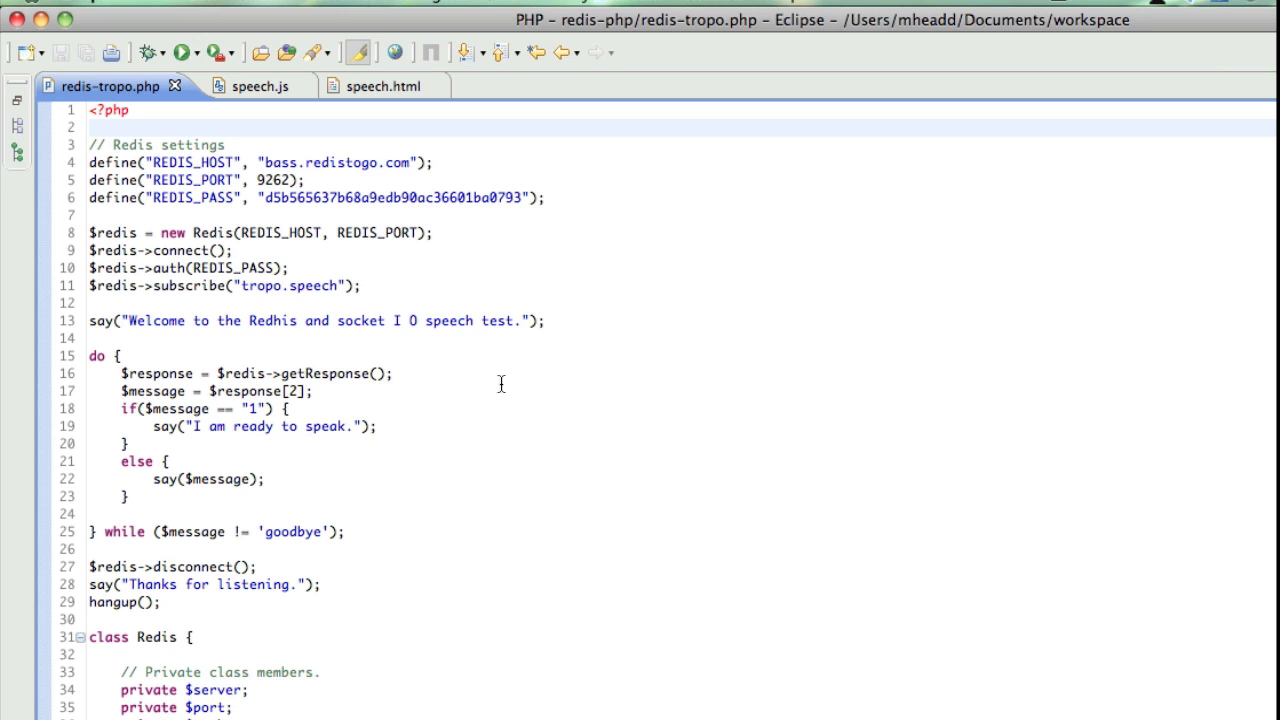
mouse_move(246, 486)
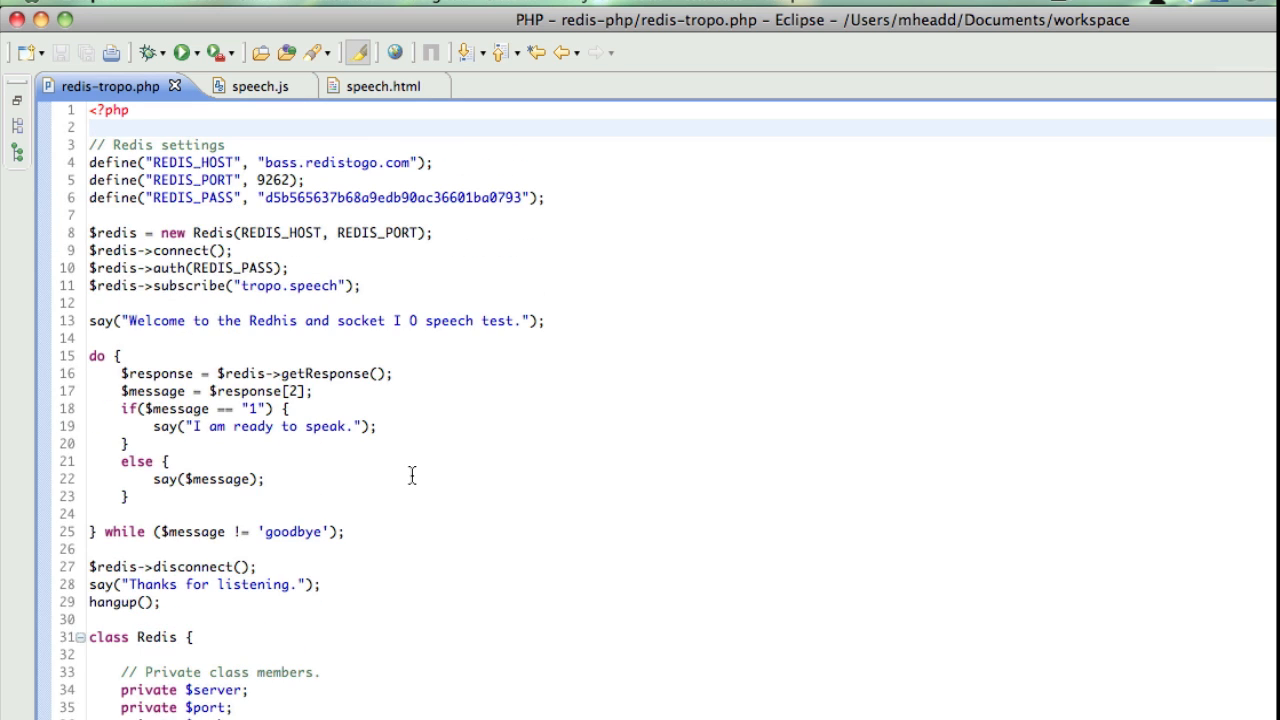
left_click(92, 128)
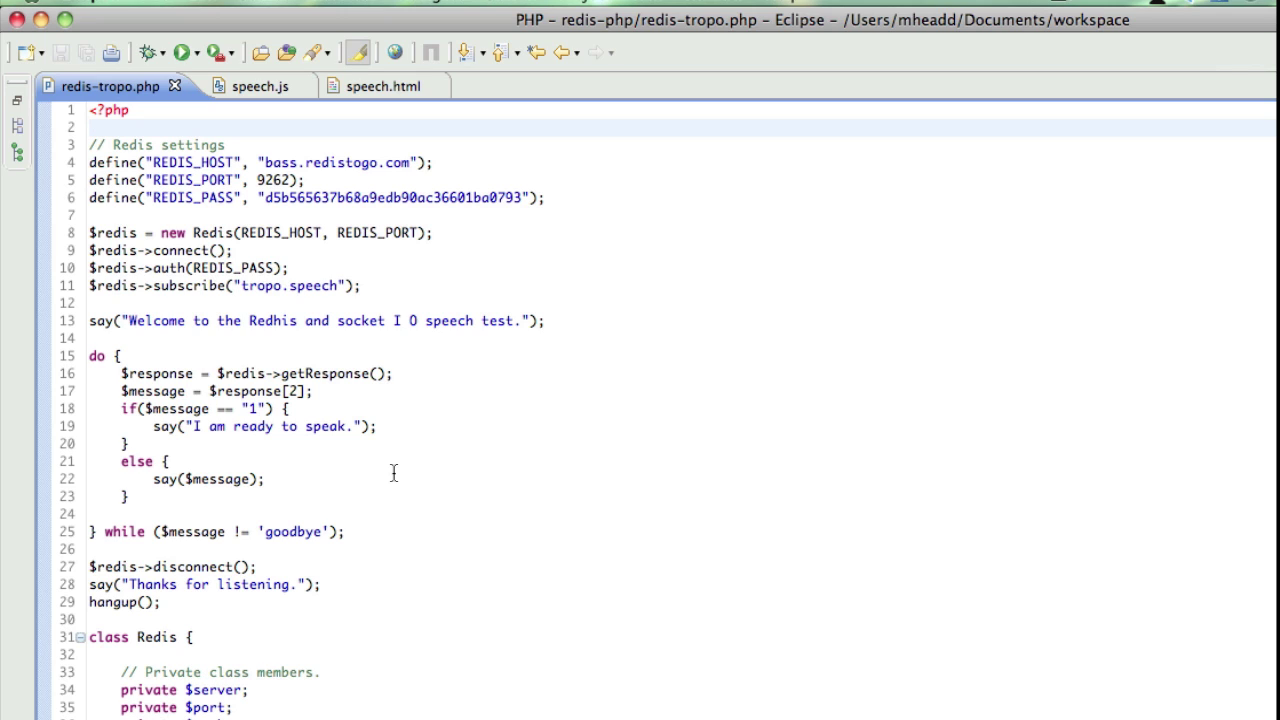
left_click(92, 128)
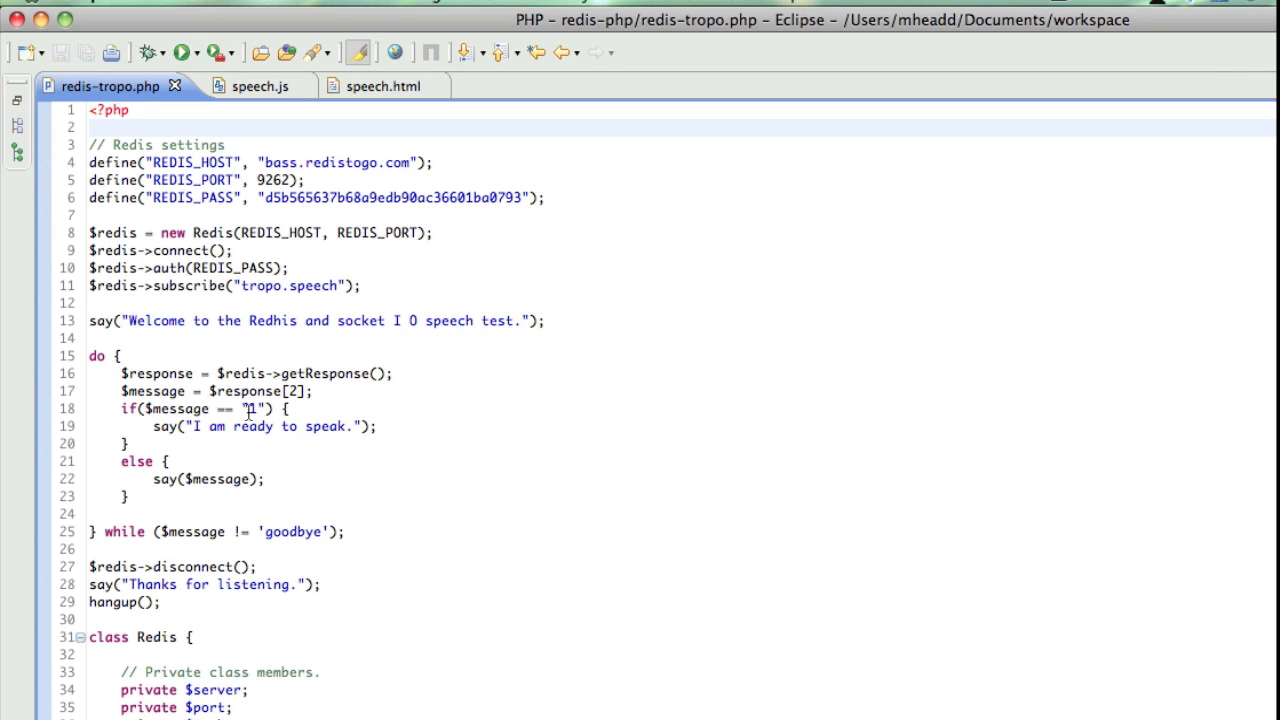
left_click(252, 408)
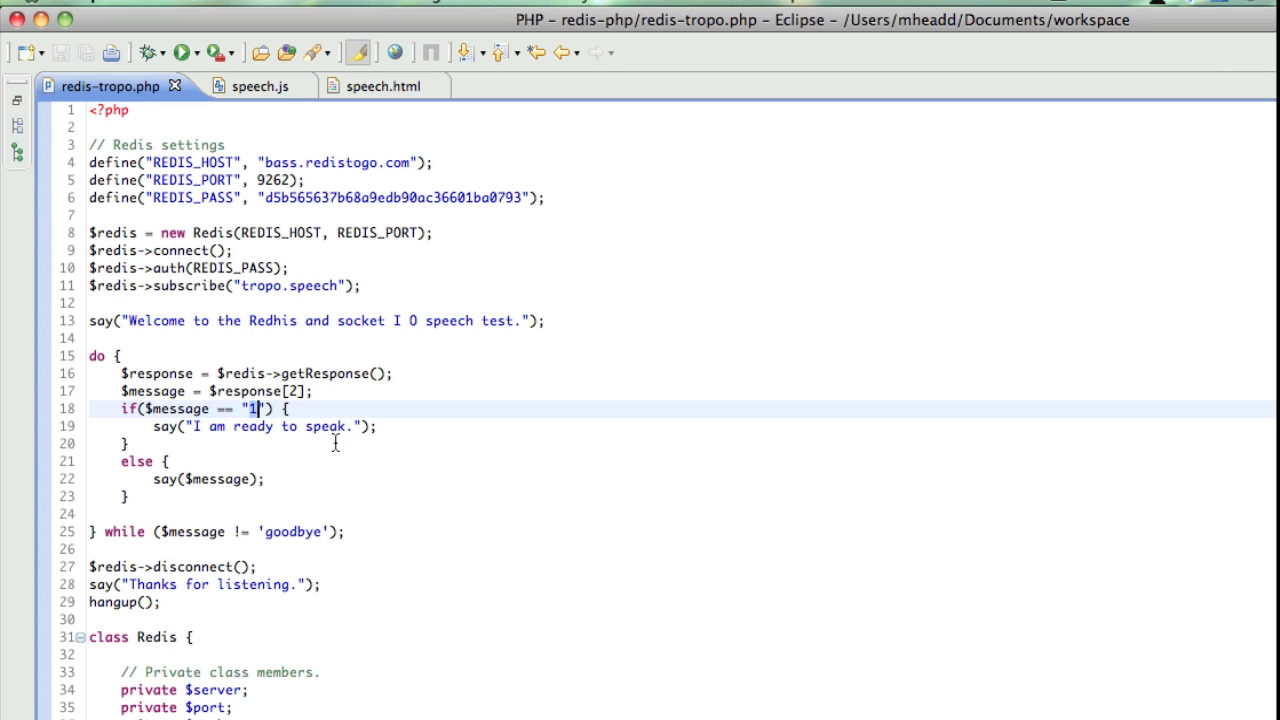
mouse_move(400, 430)
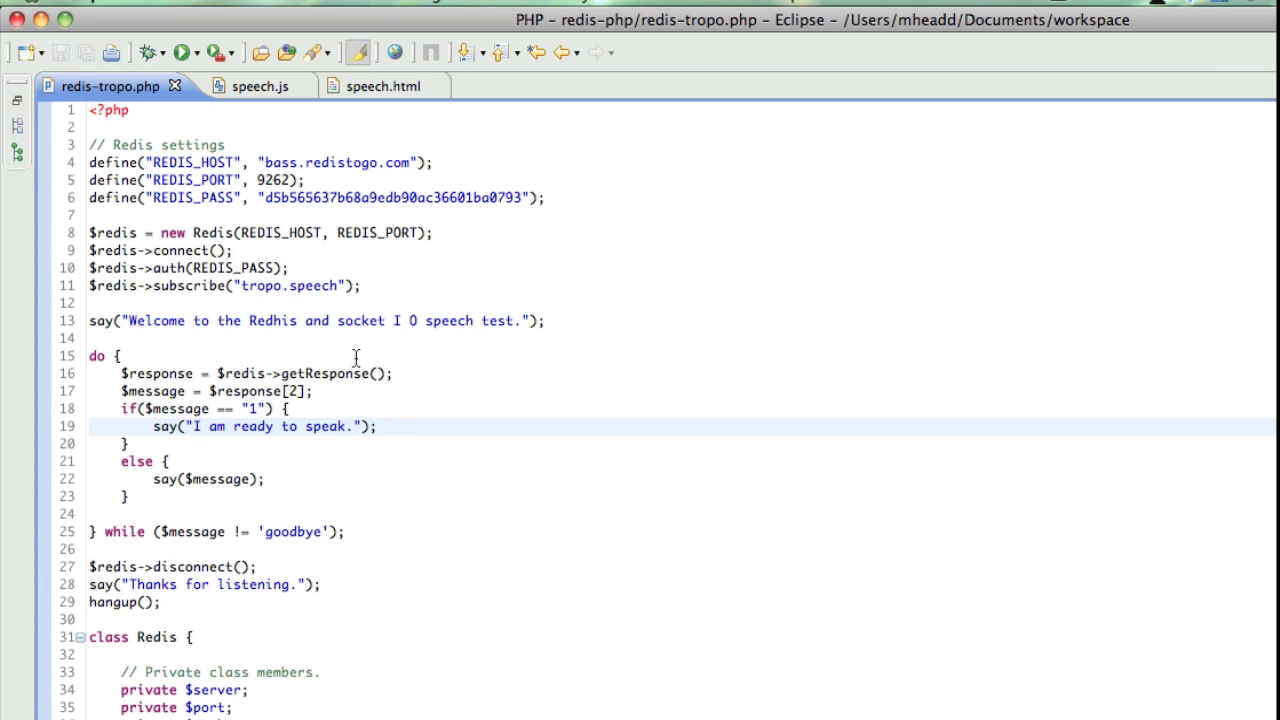
mouse_move(616, 316)
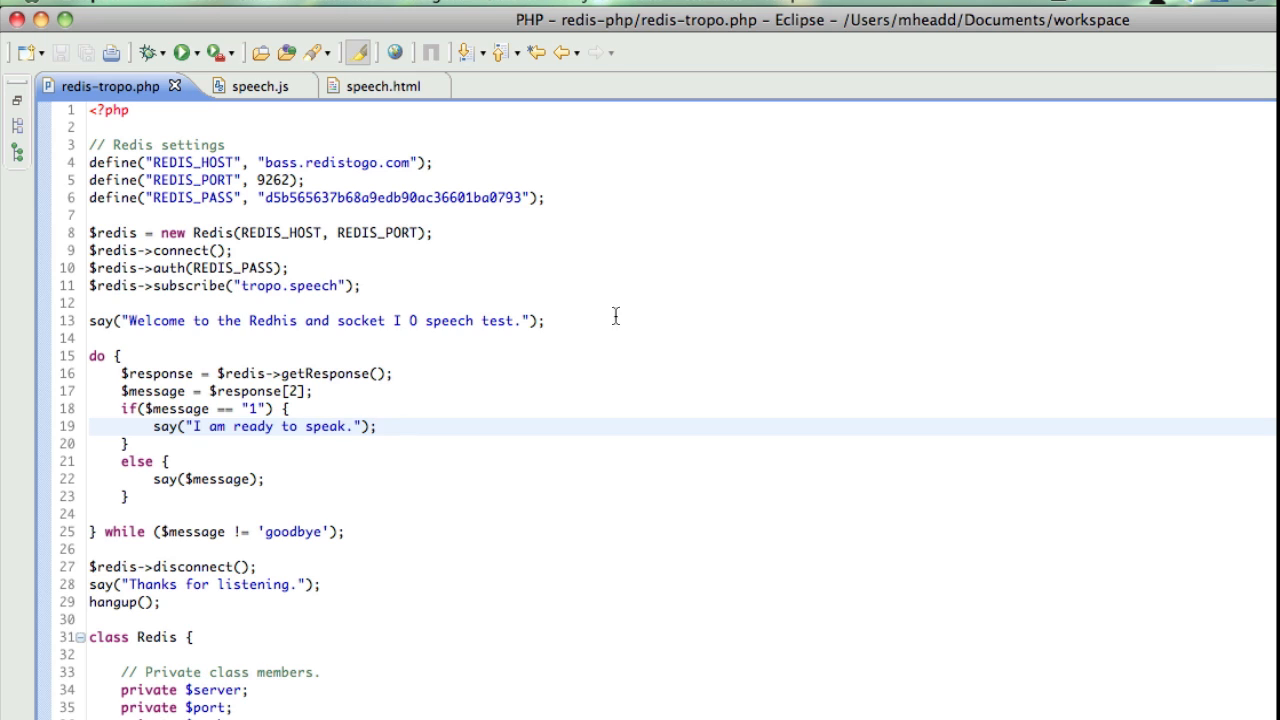
left_click(378, 426)
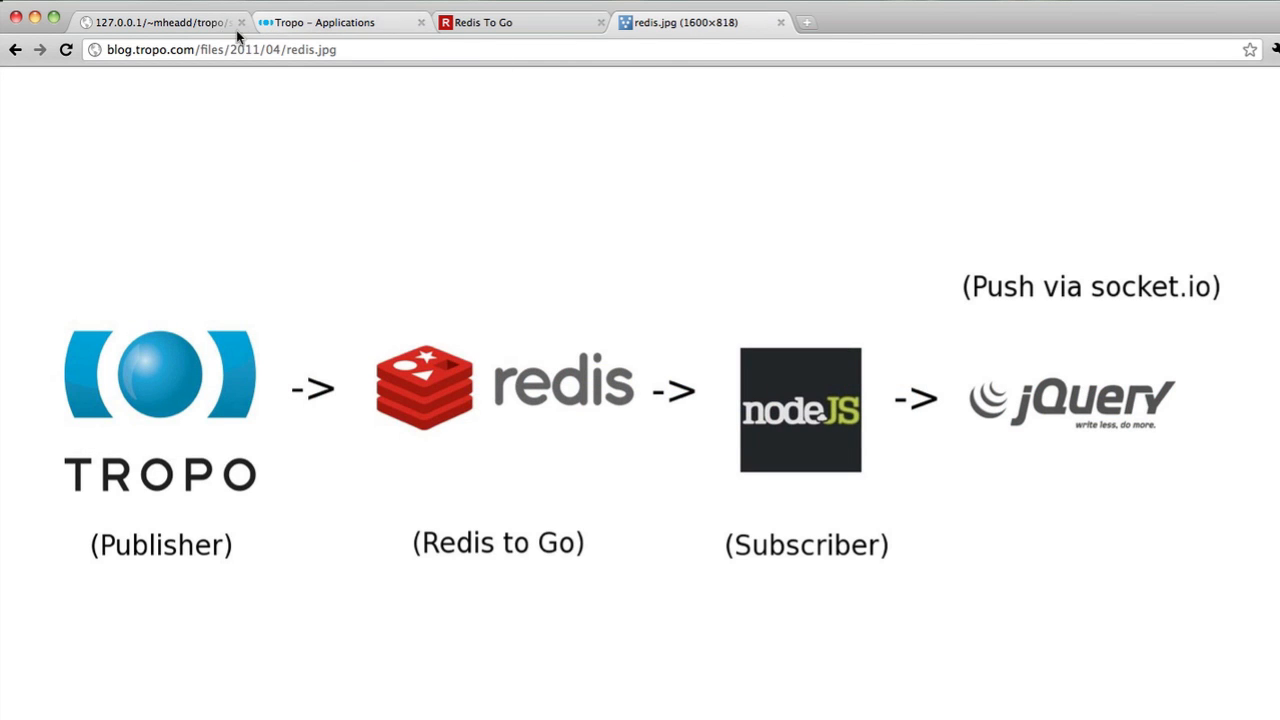
- View the Tropo Redis Node application settings with voice and SMS URLs to redis-demo.php
left_click(324, 22)
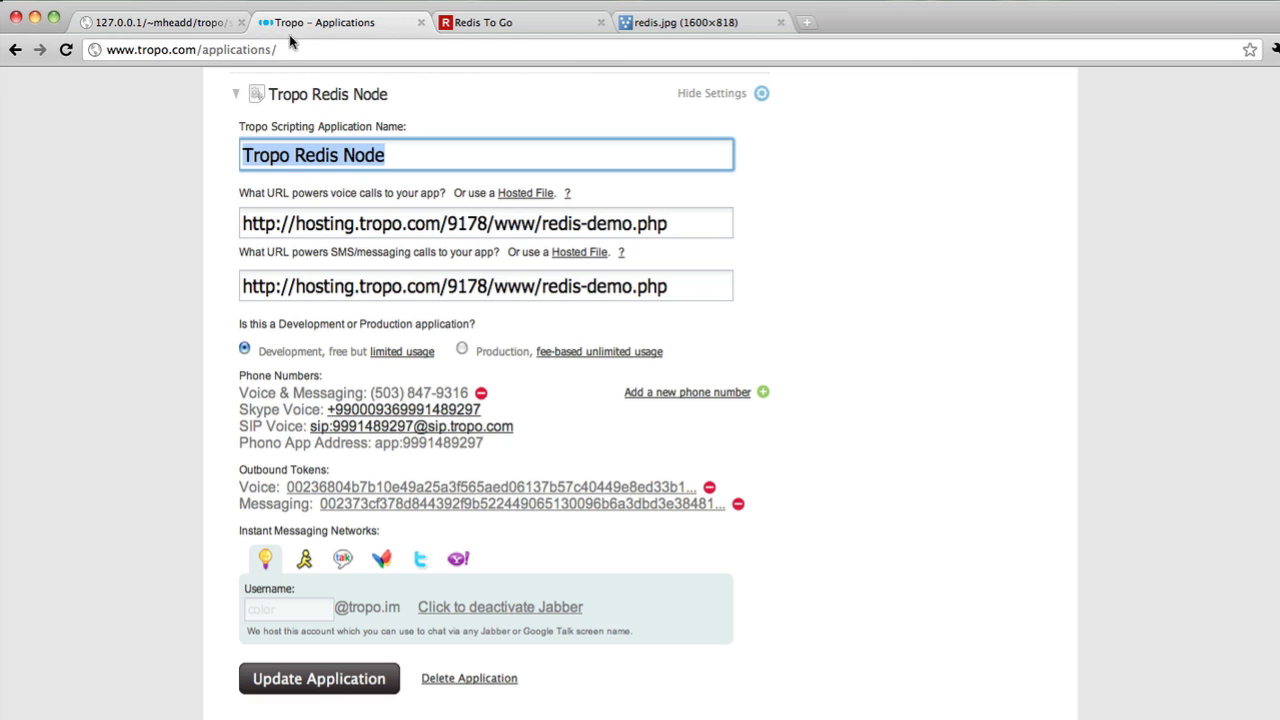
mouse_move(80, 304)
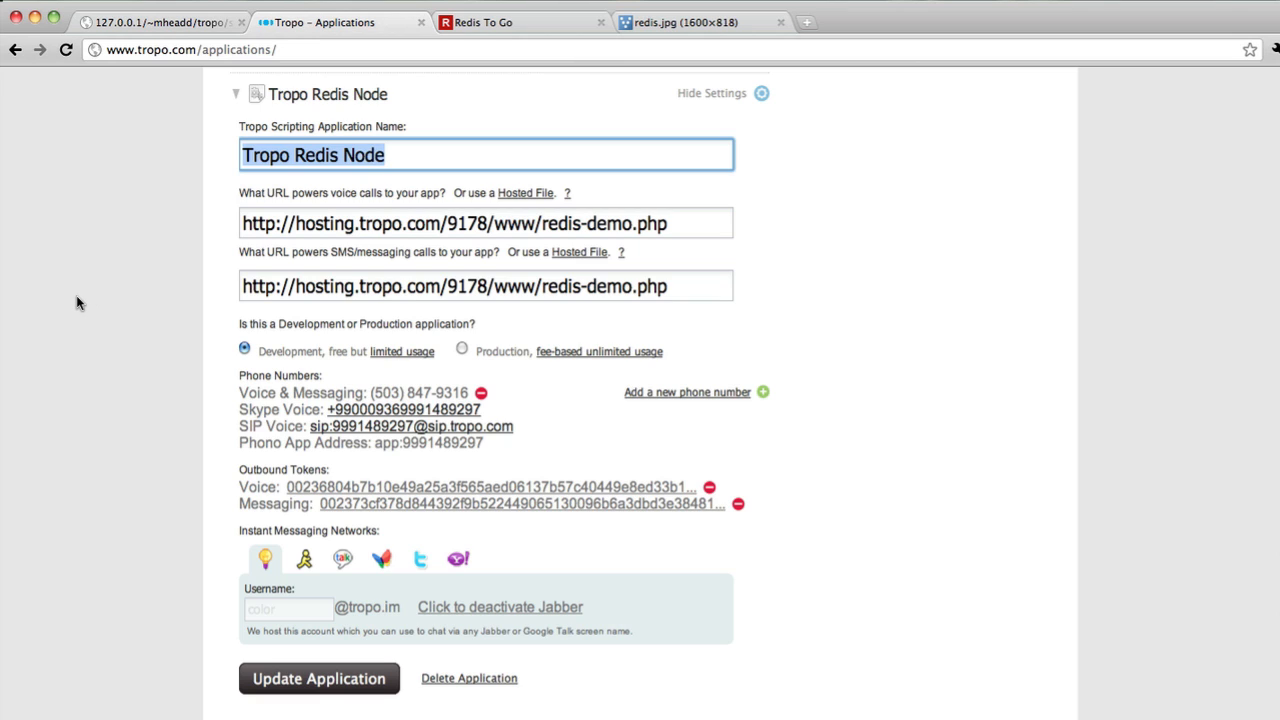
mouse_move(600, 268)
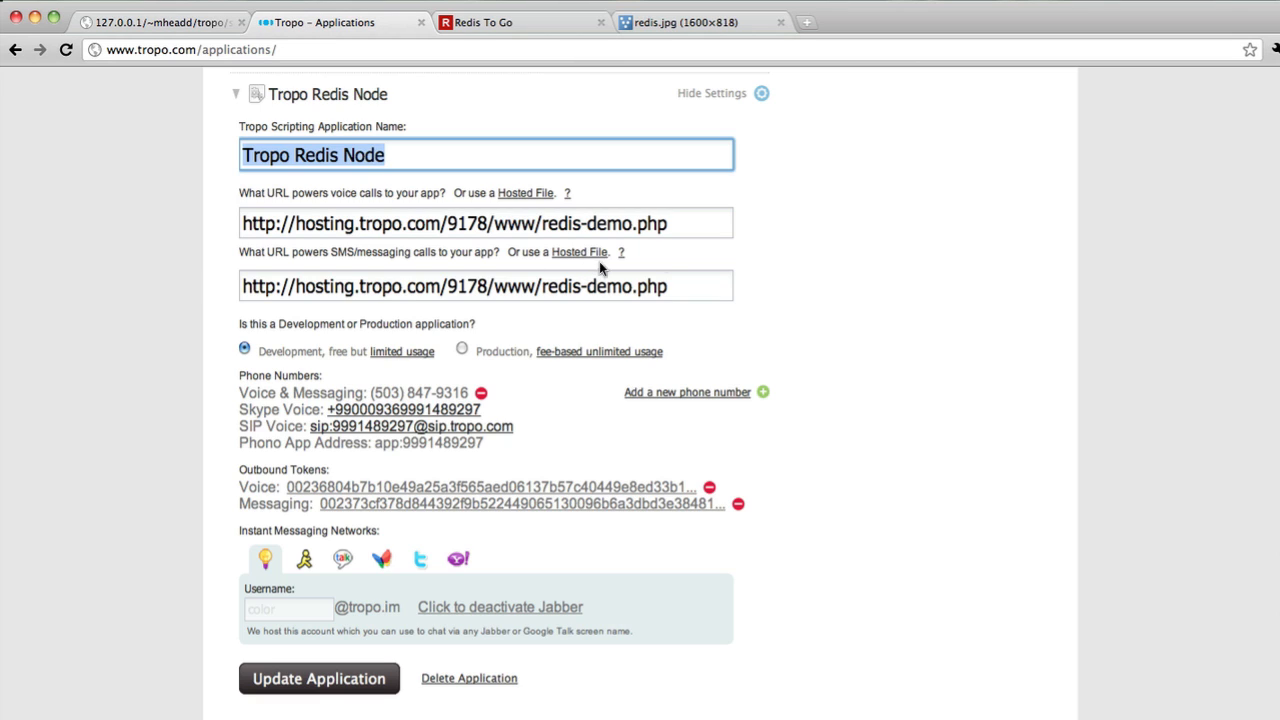
mouse_move(690, 248)
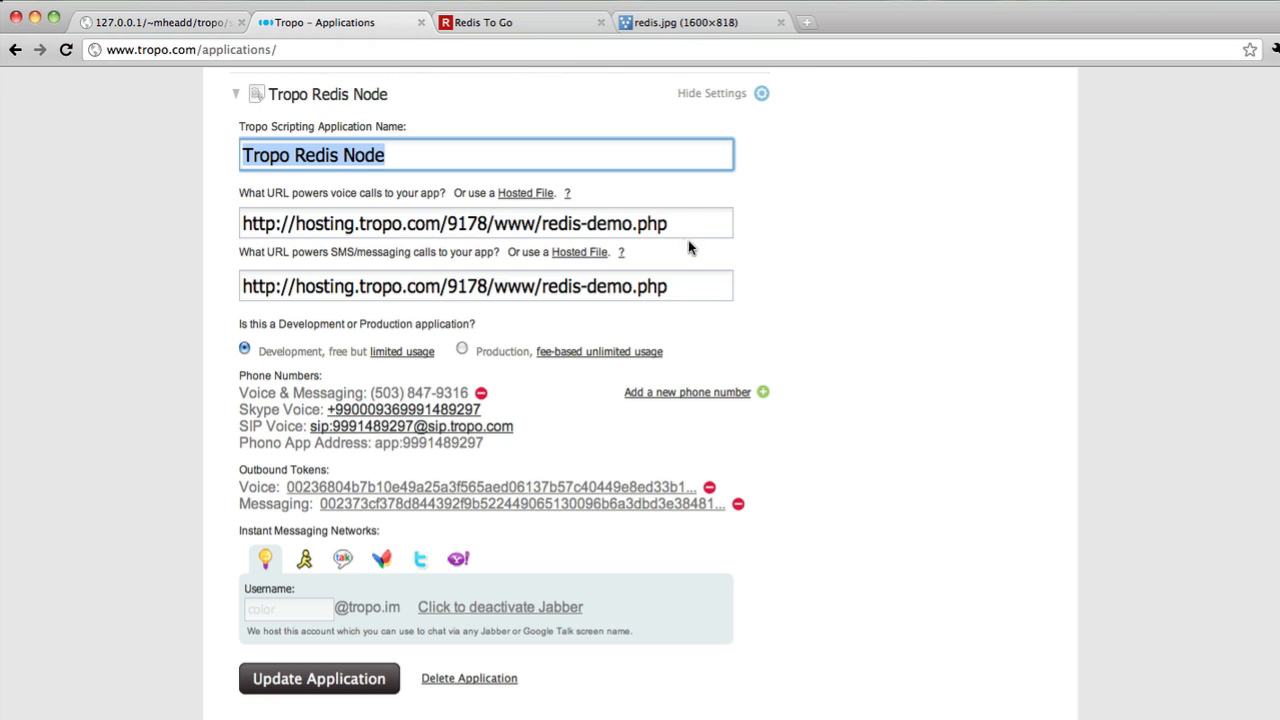
mouse_move(698, 238)
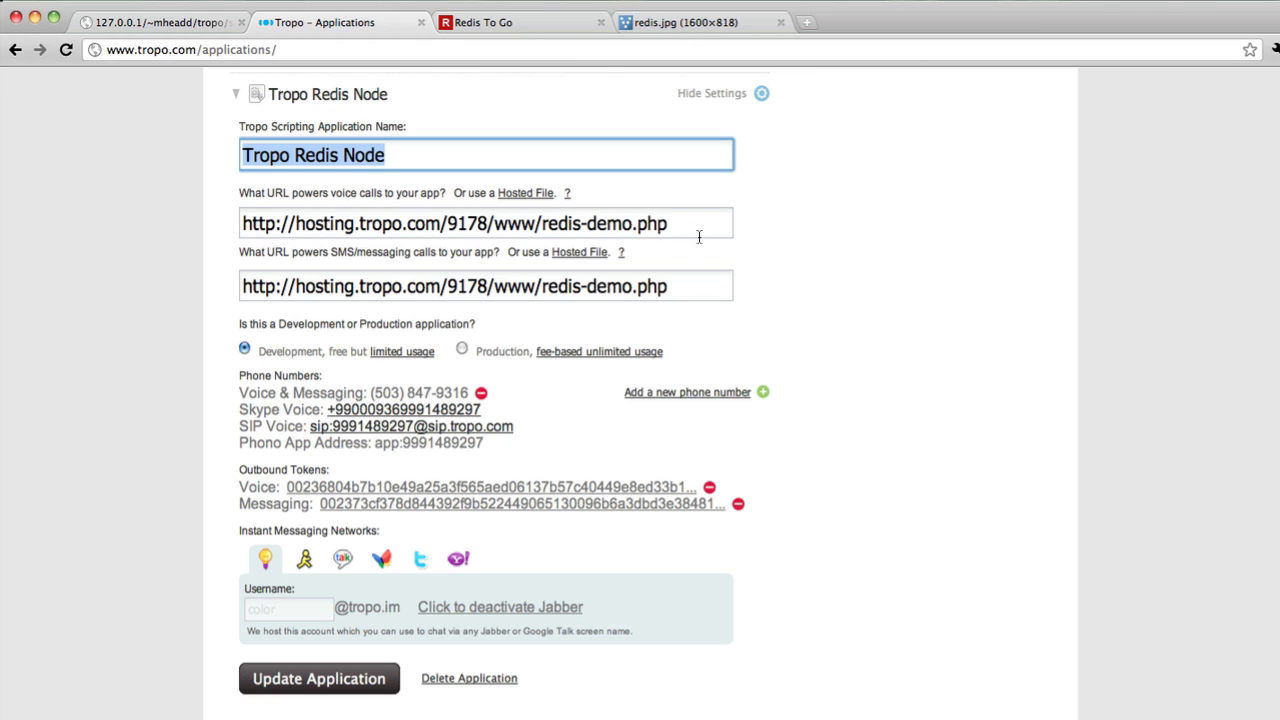
mouse_move(676, 258)
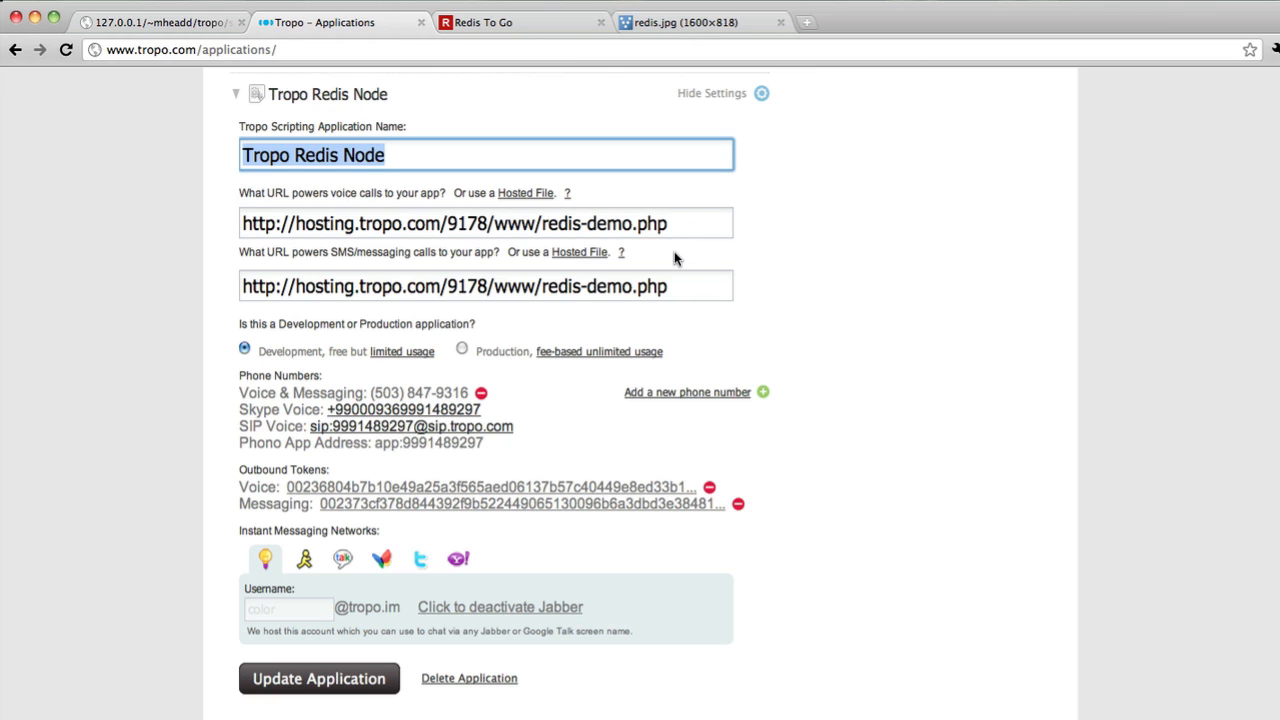
mouse_move(518, 400)
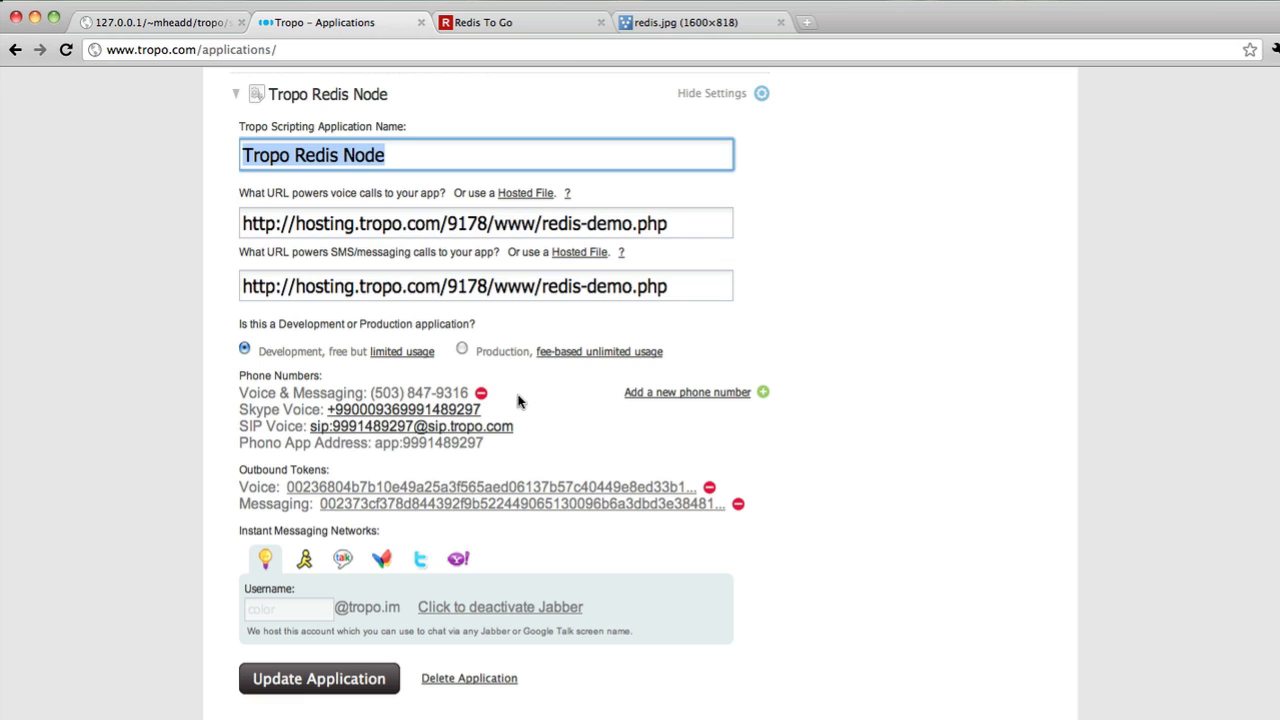
mouse_move(516, 396)
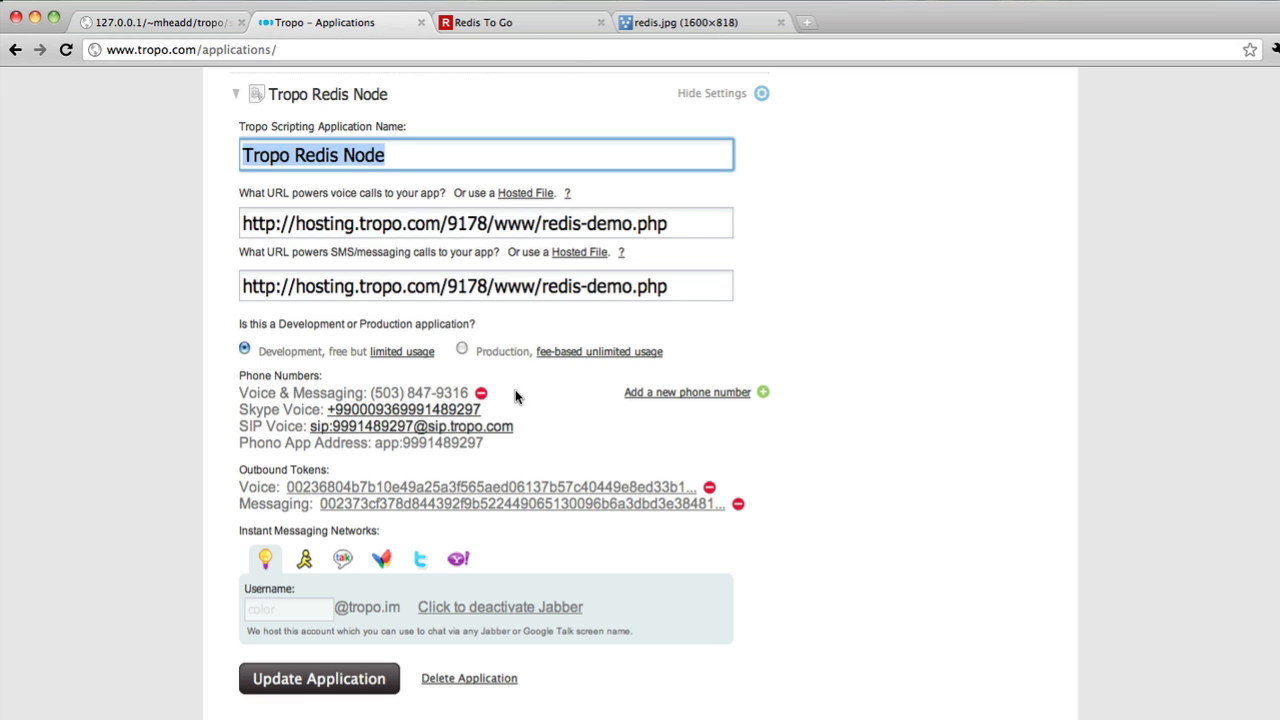
mouse_move(484, 356)
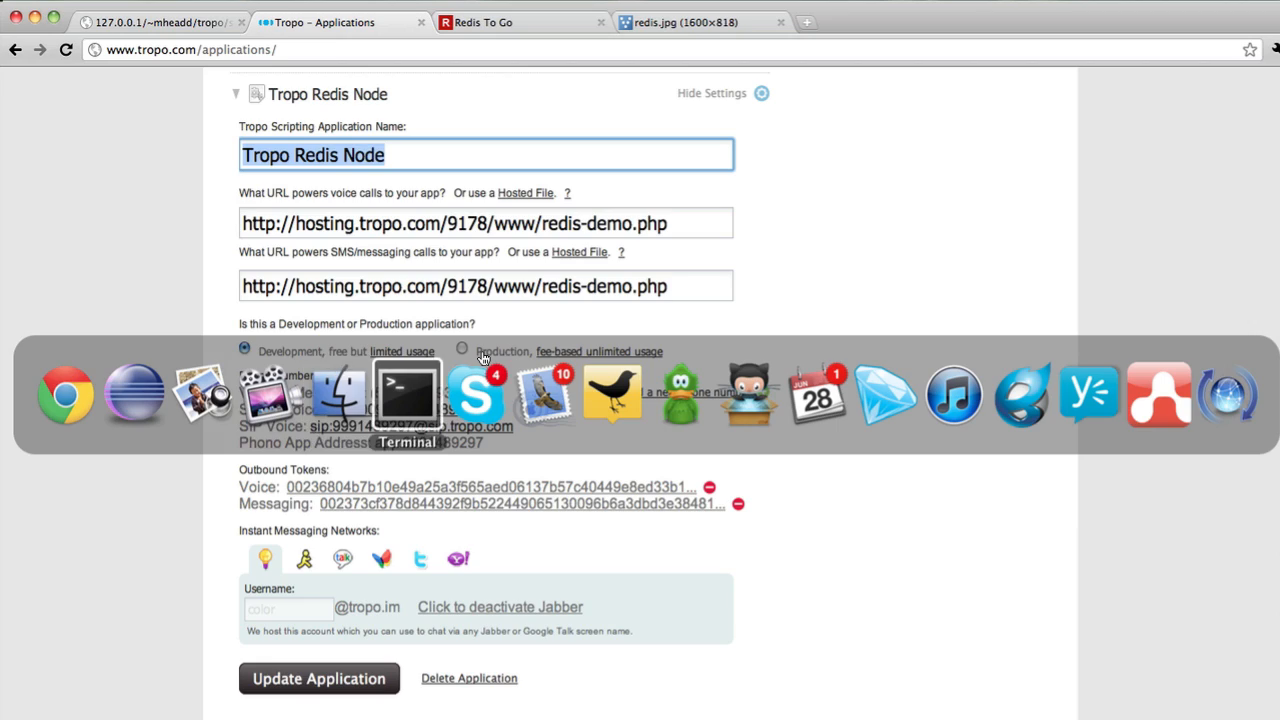
left_click(406, 390)
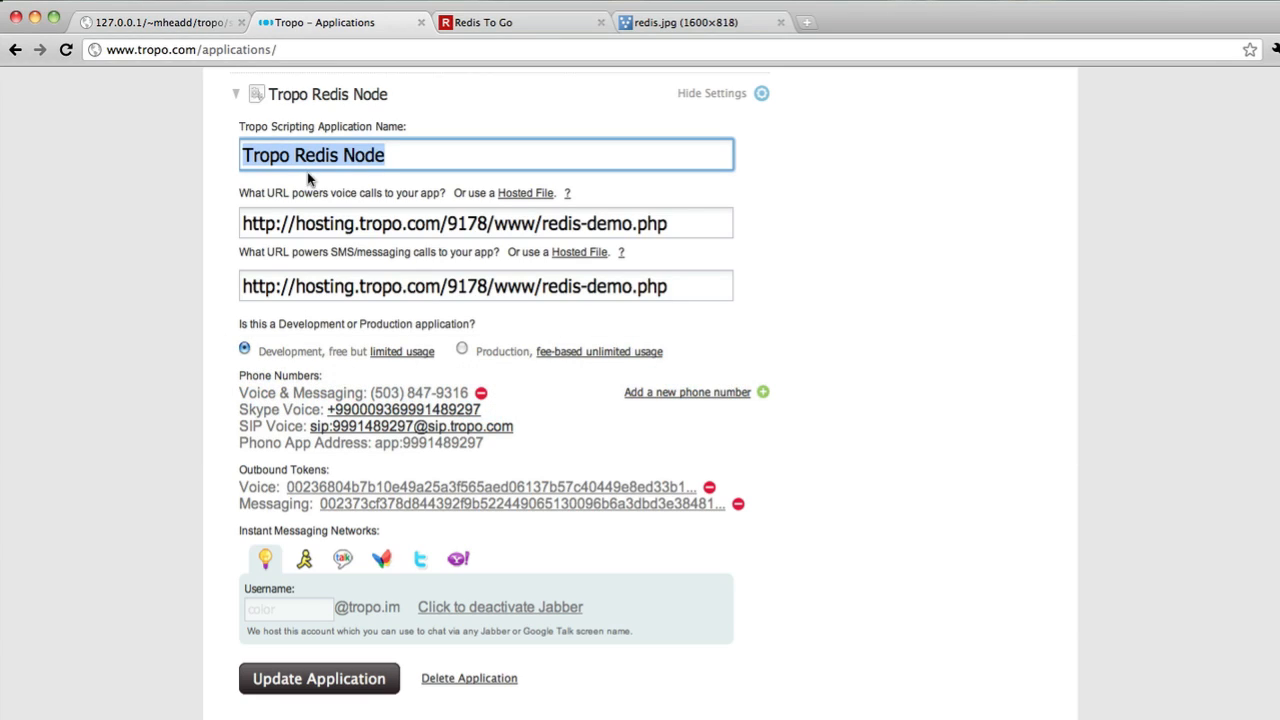
- Check the node speech.js log for a new client connection, then return to the speech demo page
left_click(160, 22)
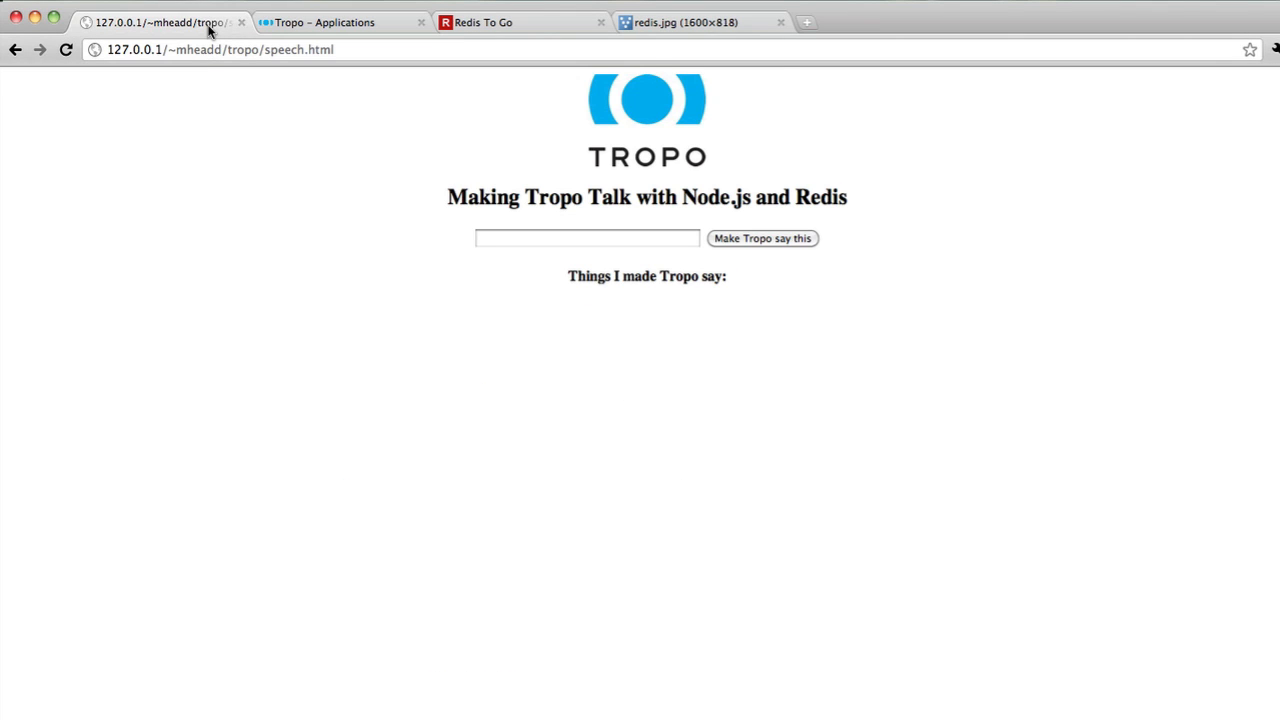
mouse_move(204, 158)
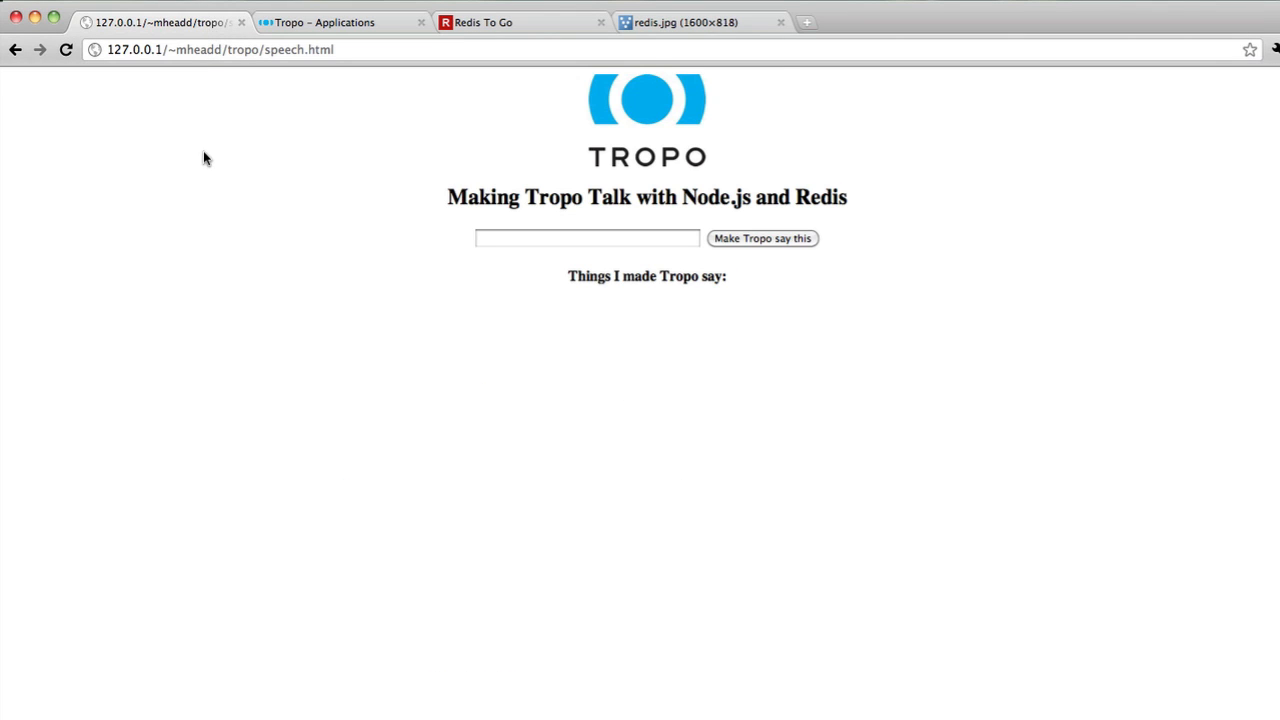
left_click(66, 48)
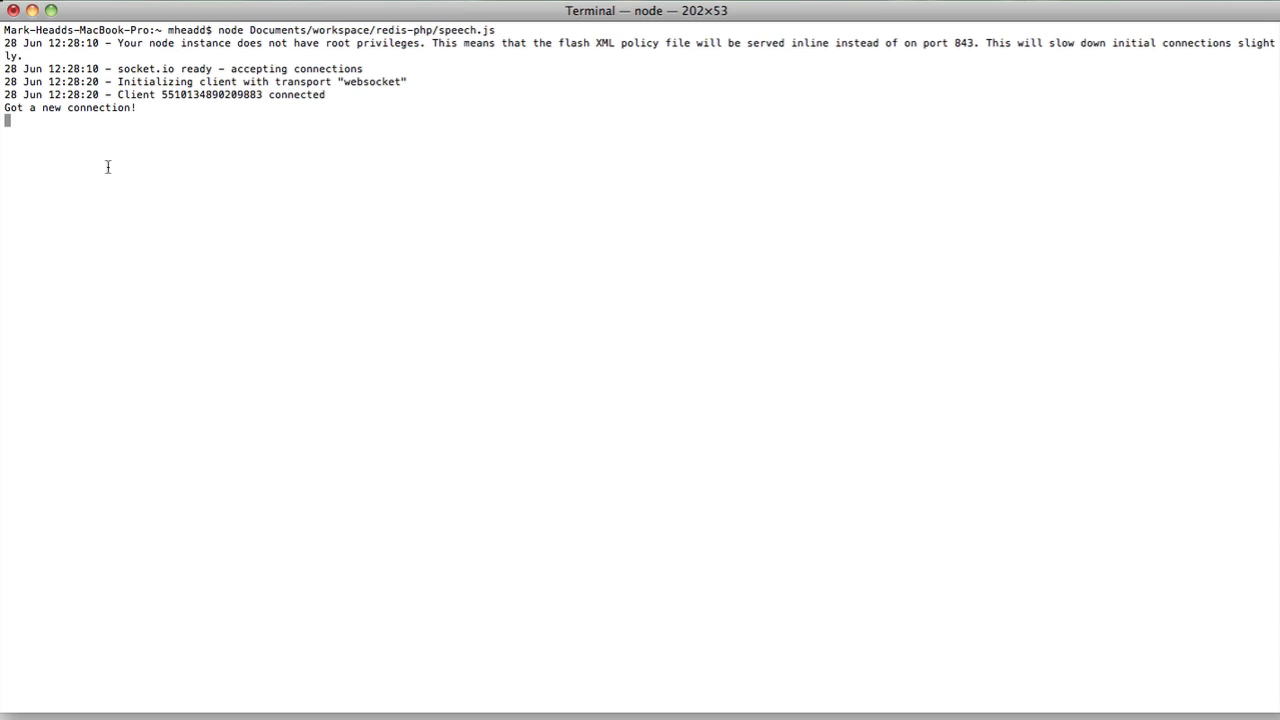
mouse_move(172, 122)
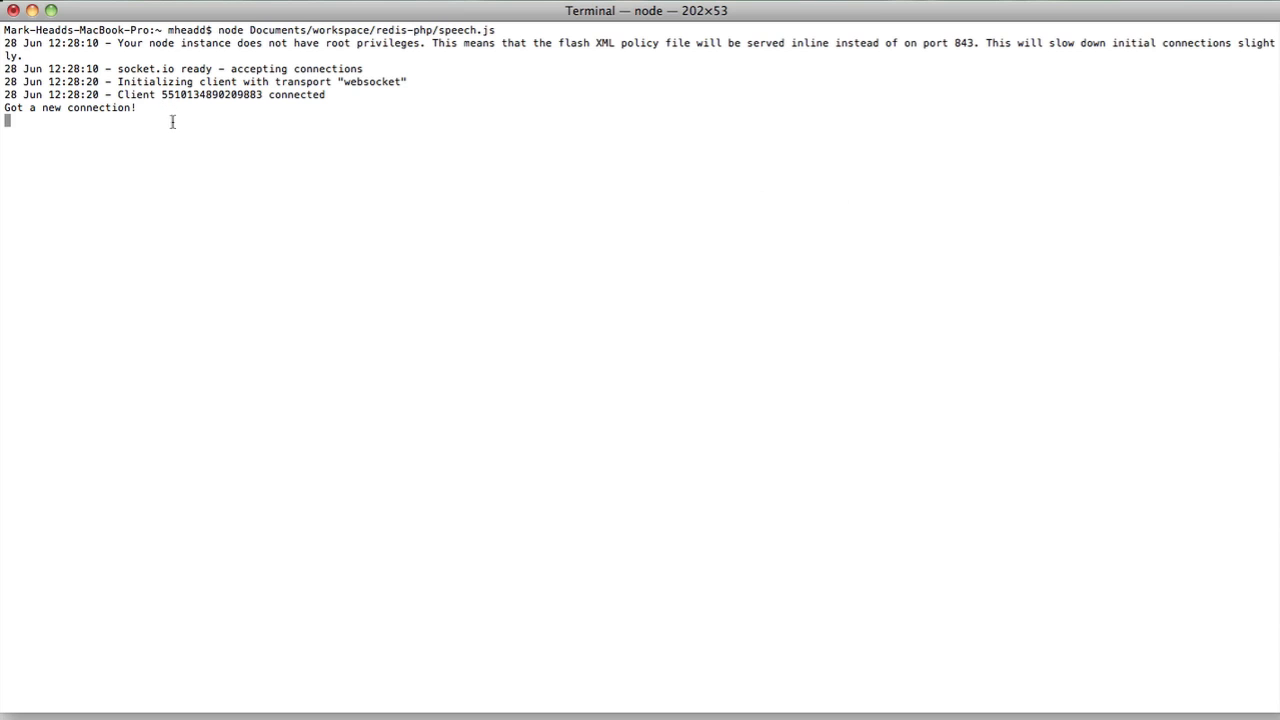
mouse_move(188, 138)
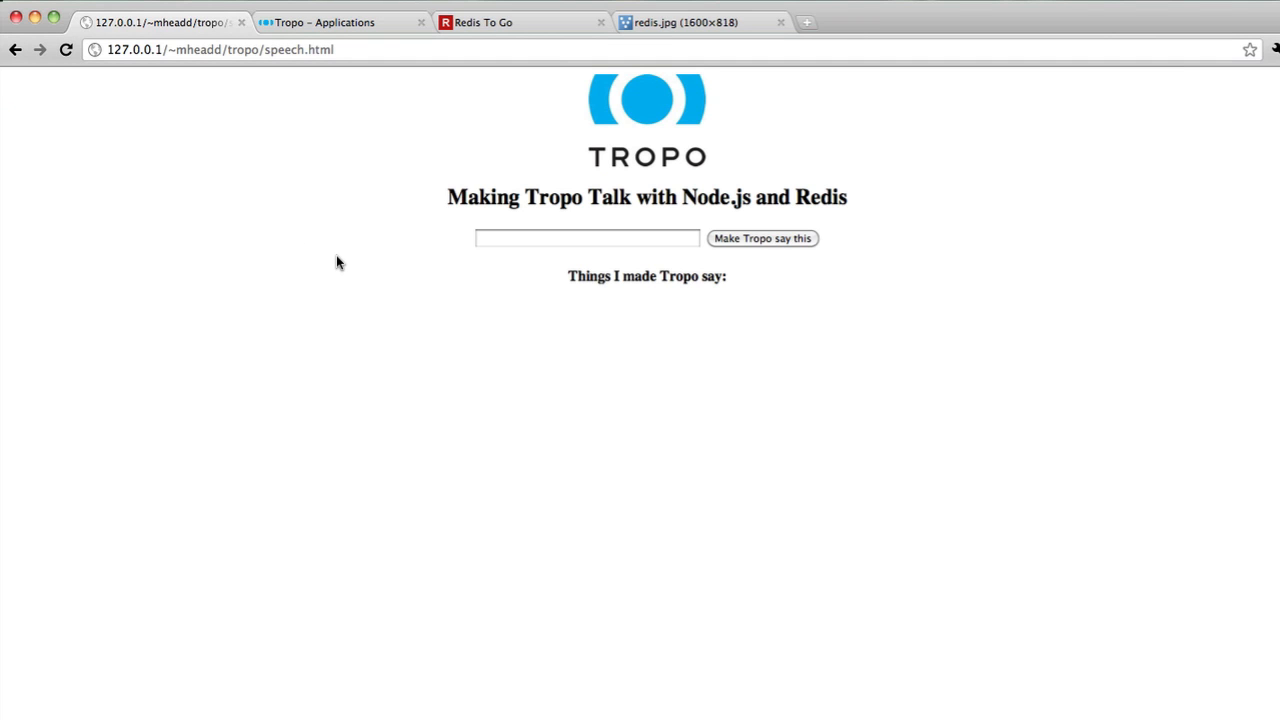
mouse_move(344, 110)
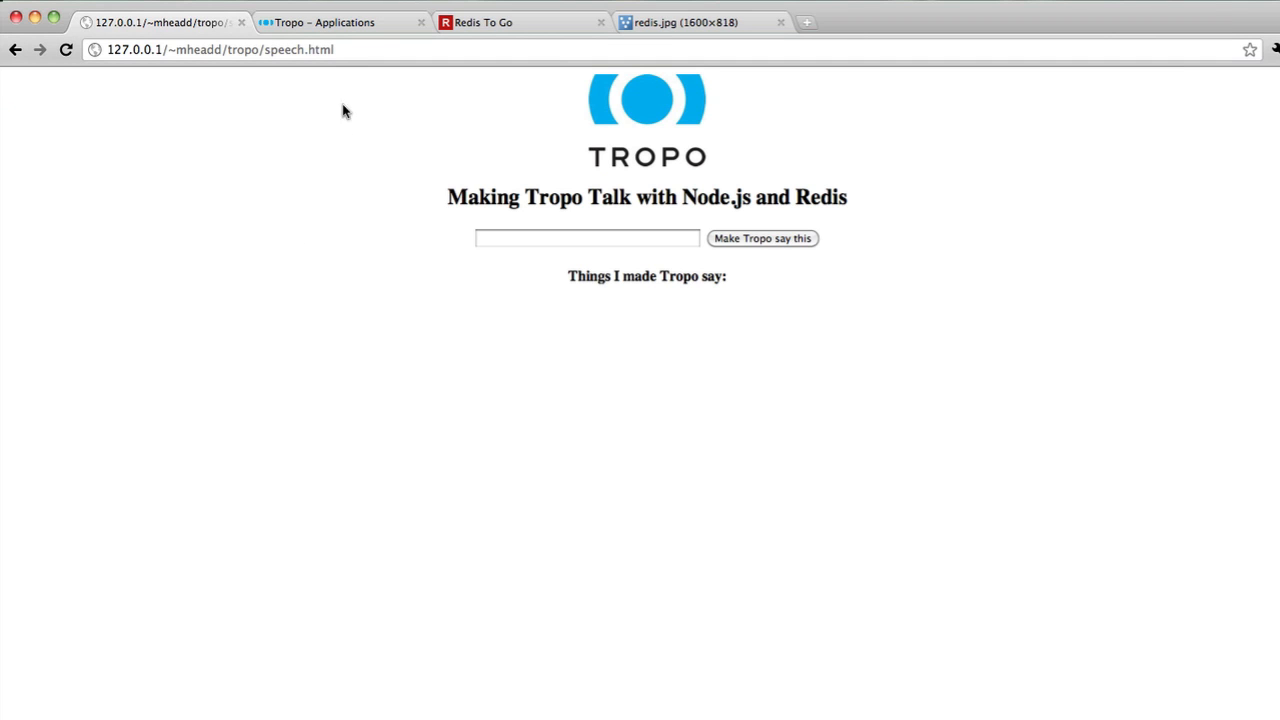
left_click(324, 22)
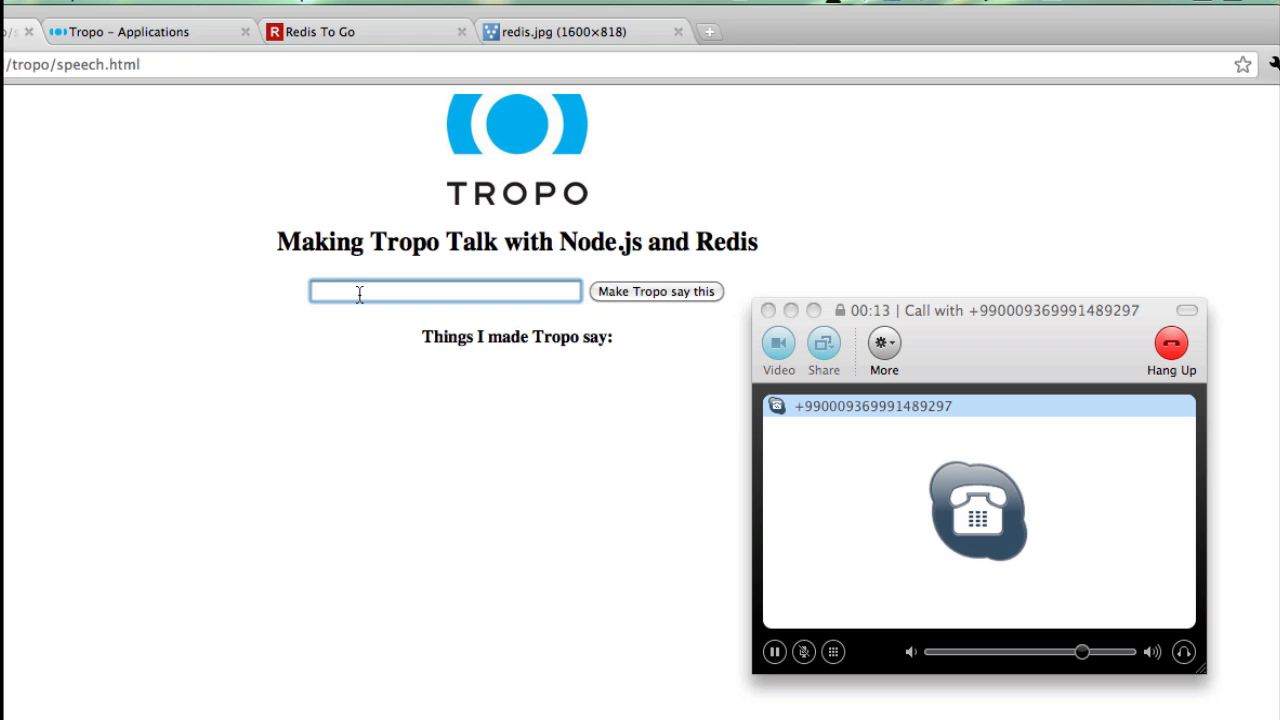
- Have Tropo speak a first test phrase beginning "This is a string of t"
type("This is a str")
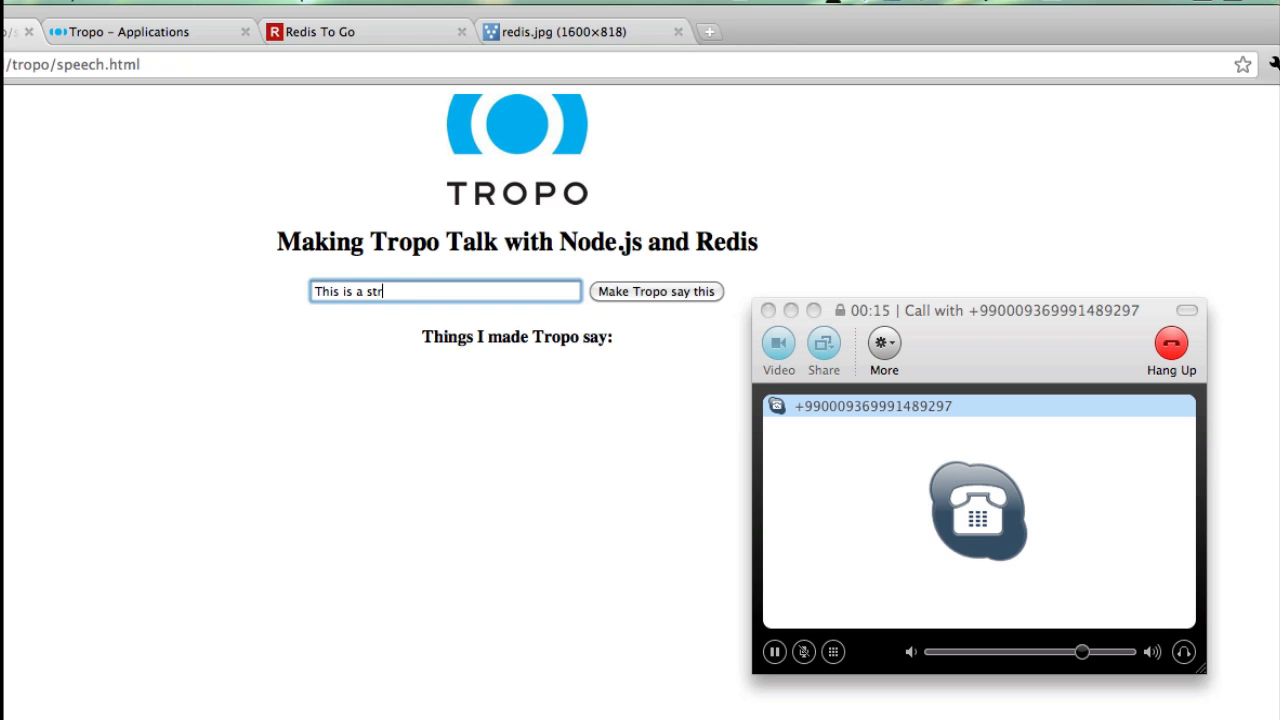
type("ing of t")
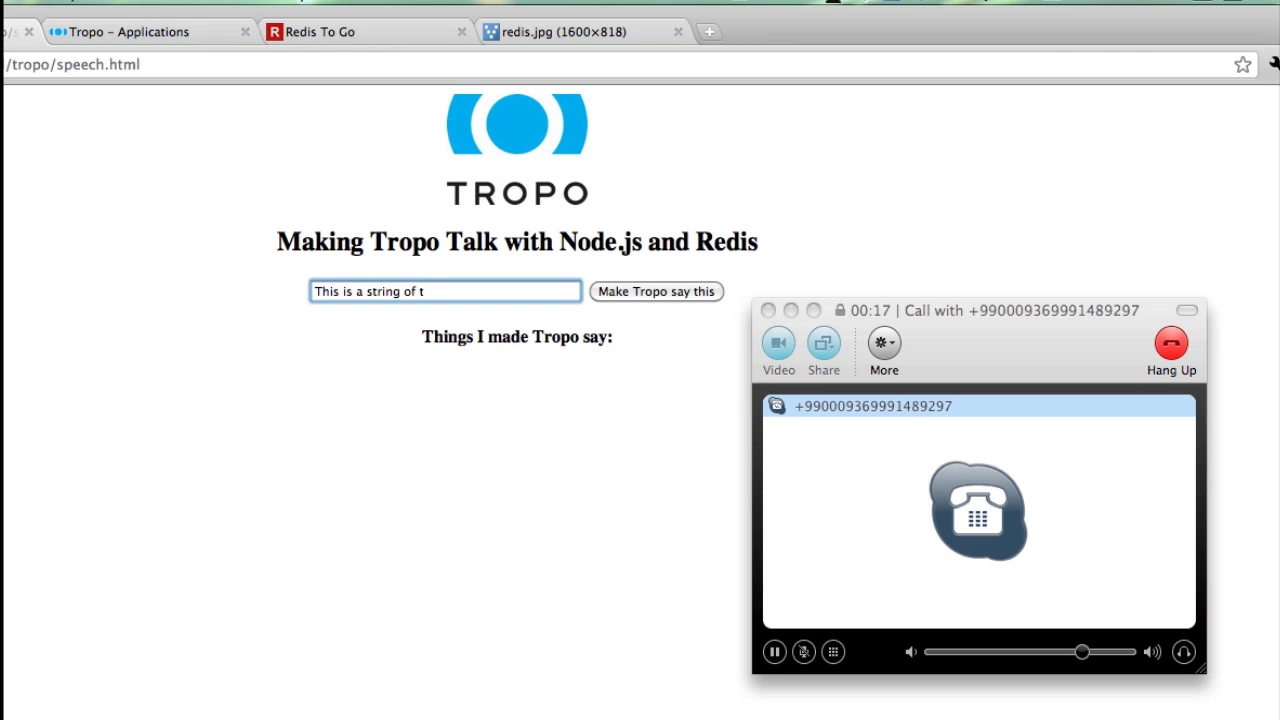
left_click(656, 292)
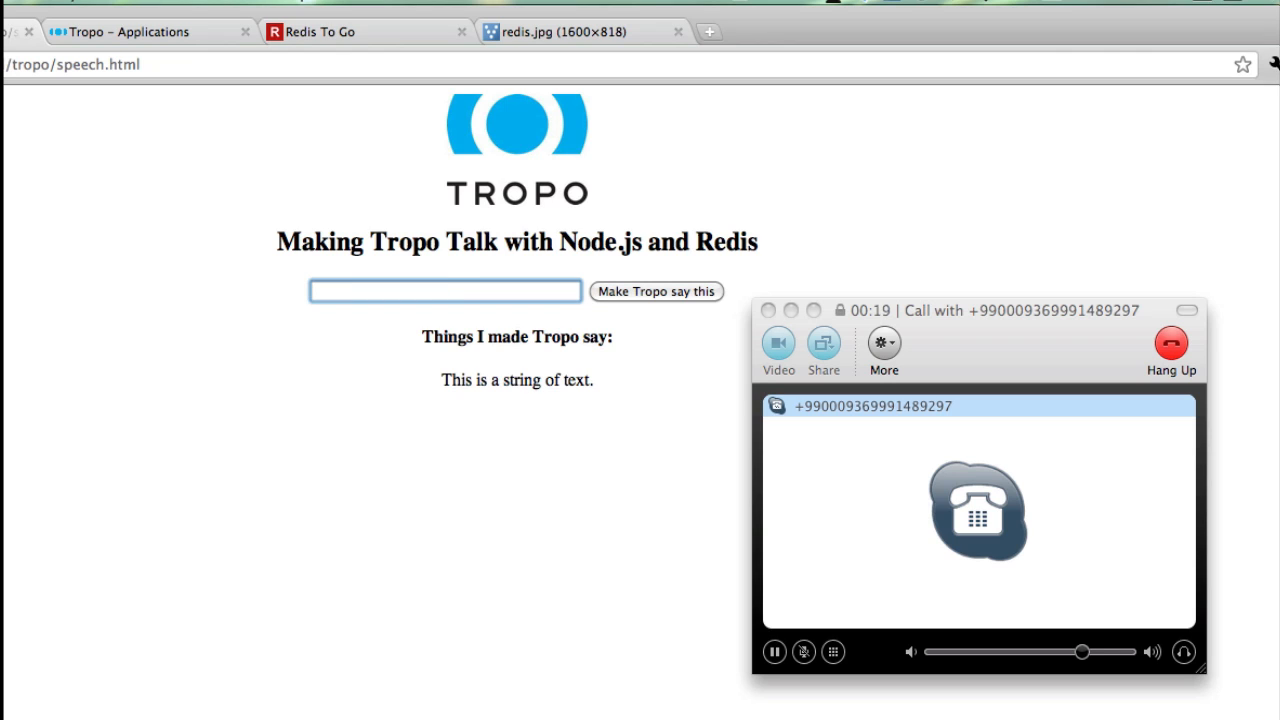
mouse_move(262, 298)
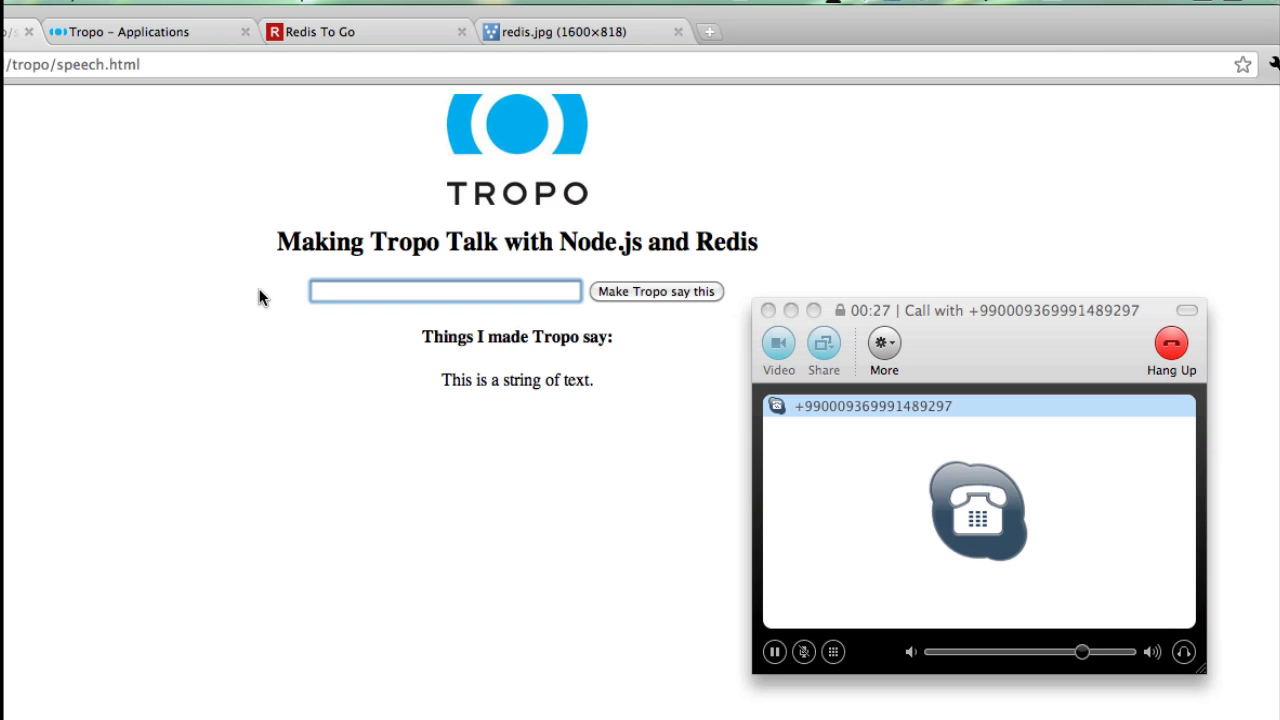
- Have Tropo speak "I love Node JS and Redis. No SQL for the win"
type("I love")
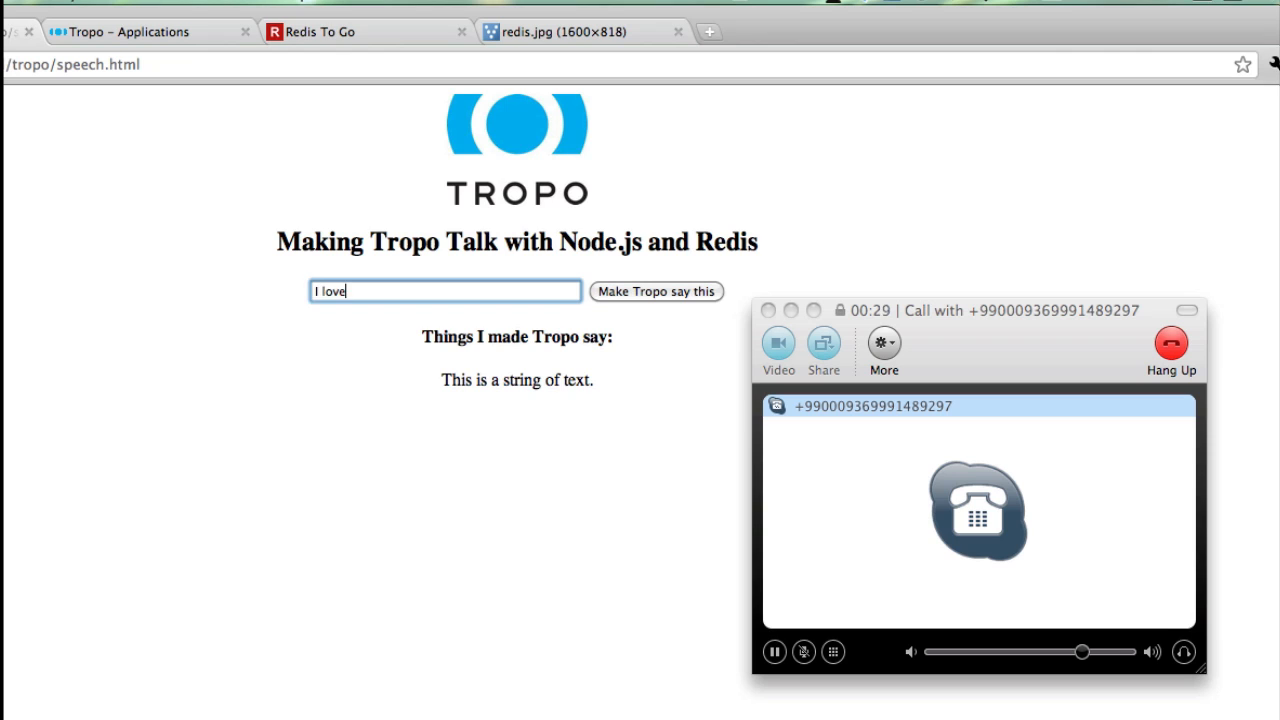
type("Node JS and")
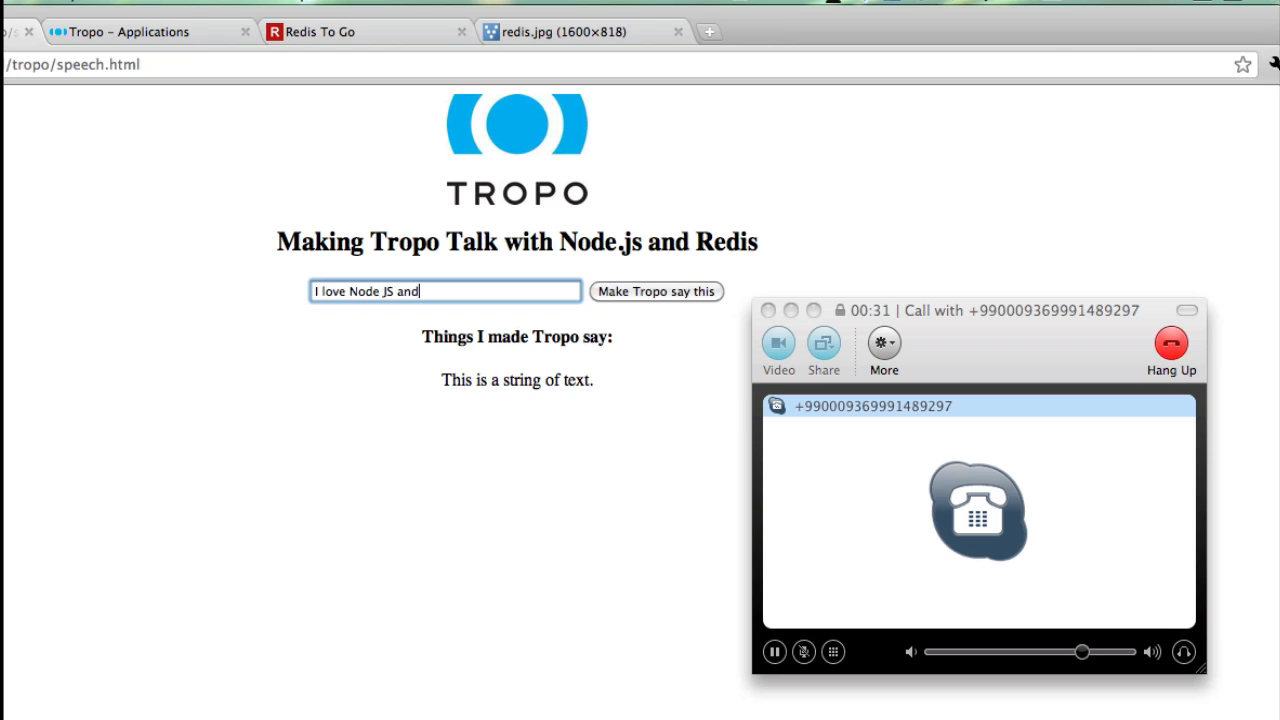
type("R")
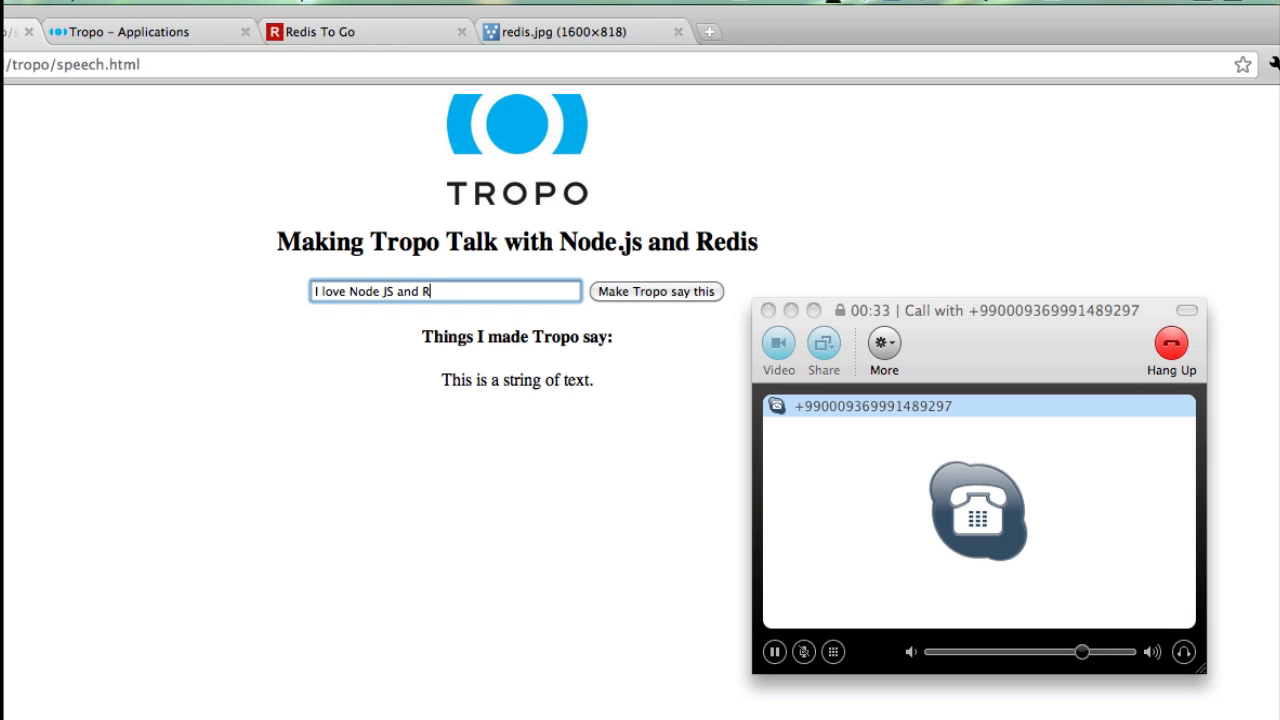
type("edis. No")
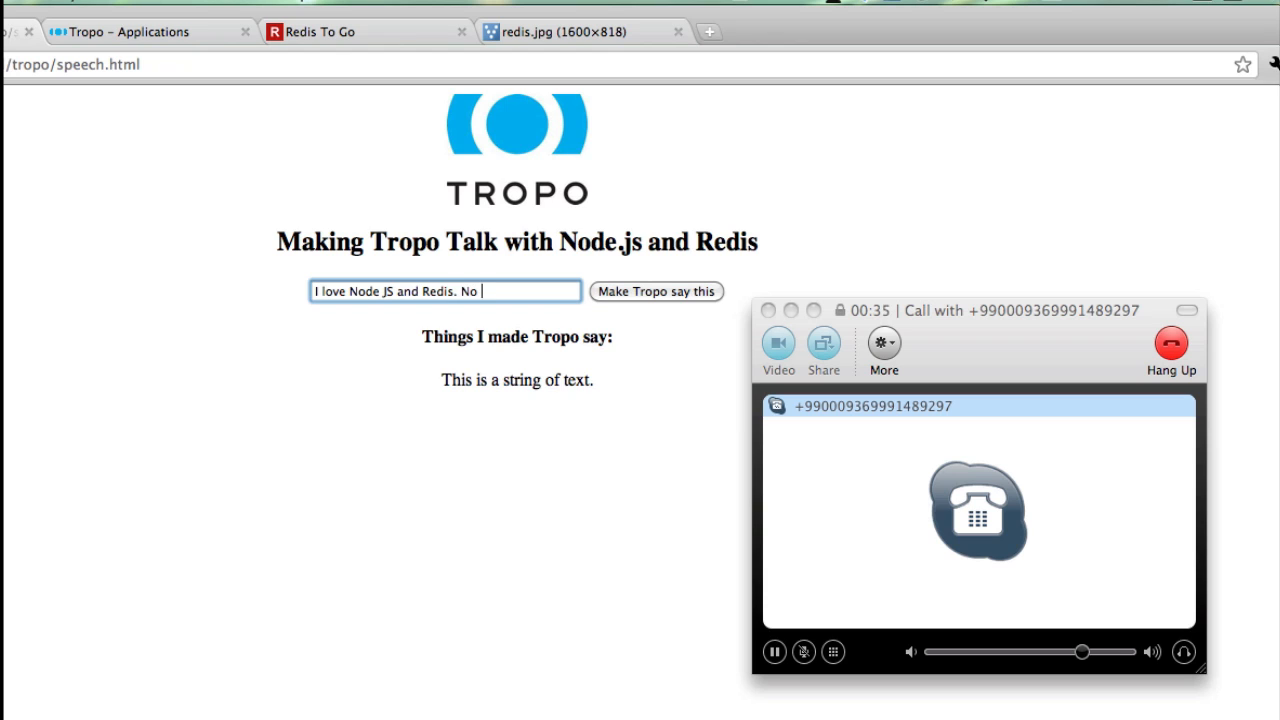
type("SQL for the win")
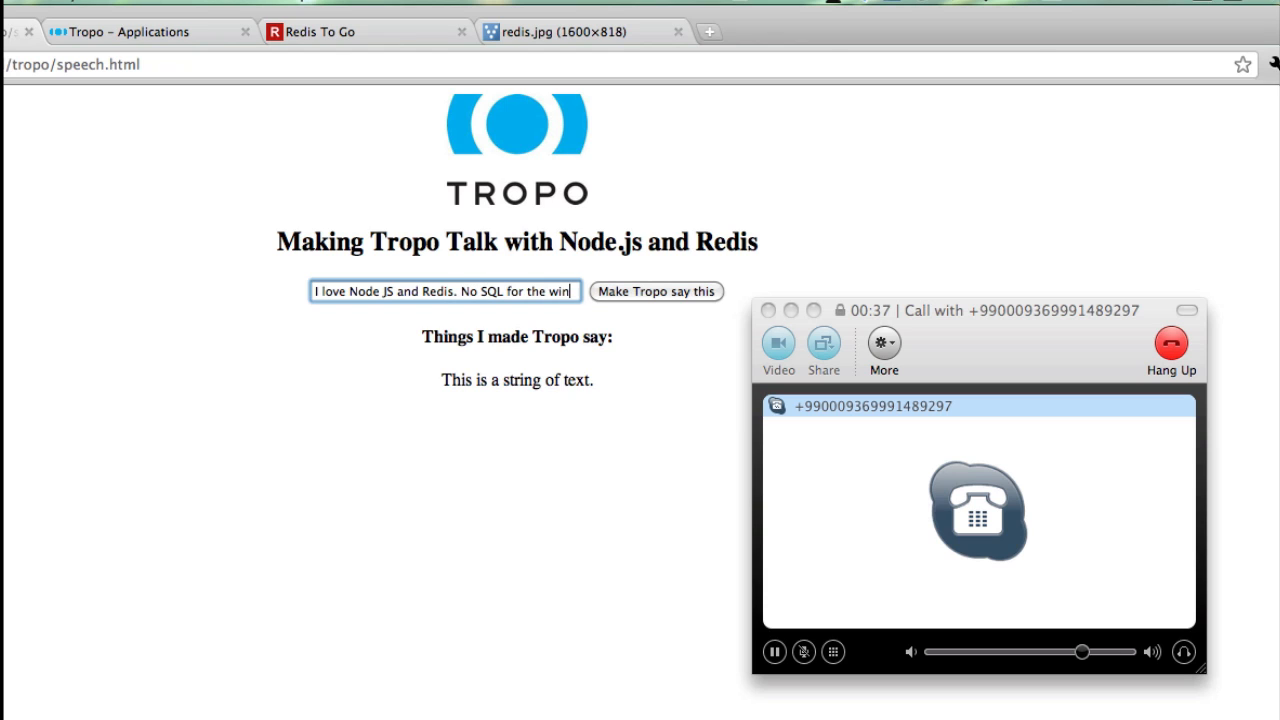
left_click(656, 292)
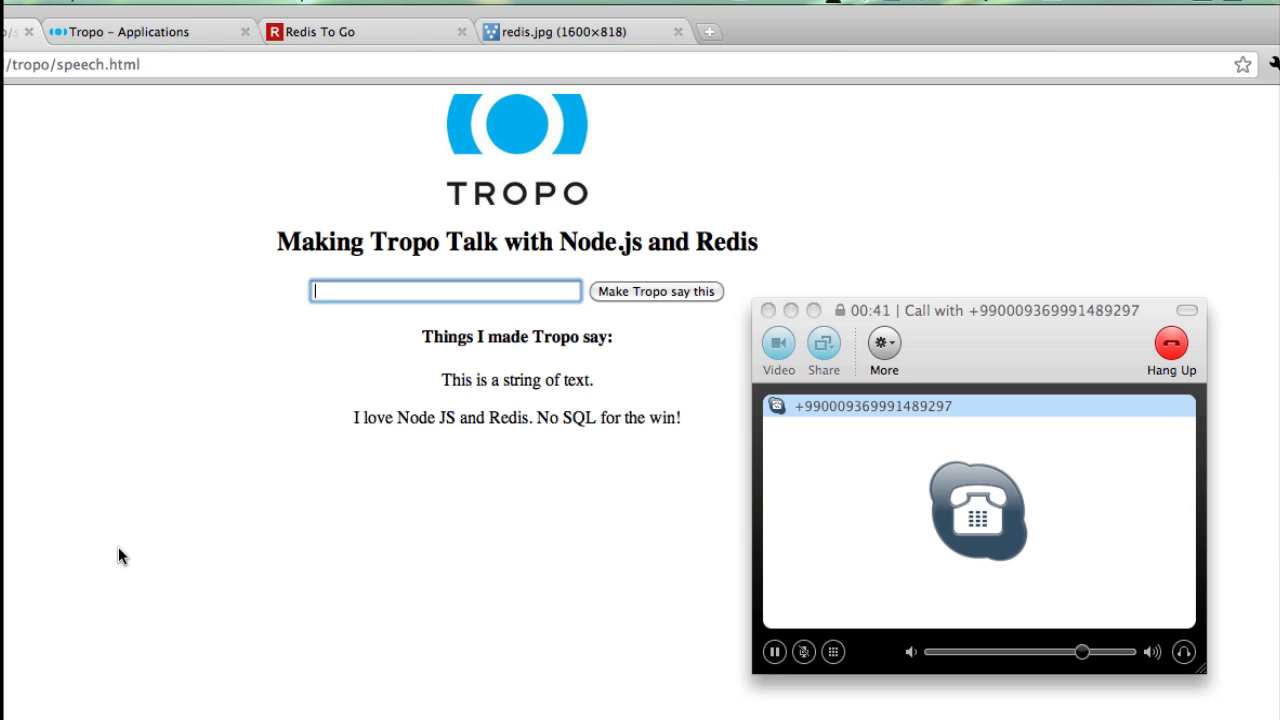
mouse_move(200, 144)
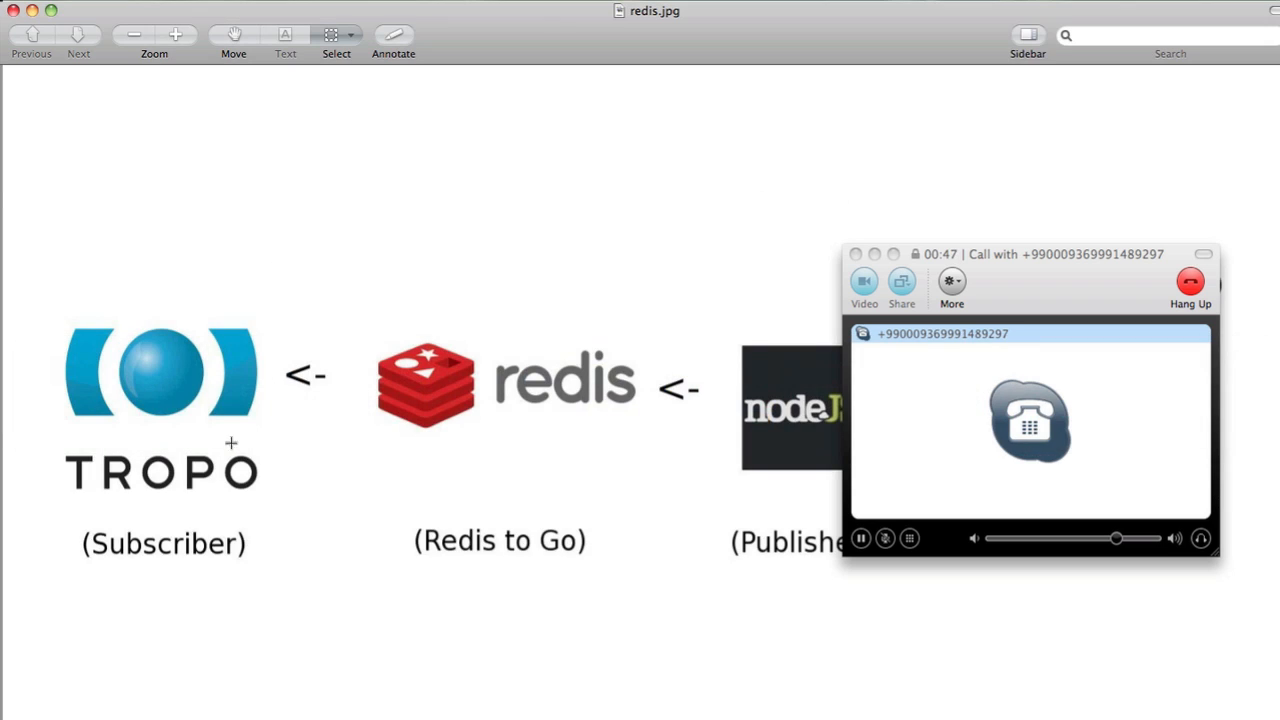
mouse_move(144, 380)
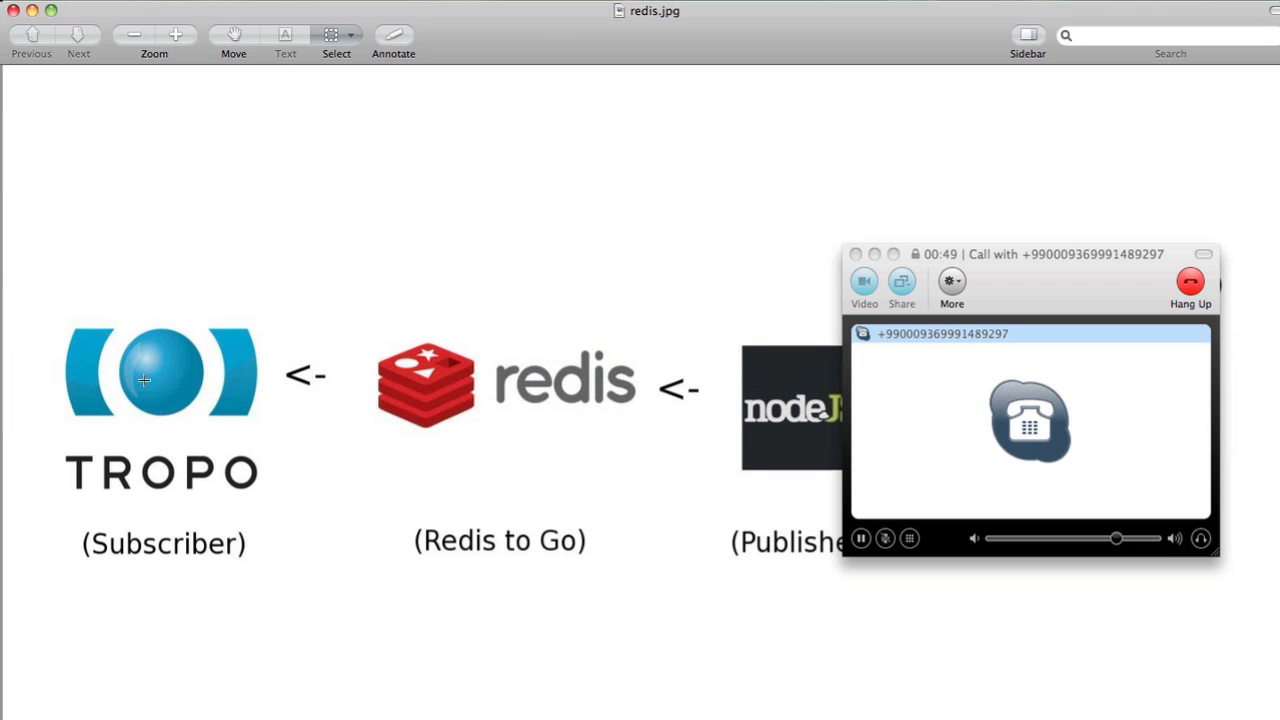
mouse_move(372, 468)
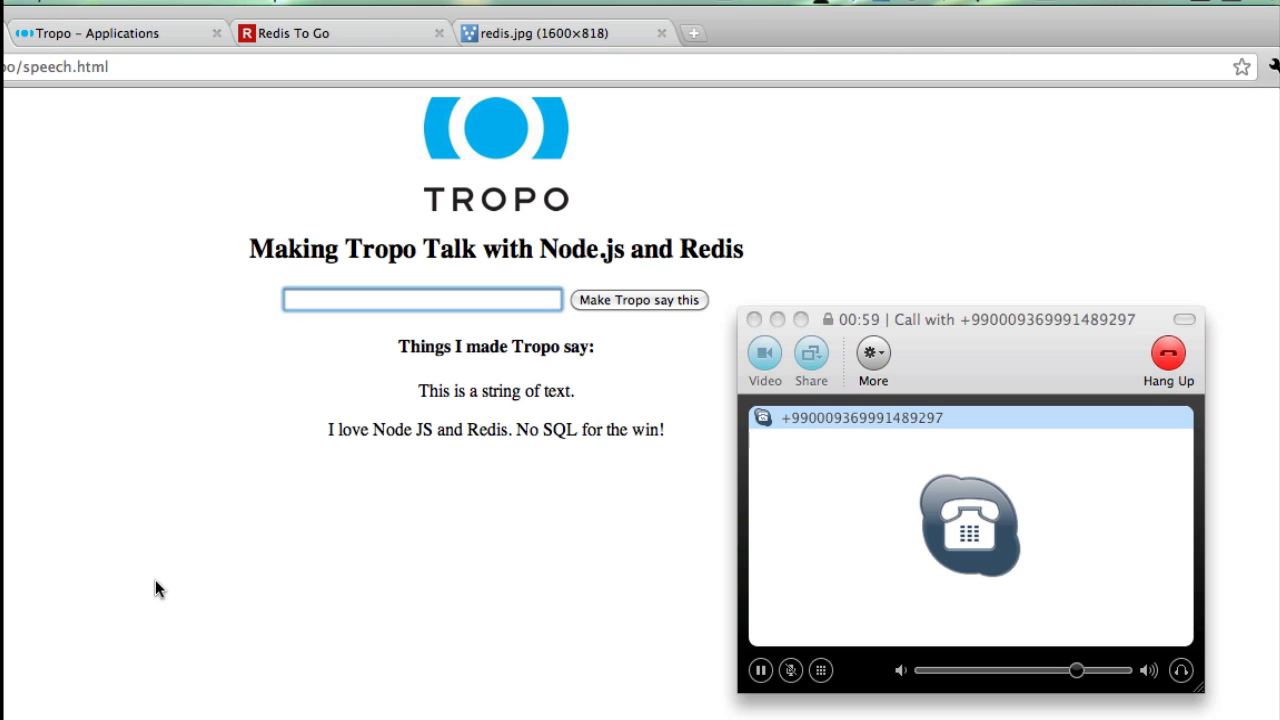
- Have Tropo speak "Now I am talking to more than one phone."
left_click(420, 300)
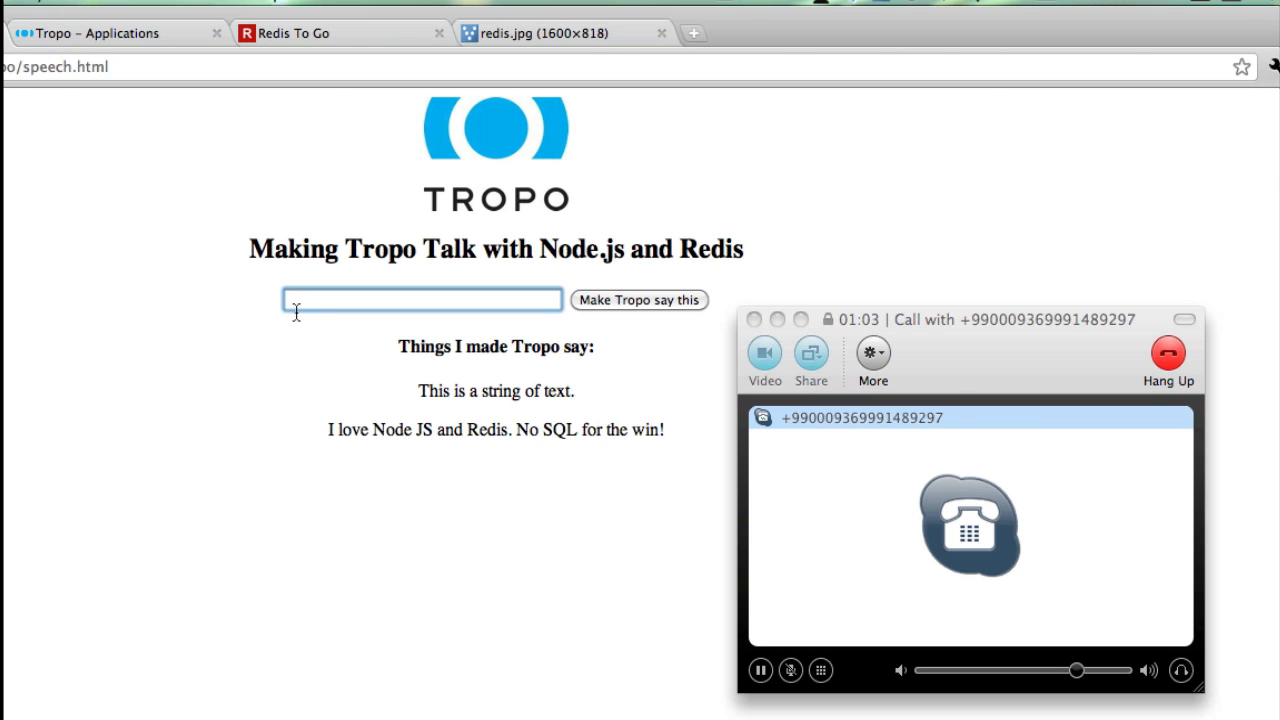
type("Now I am tal")
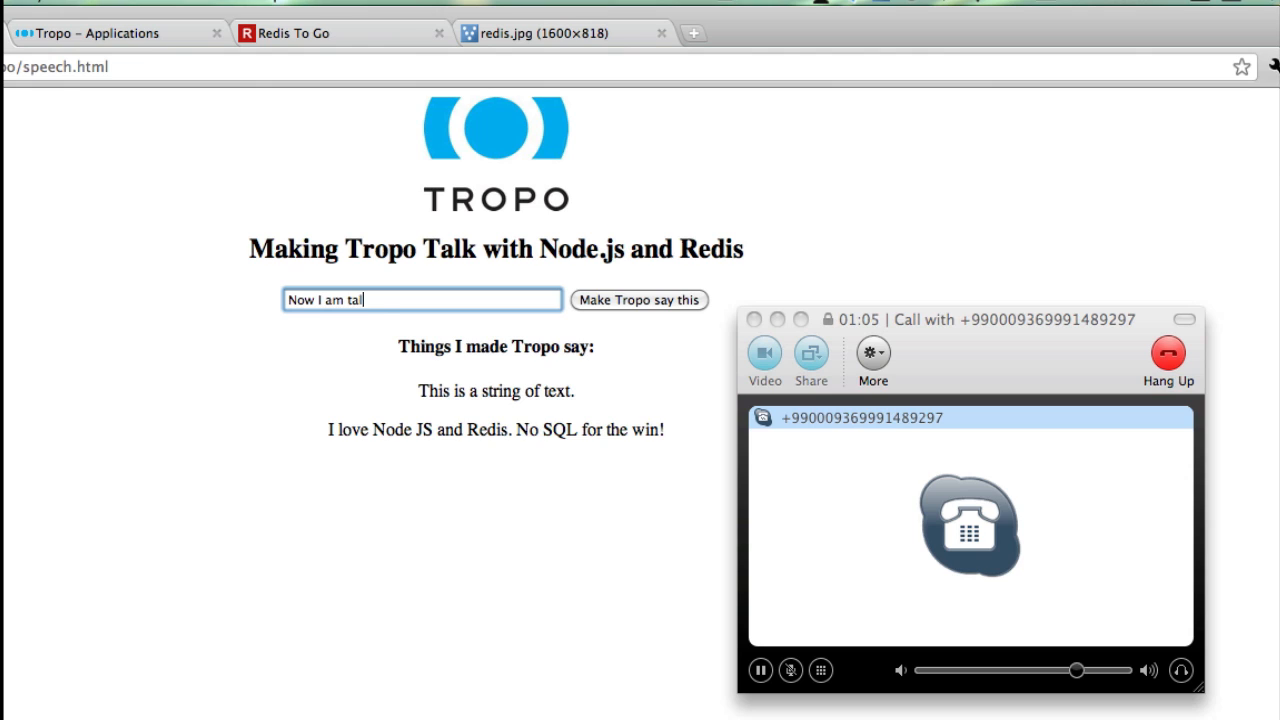
type("king to more than o")
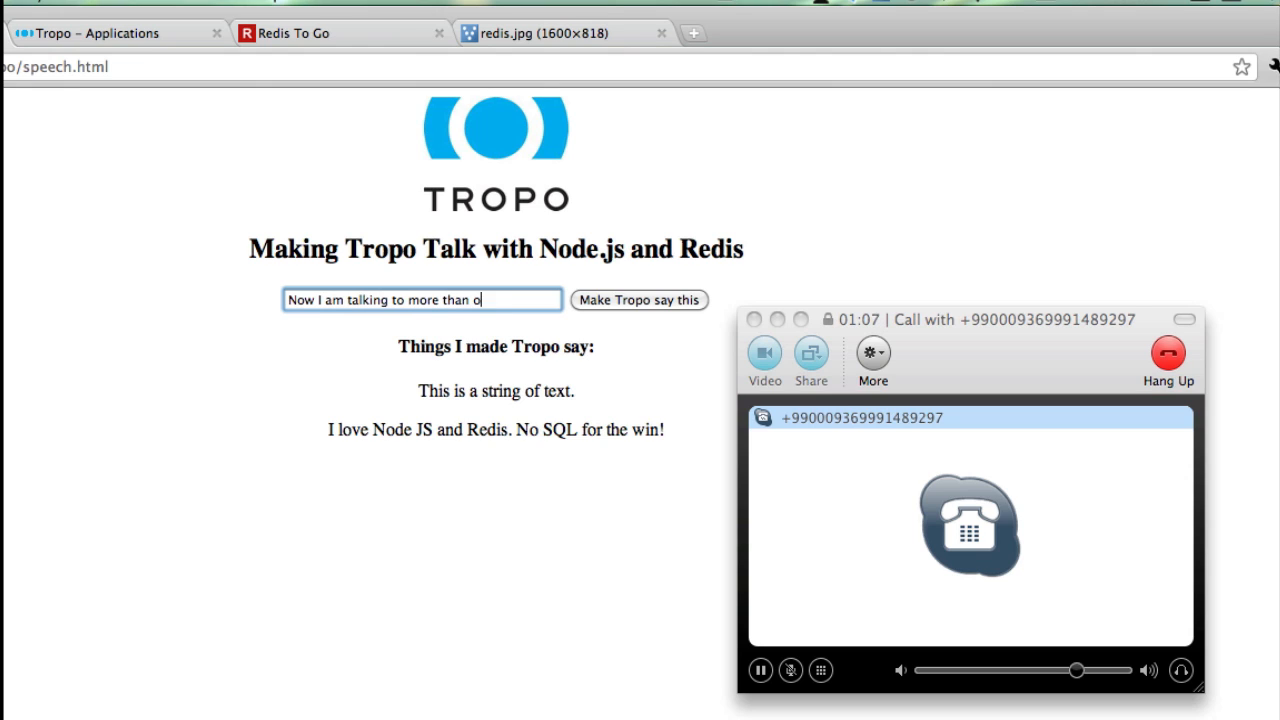
type("ne phone.")
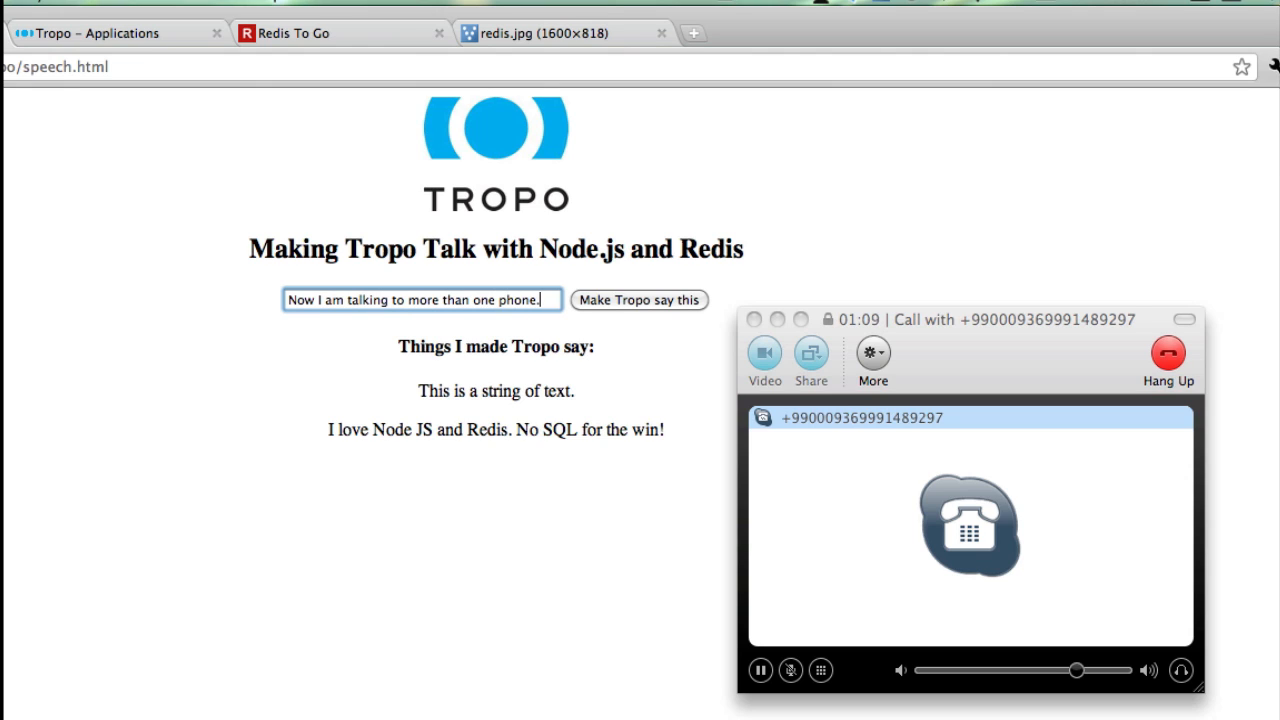
left_click(638, 300)
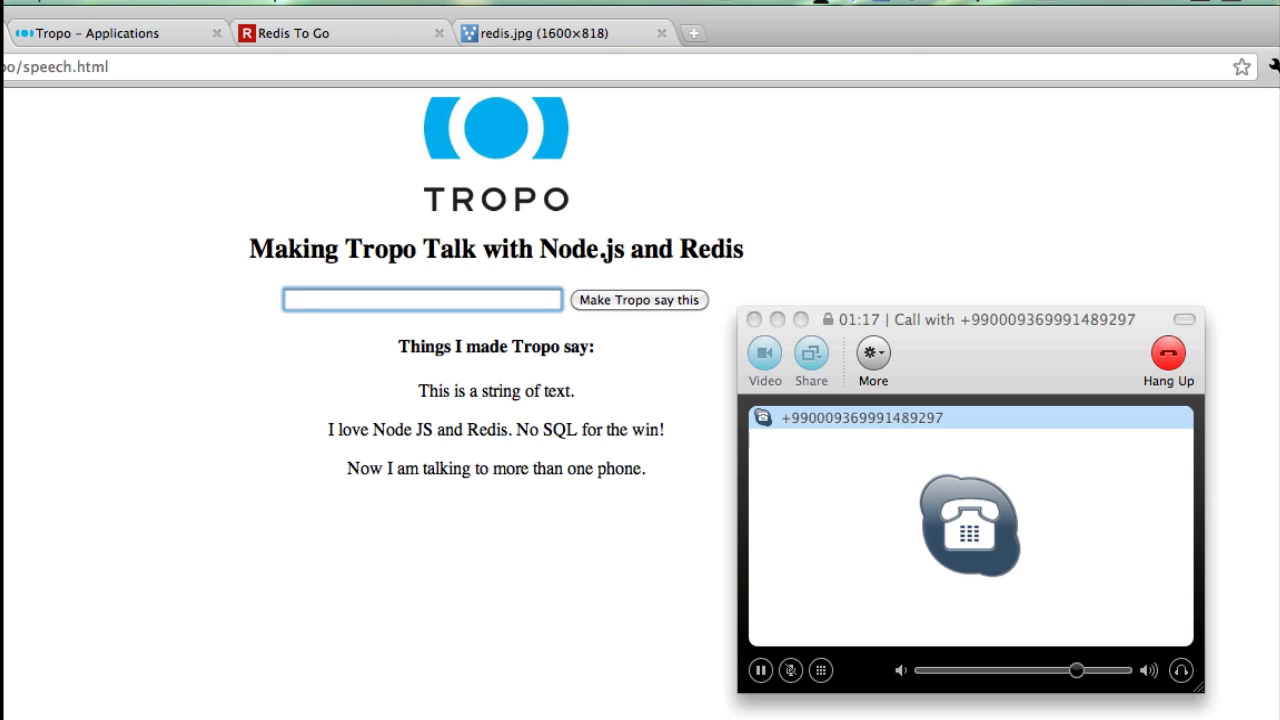
- Have Tropo speak "We all hearing this.", correcting the mistyped "here"
type("We all")
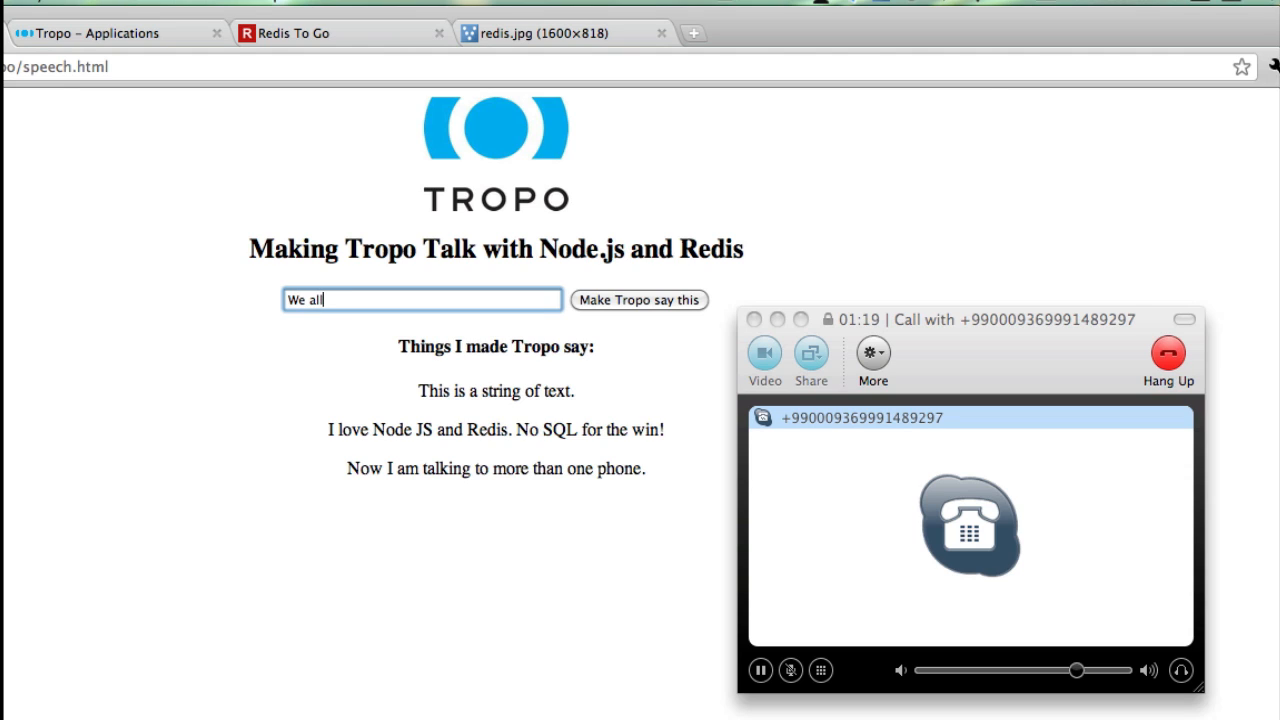
type("here this")
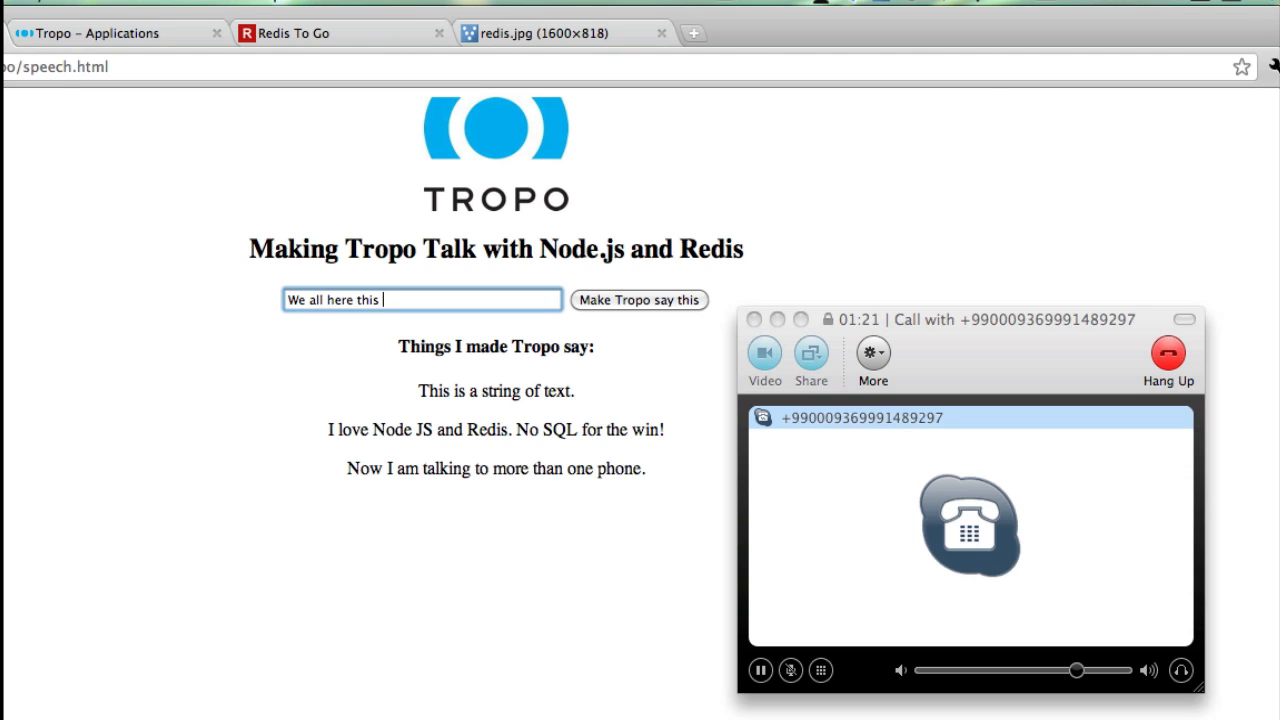
key("Backspace")
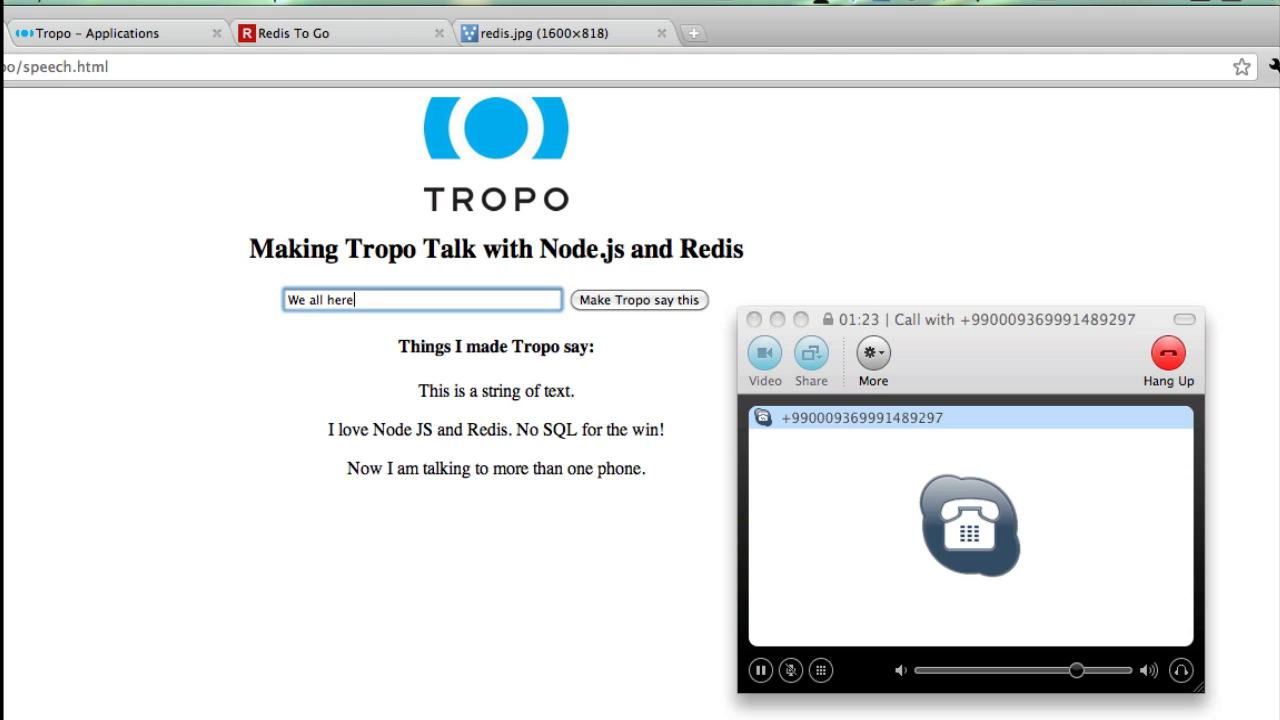
type("hearing this.")
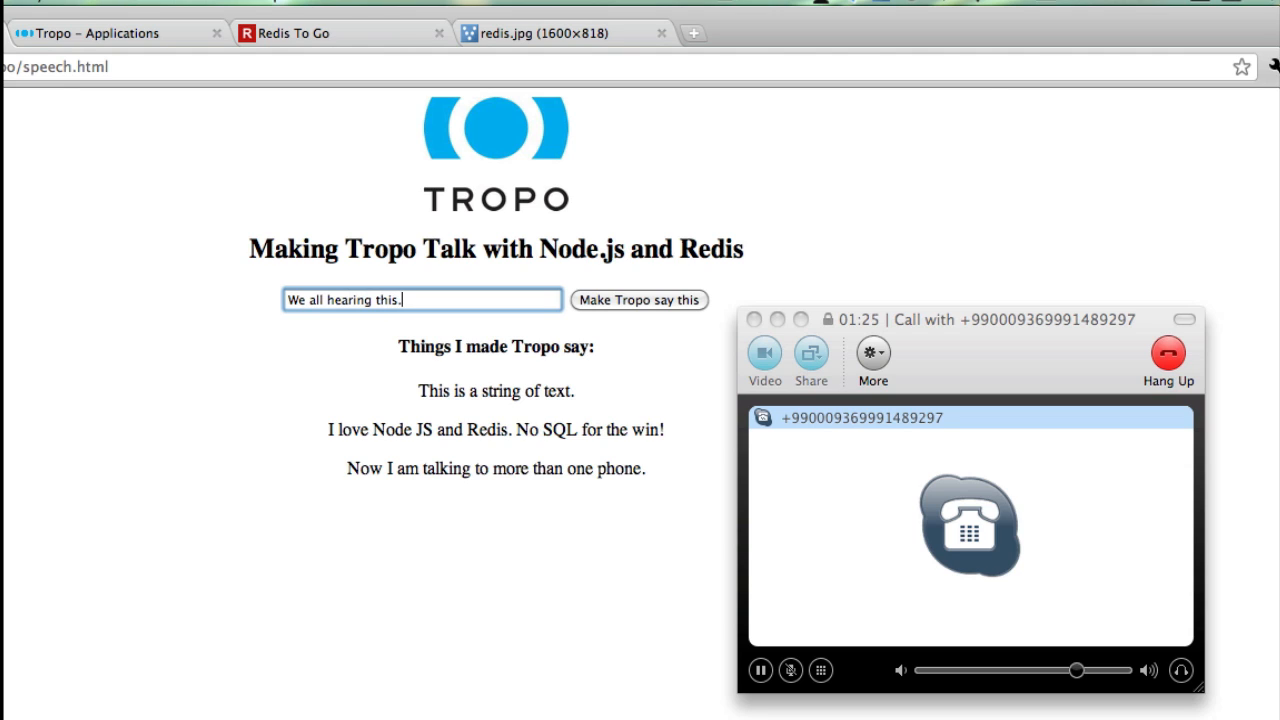
left_click(638, 300)
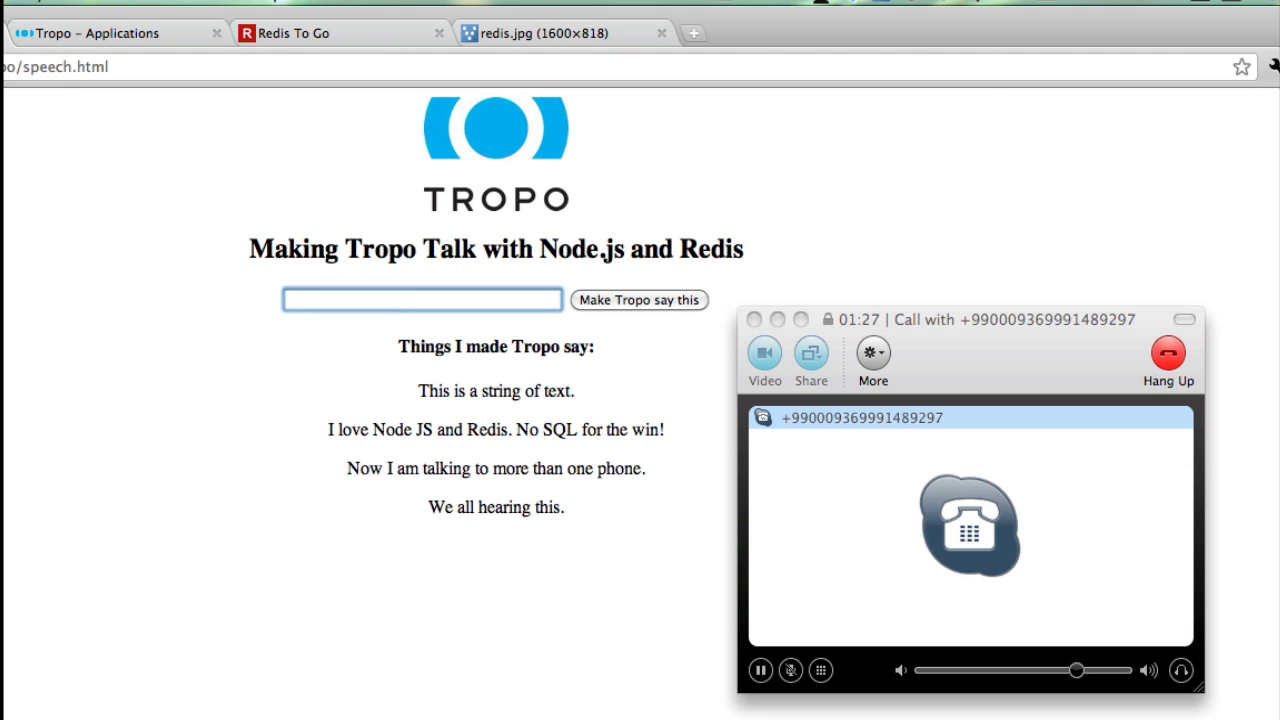
- Have Tropo speak "We are all hearing this." and submit once more
type("We are al")
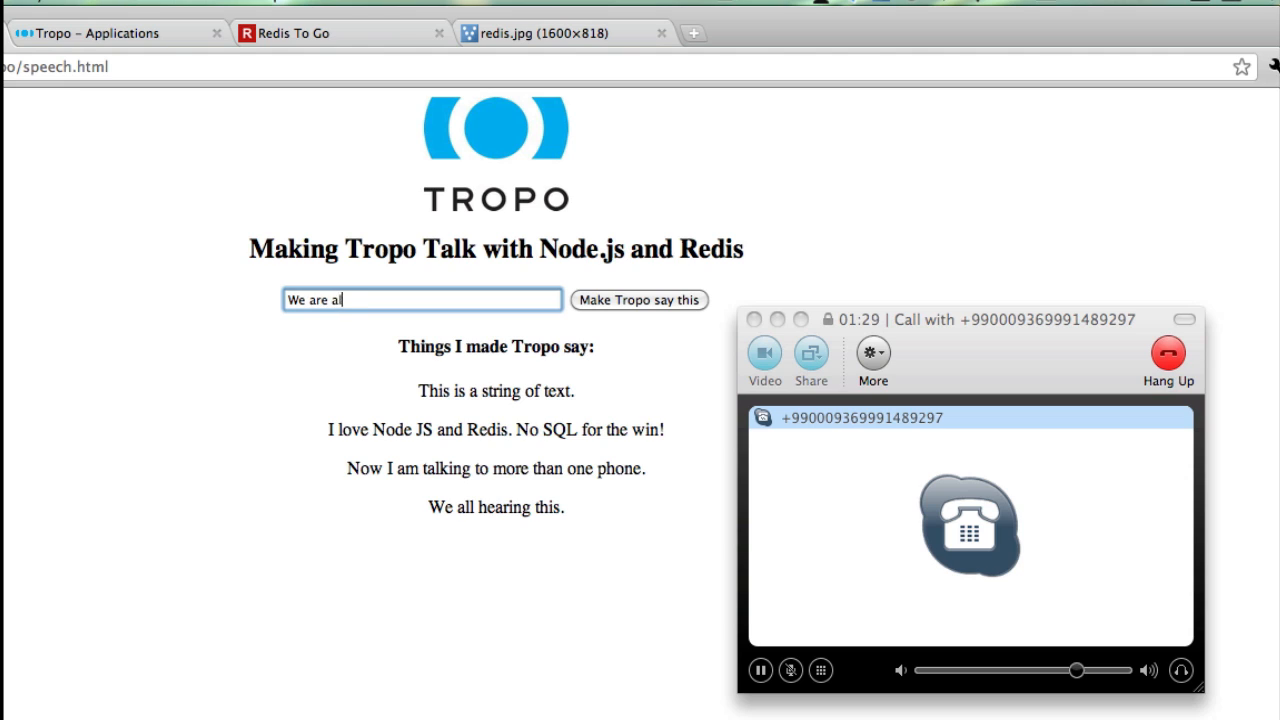
type("l hearing this.")
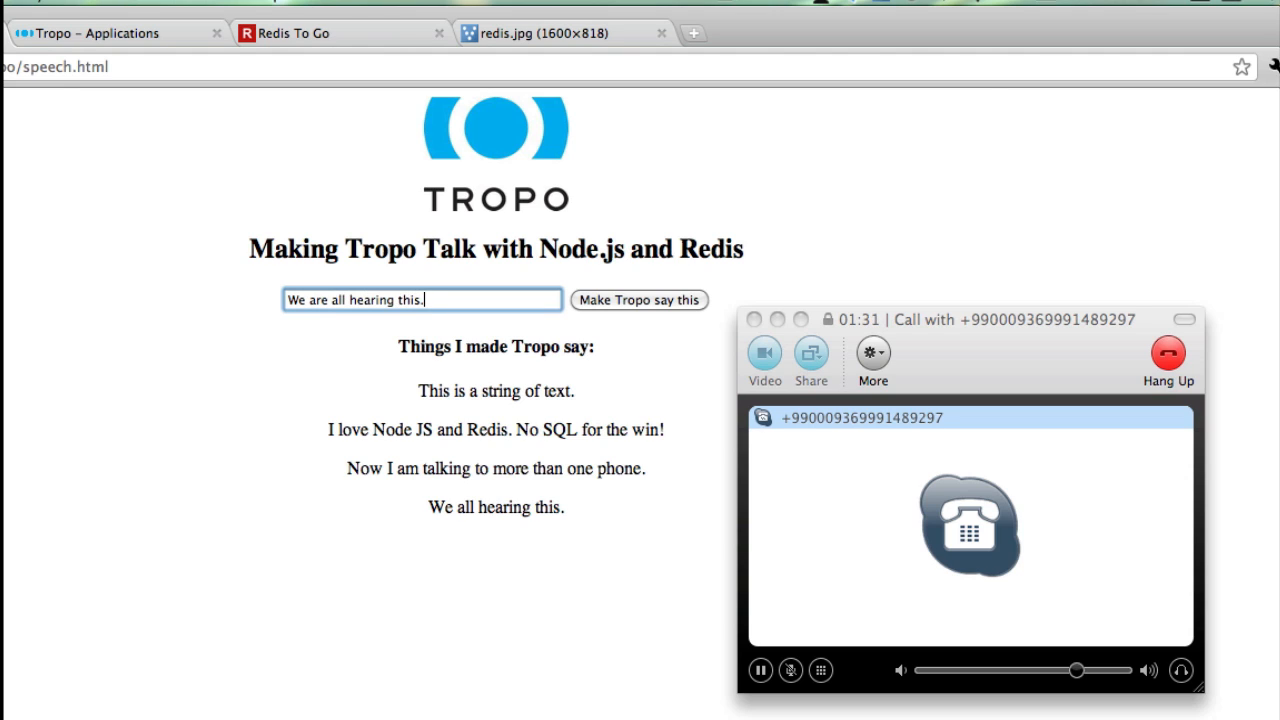
left_click(640, 300)
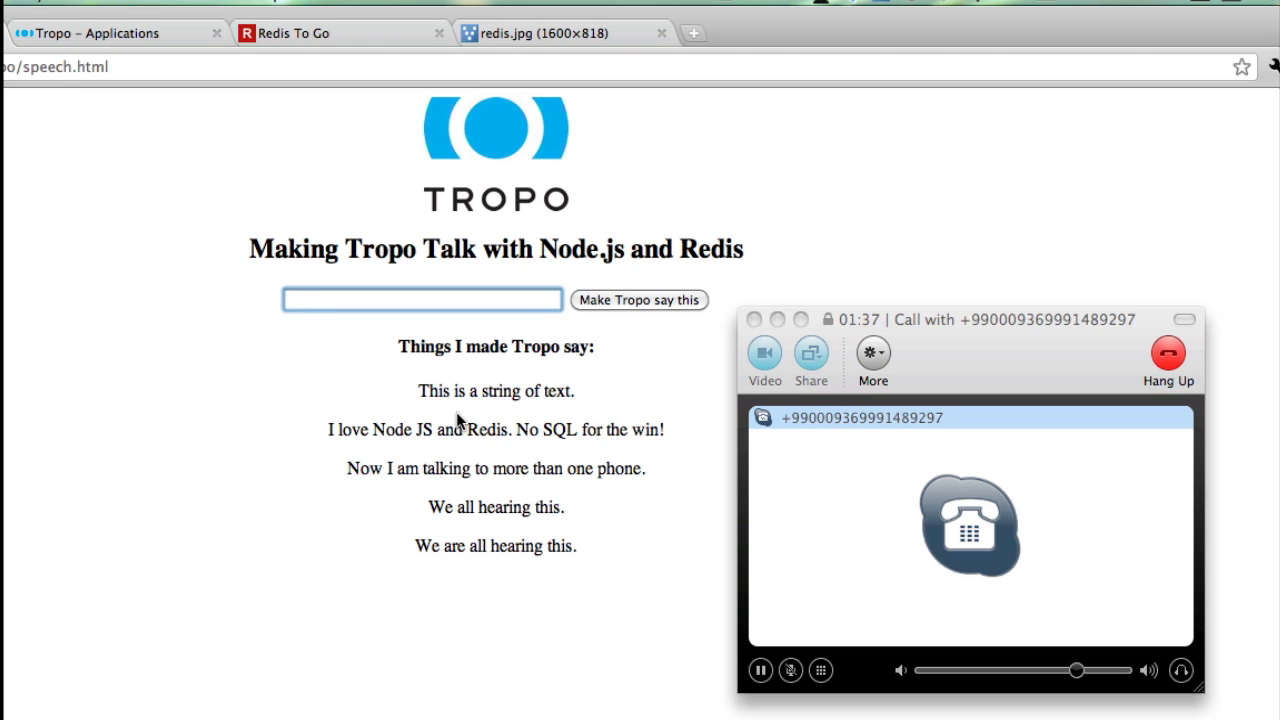
left_click(640, 300)
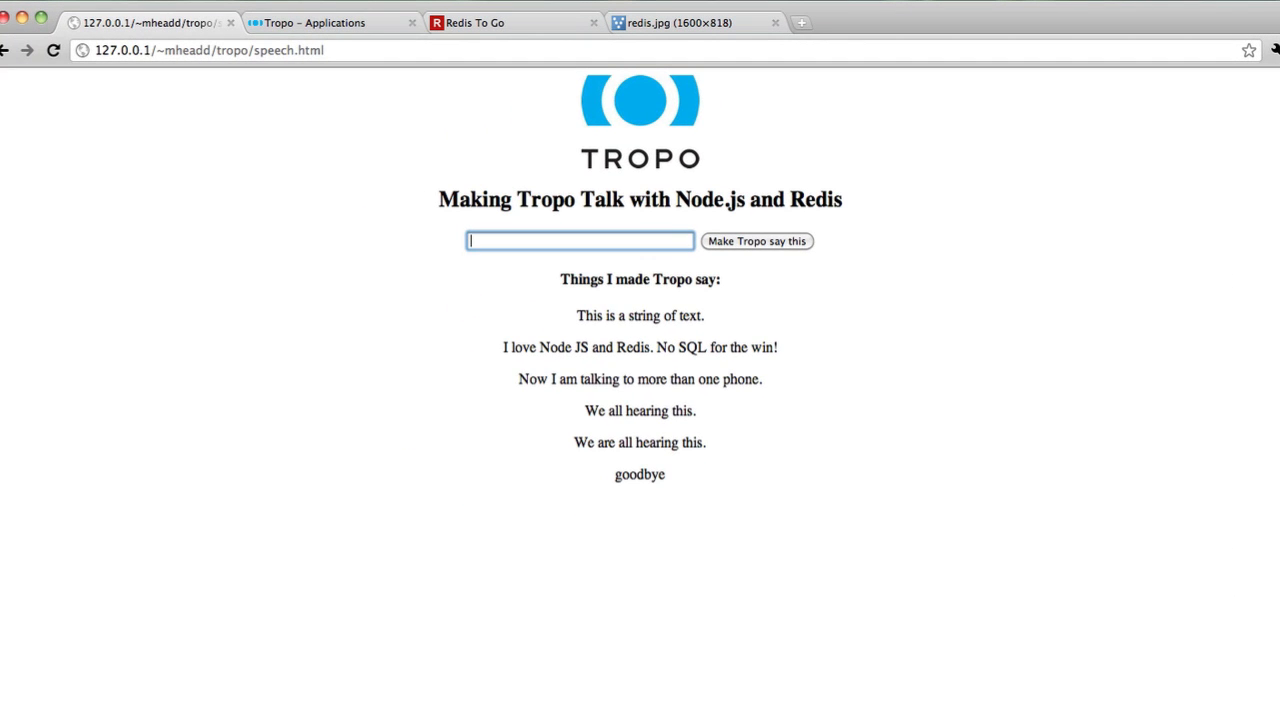
mouse_move(426, 224)
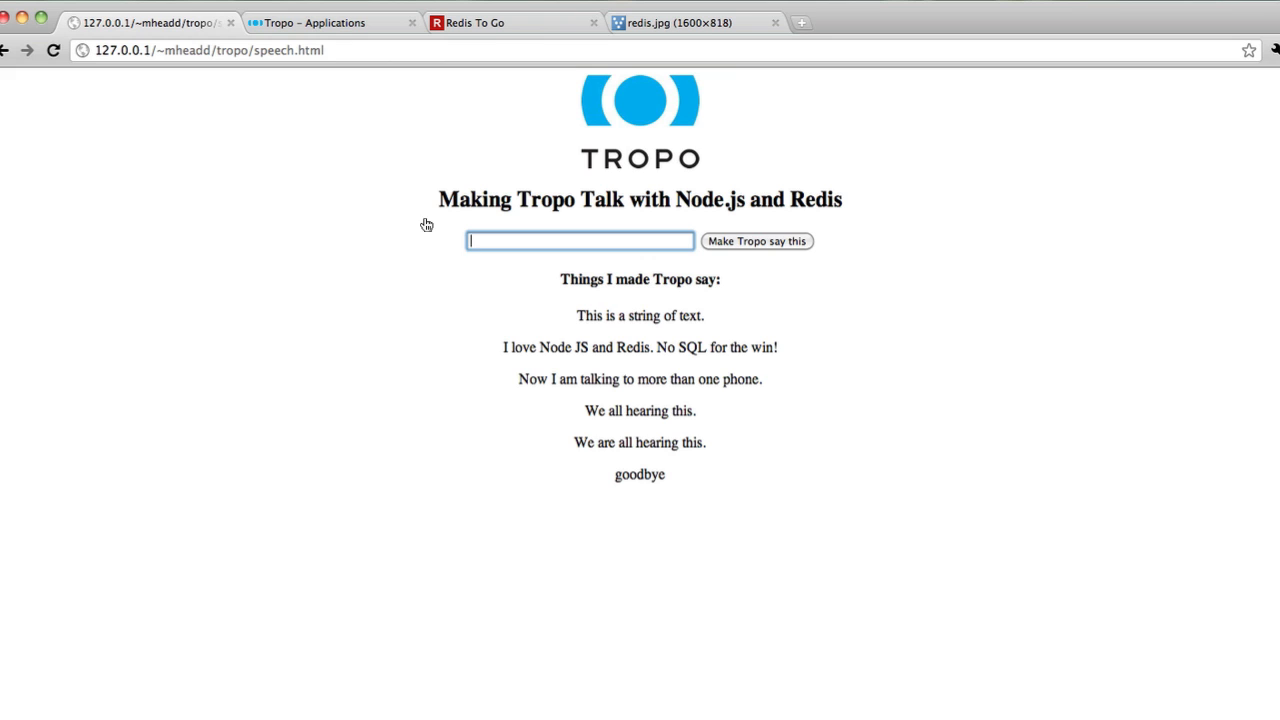
- End the demo call, leaving goodbye as the final spoken phrase
left_click(686, 22)
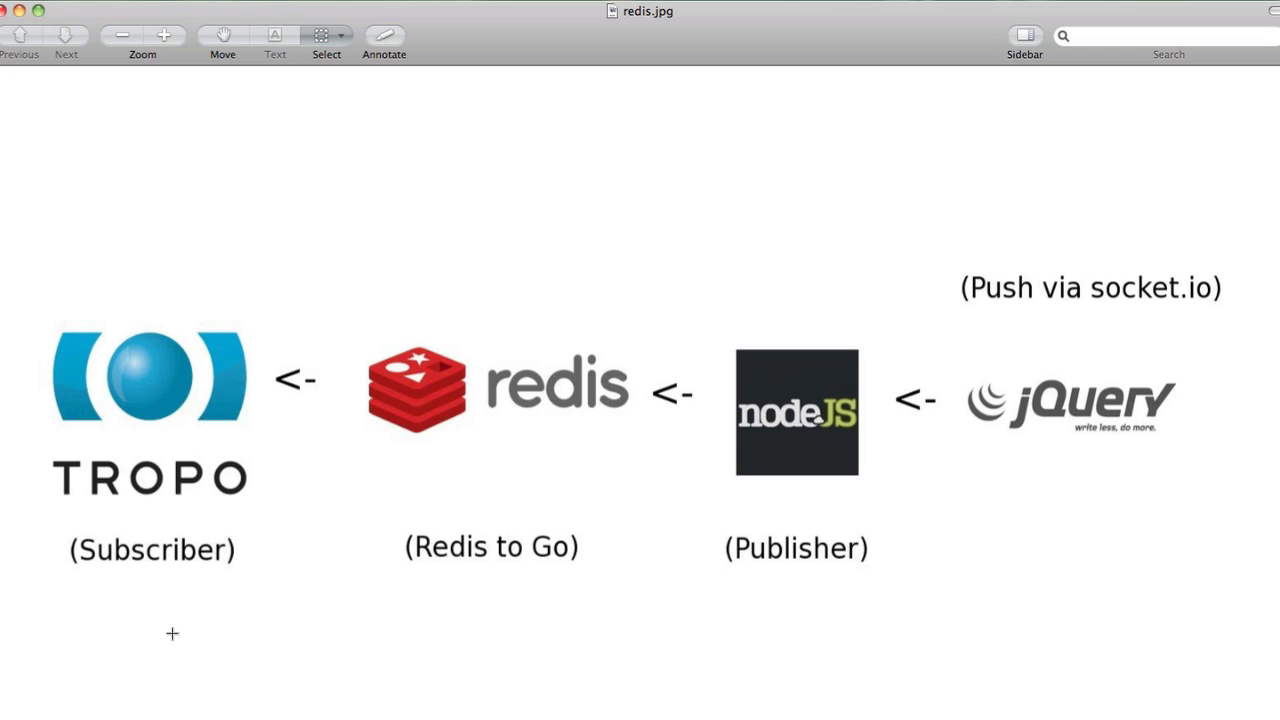
mouse_move(408, 648)
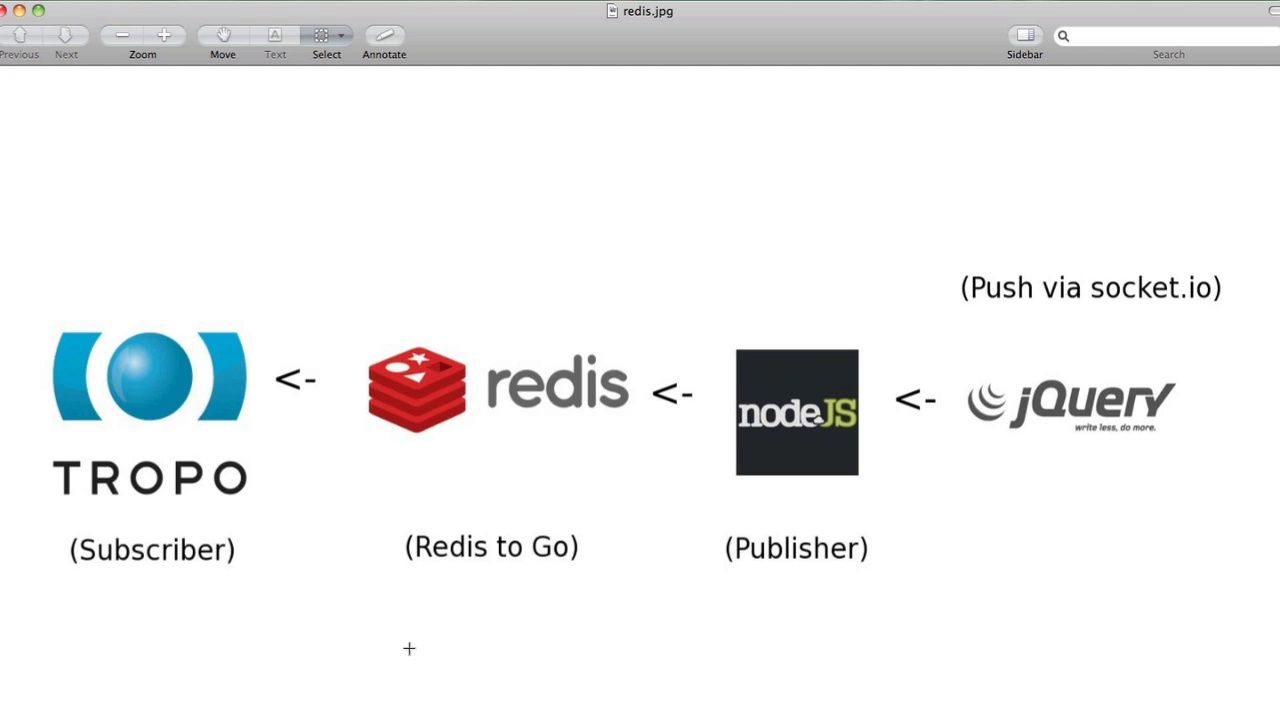
mouse_move(320, 632)
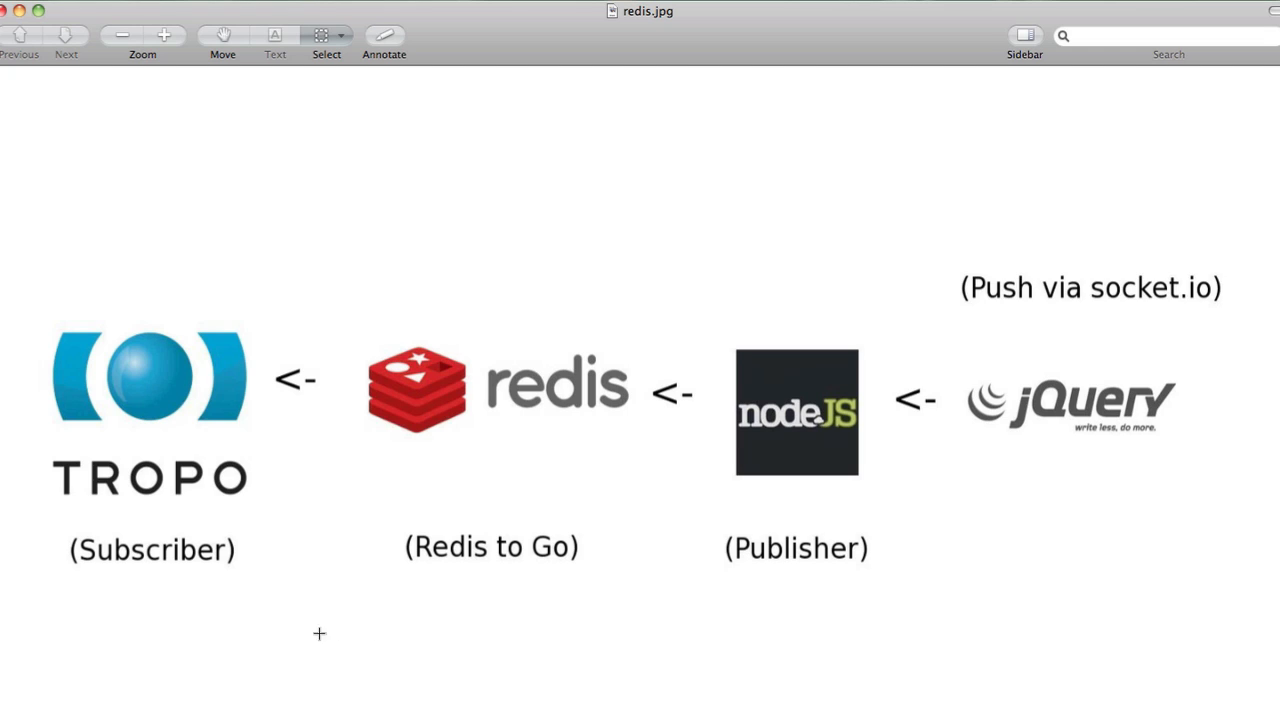
mouse_move(1036, 652)
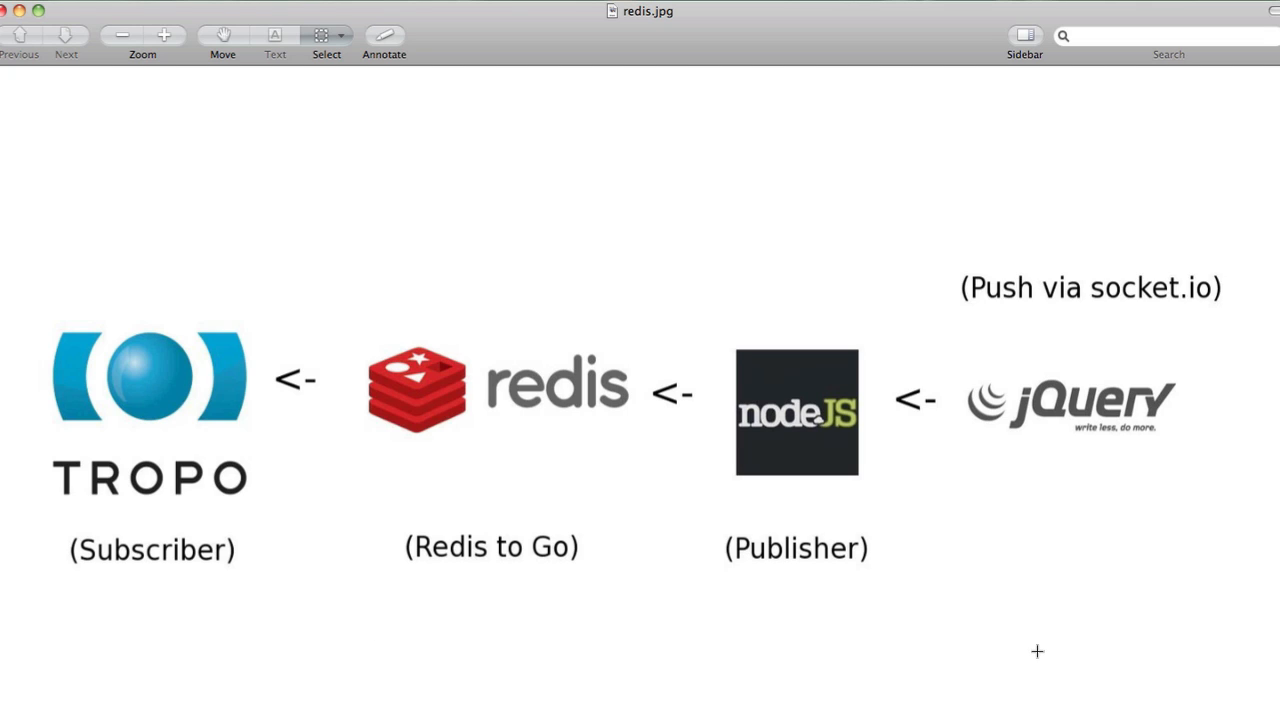